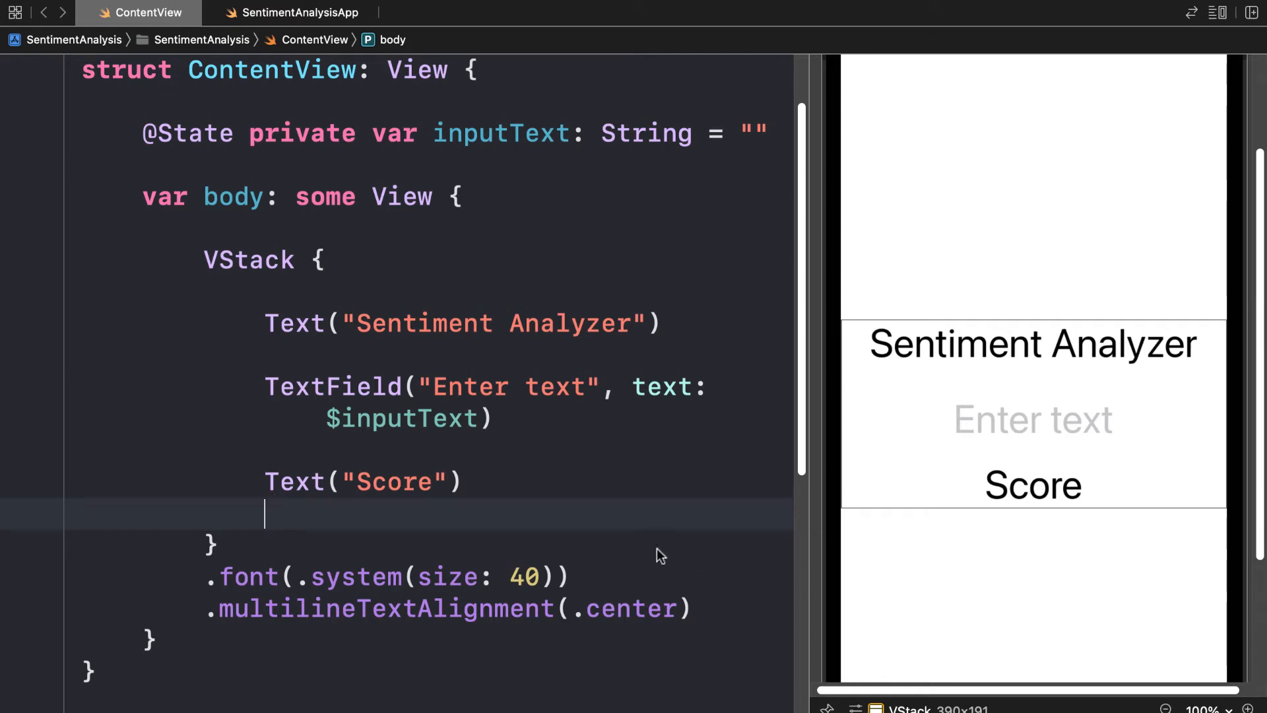
mouse_move(591, 494)
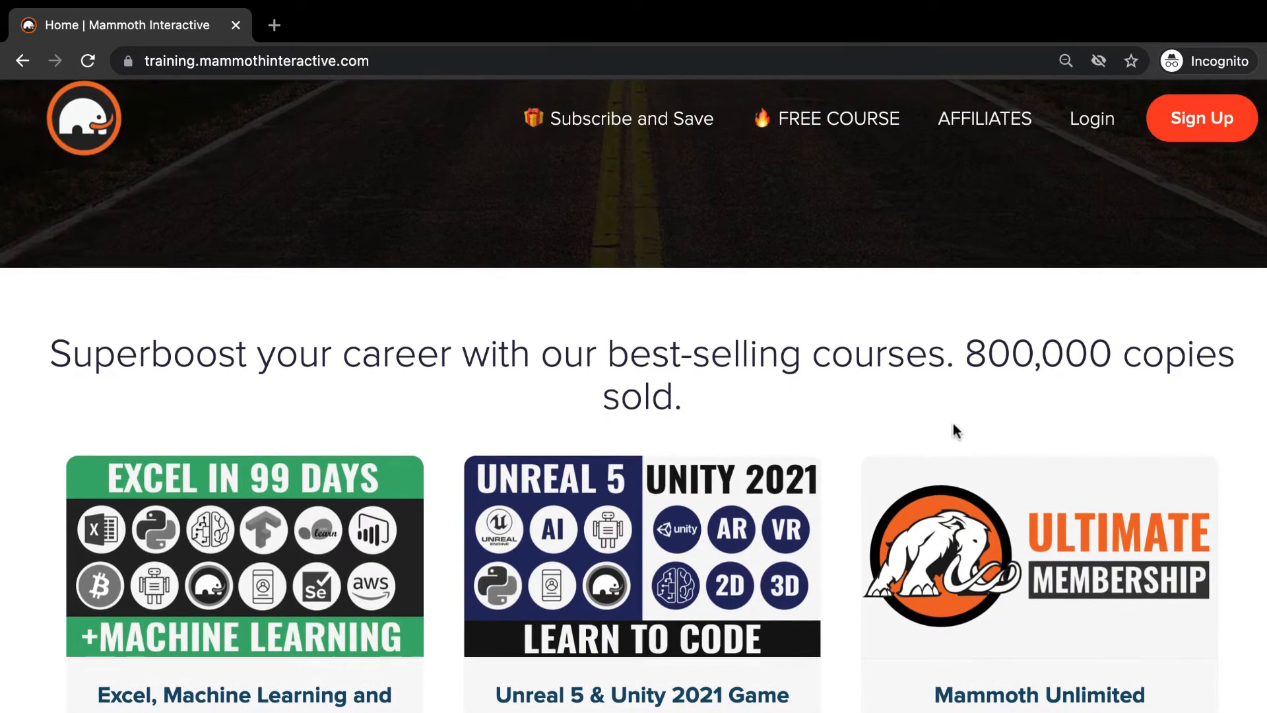
- Add a computed 'private var score: String' whose body returns analyzeSentiment(for: inputText)
scroll("down", 3)
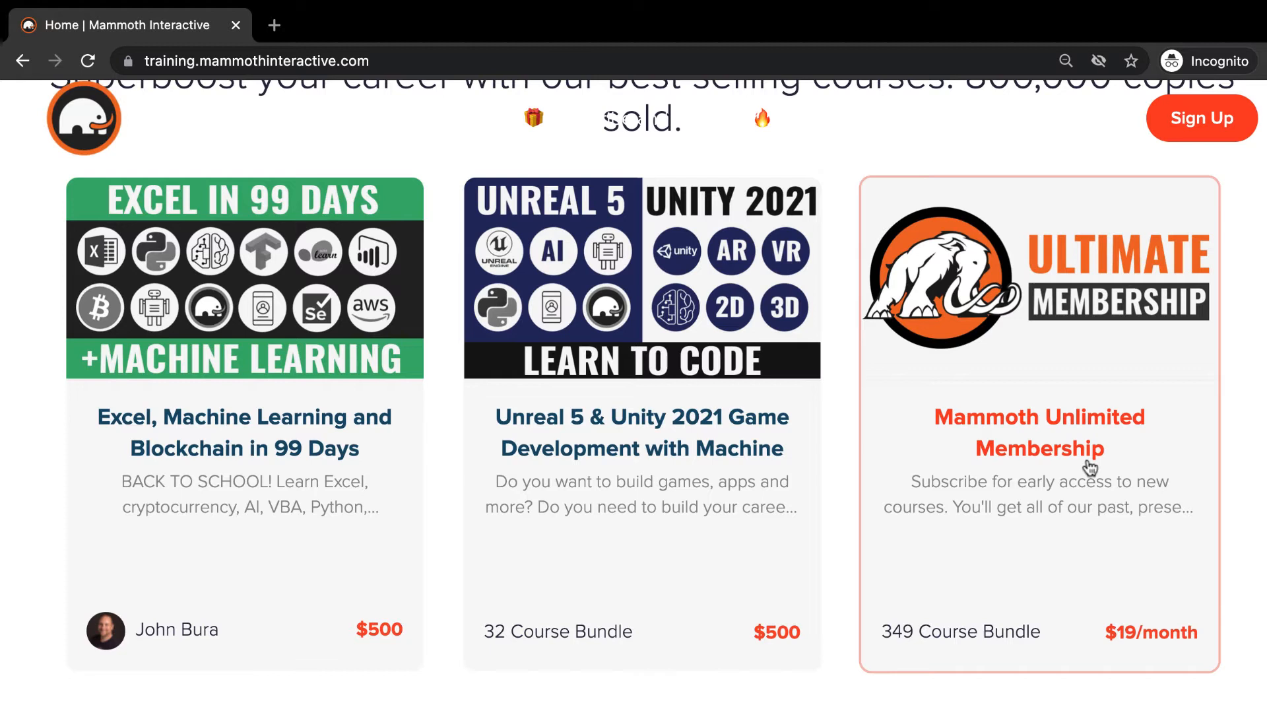
mouse_move(903, 668)
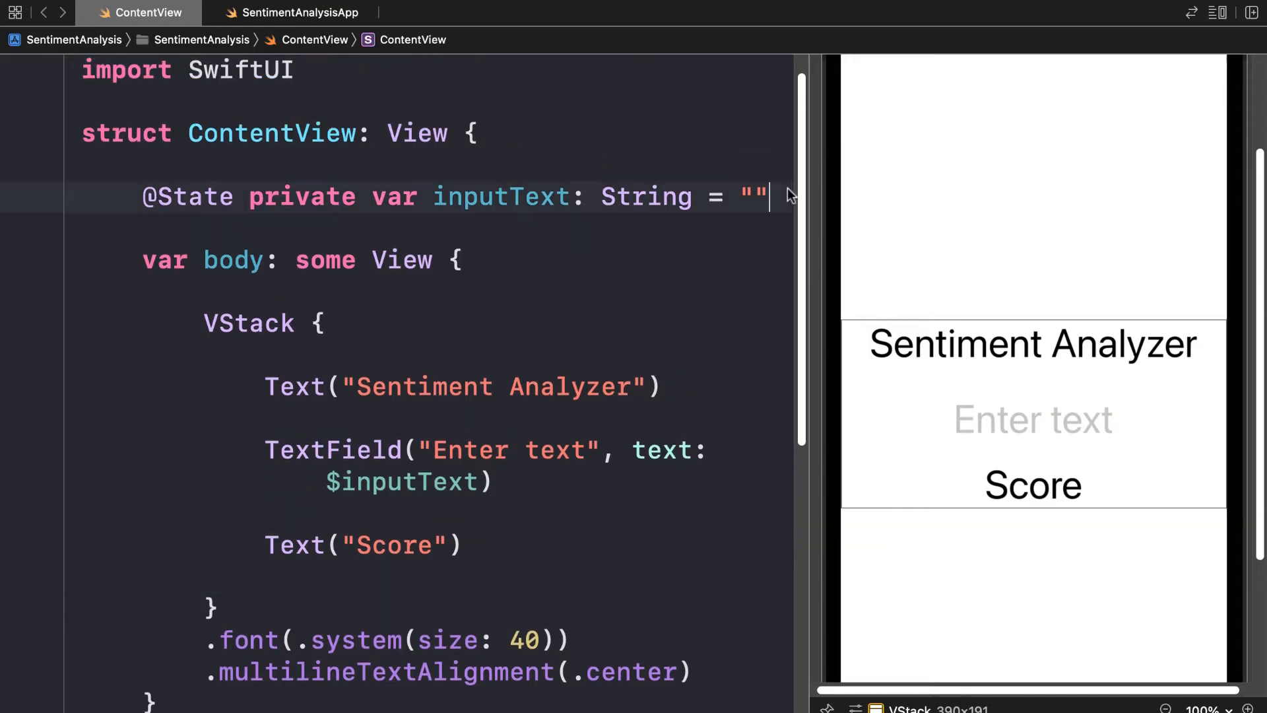
key("return")
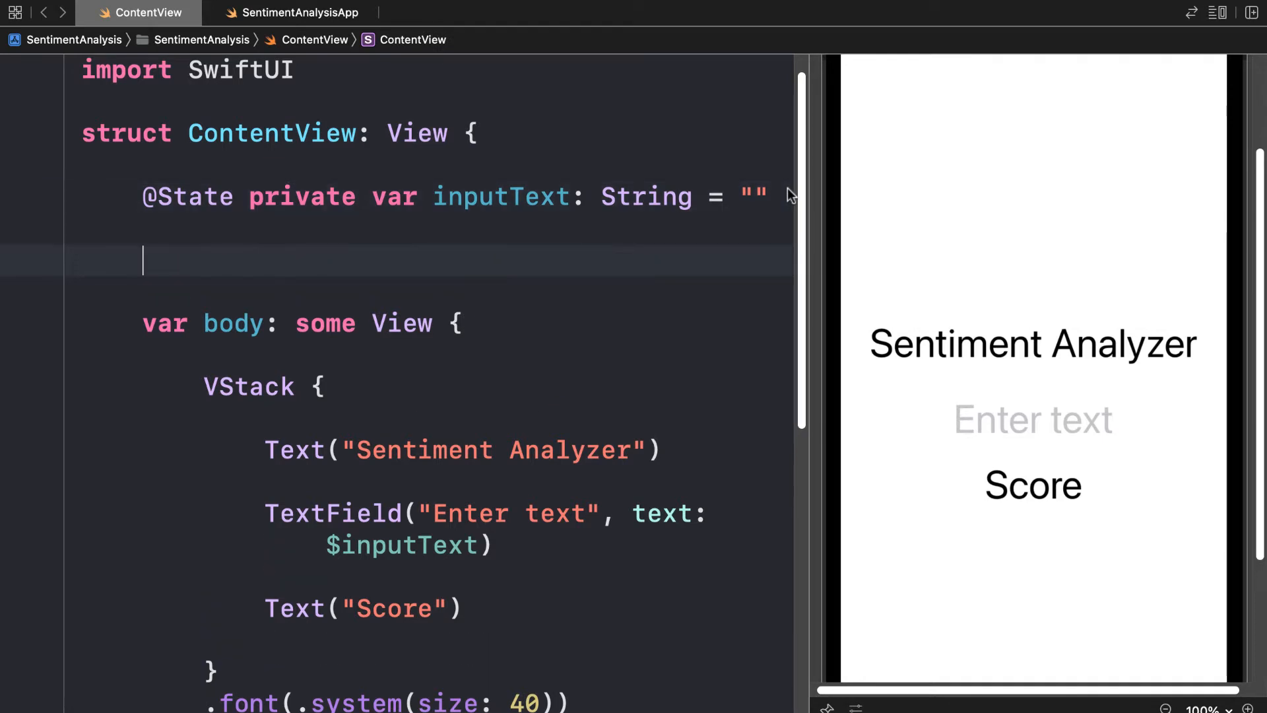
type("private var scor")
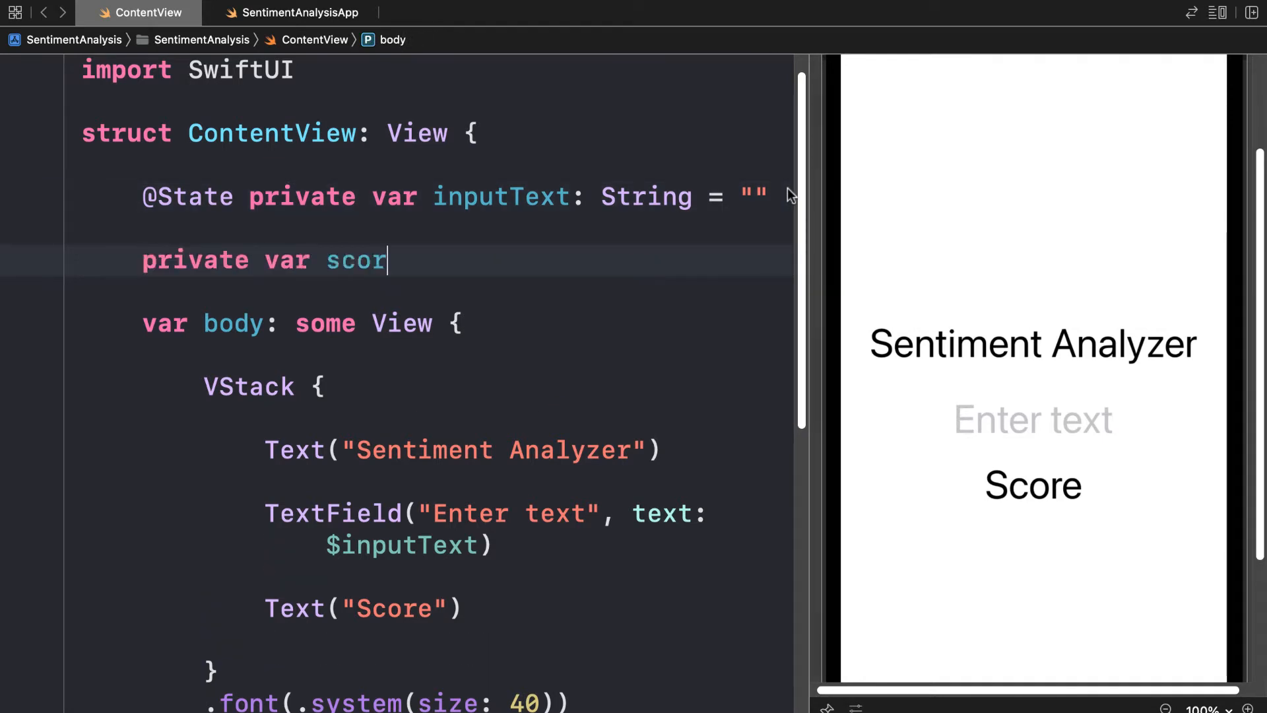
type("e: St")
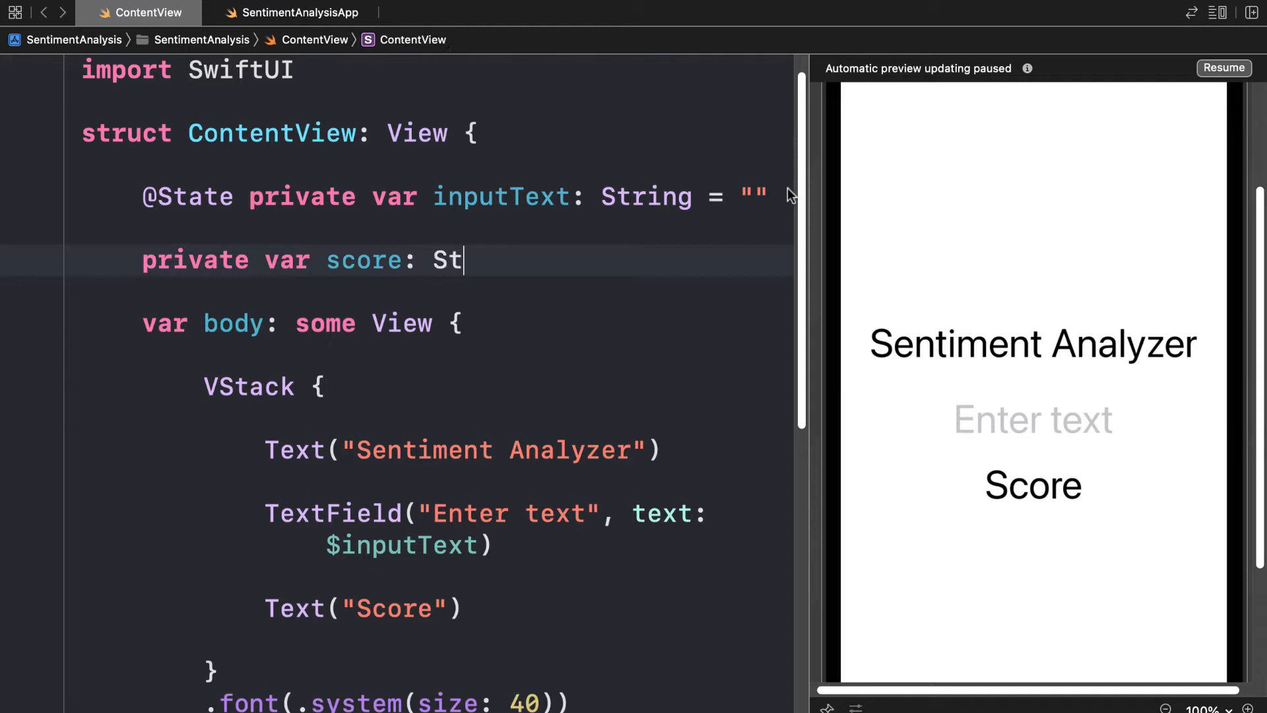
type("ring {")
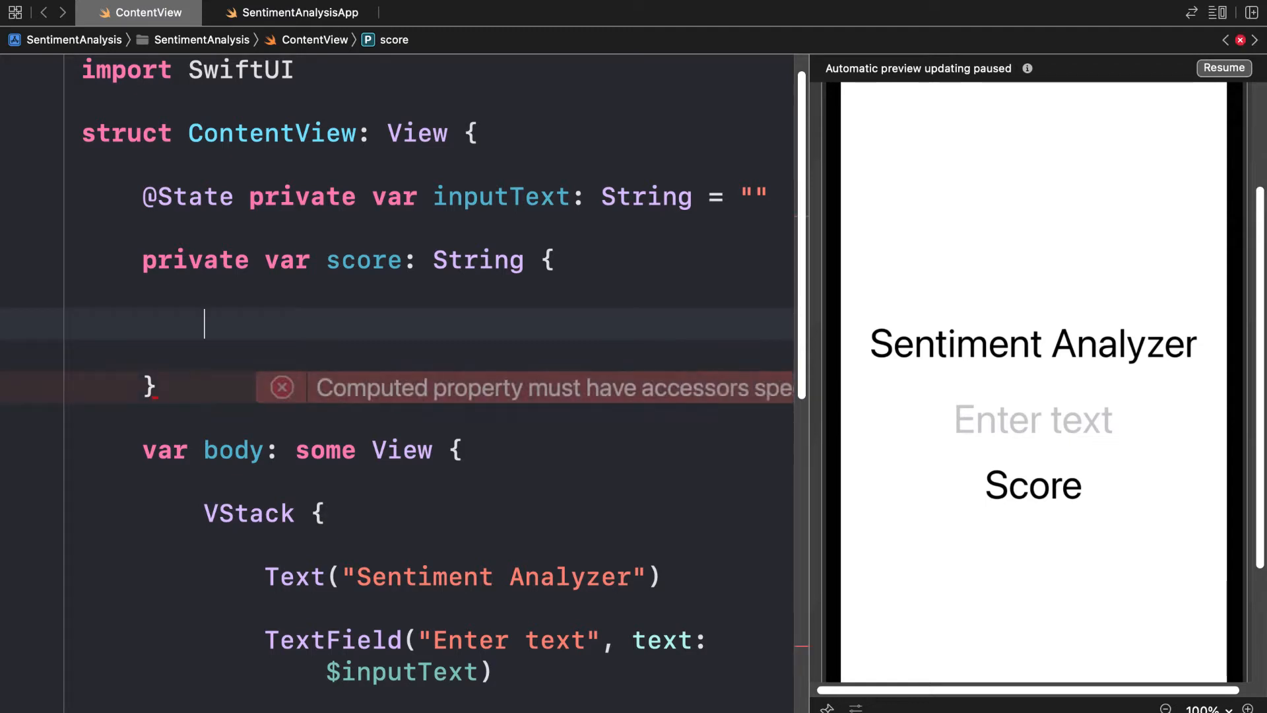
type("return")
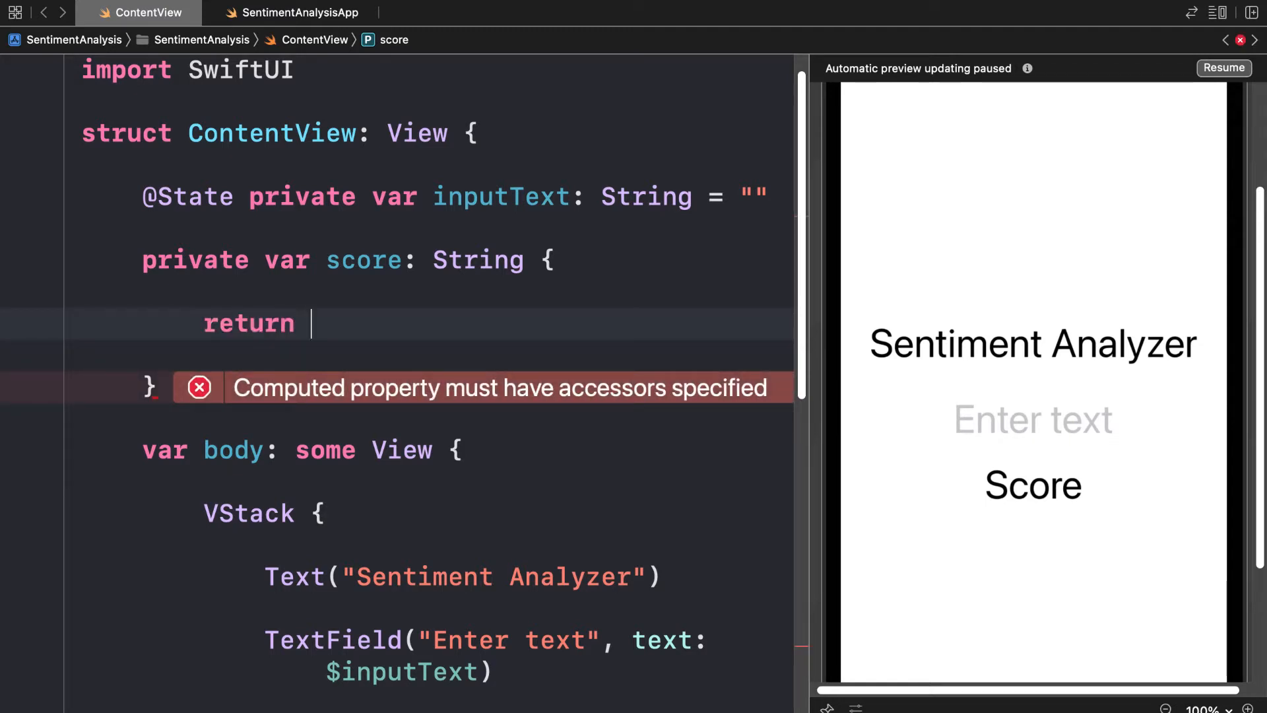
type("sentimentAnalyasis(")
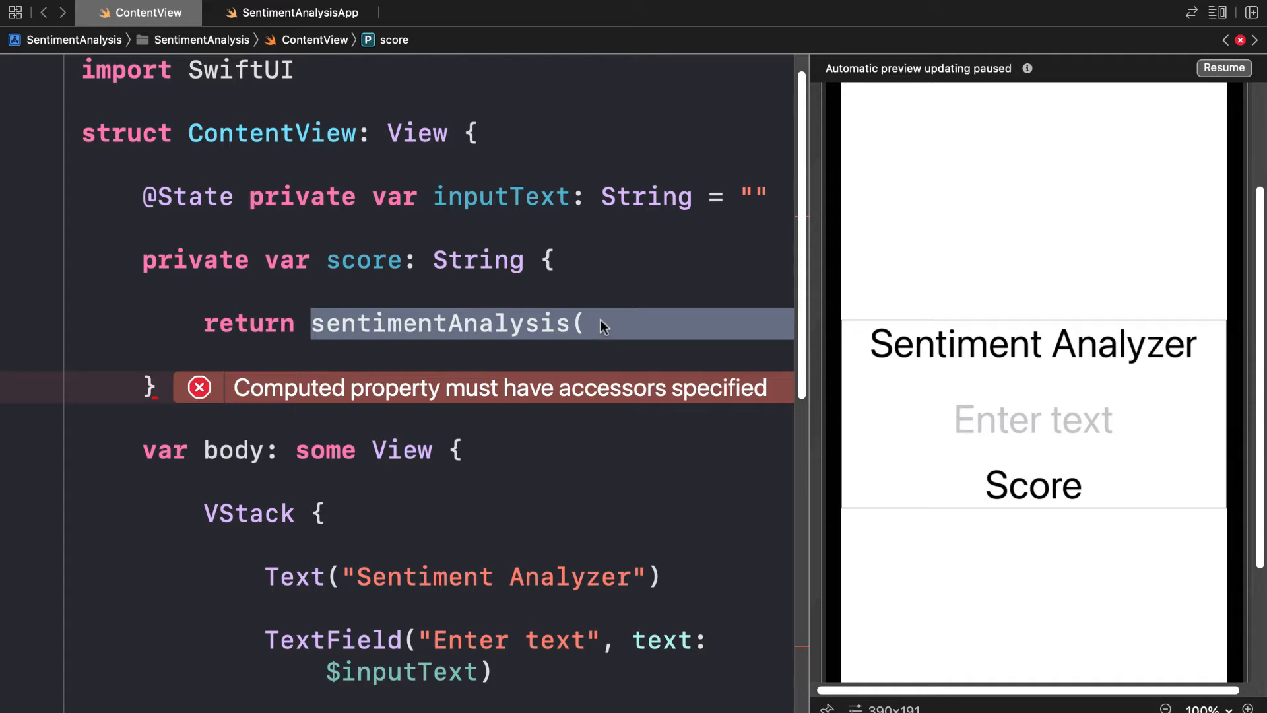
type("analyzeSe")
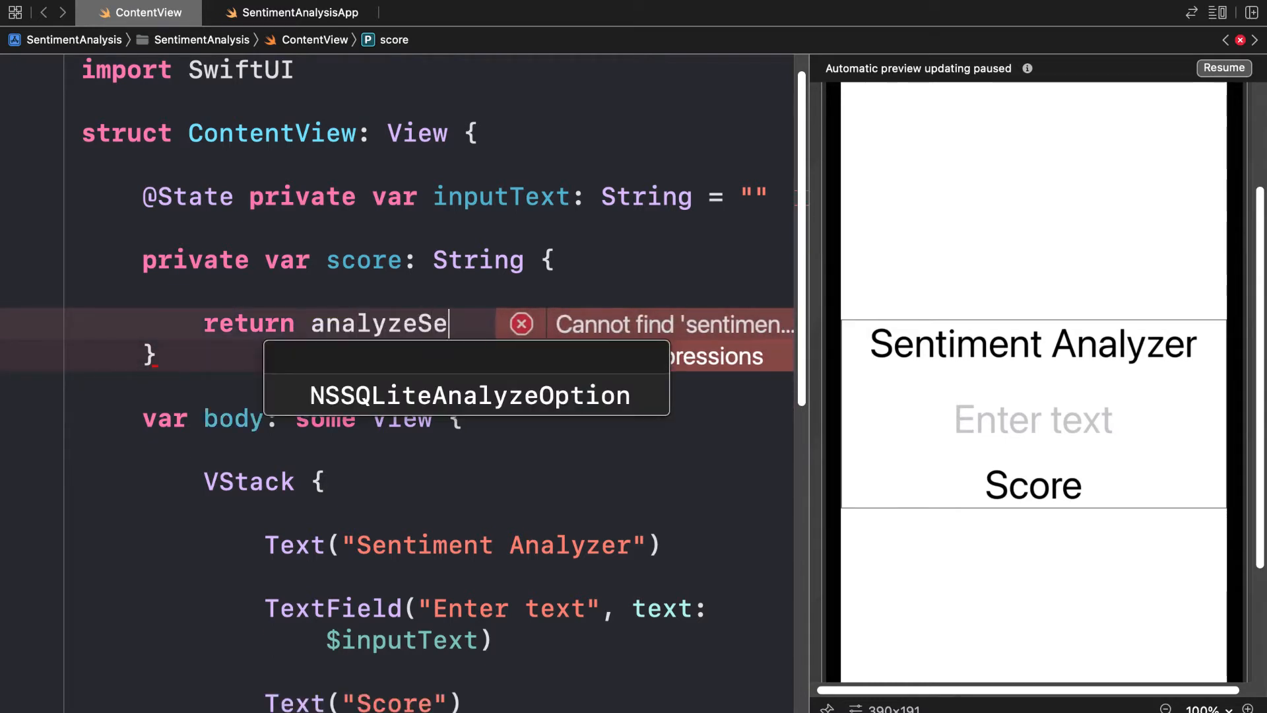
type("ntiment(for")
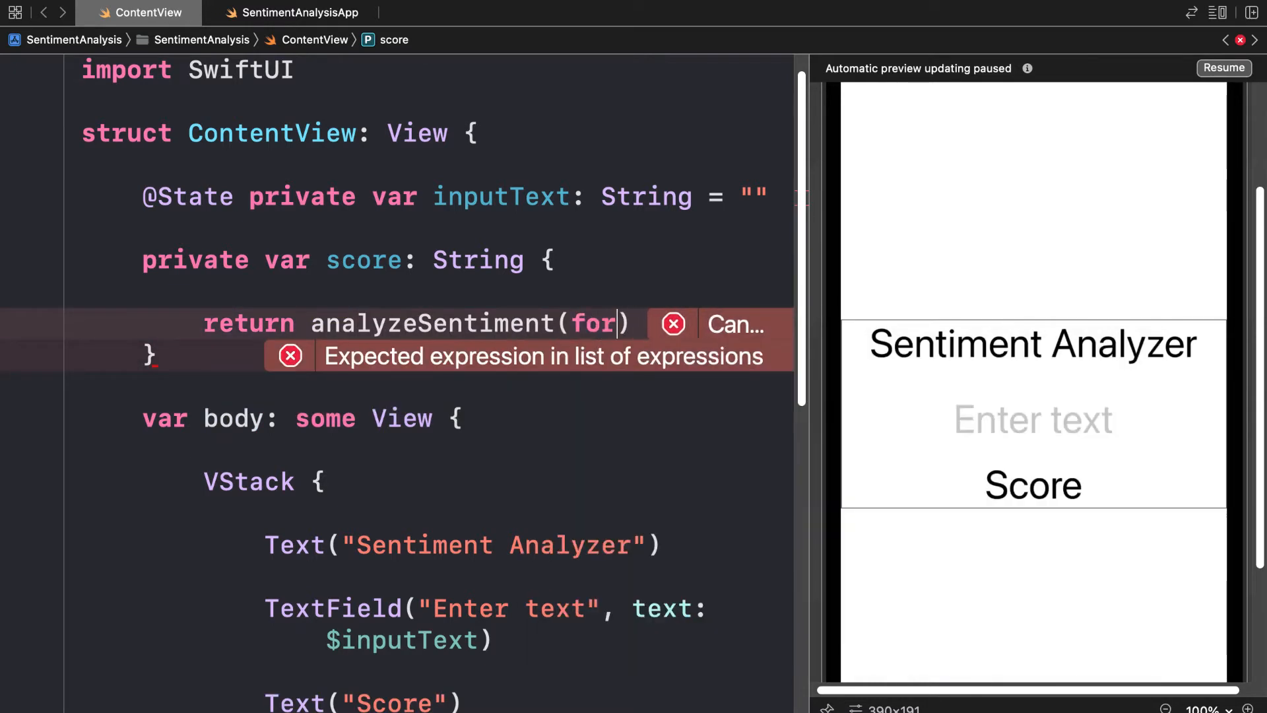
type(":")
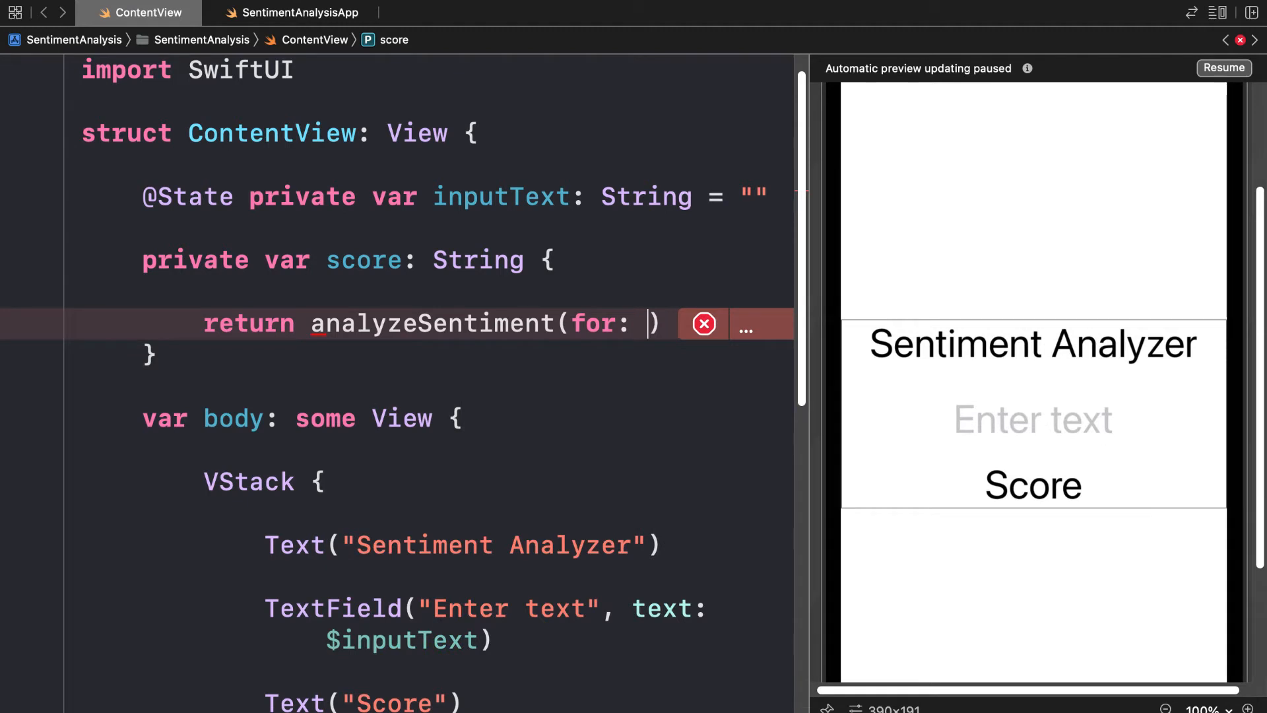
type("inputText")
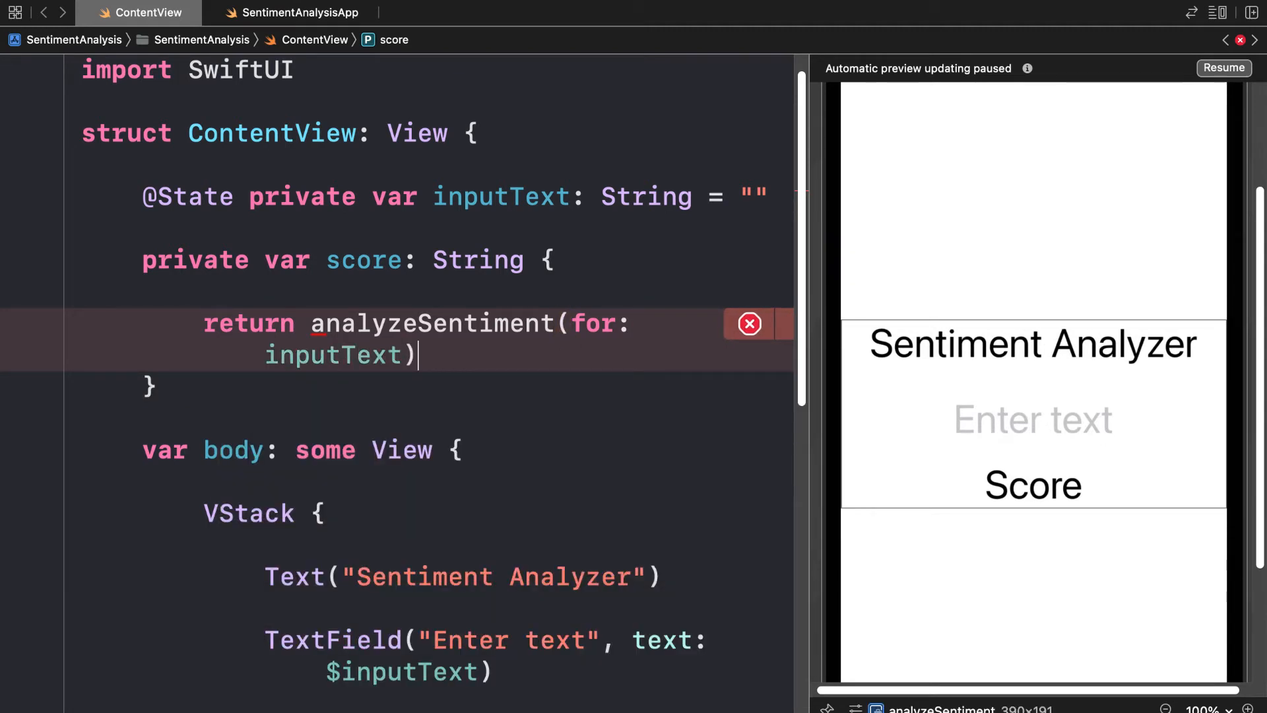
double_click(500, 195)
type("private")
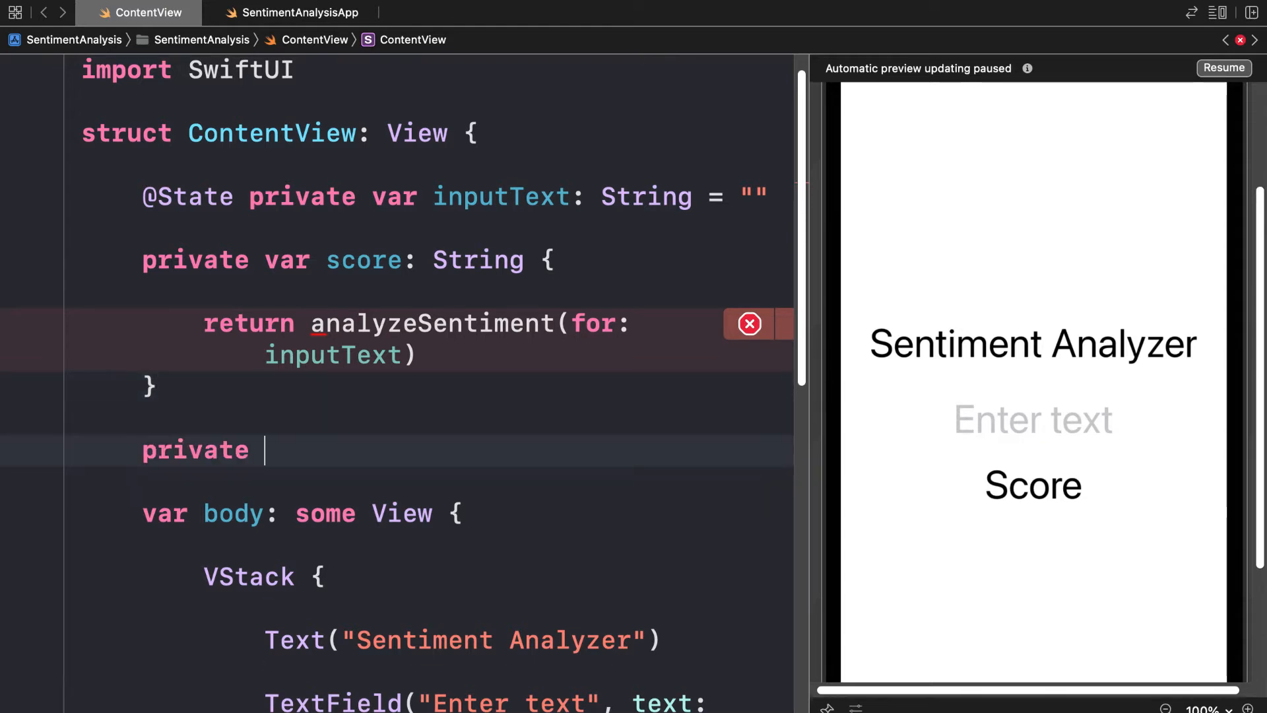
- Write the analyzeSentiment(for stringToAnalyze: String) -> String signature with an empty body
type("func anal")
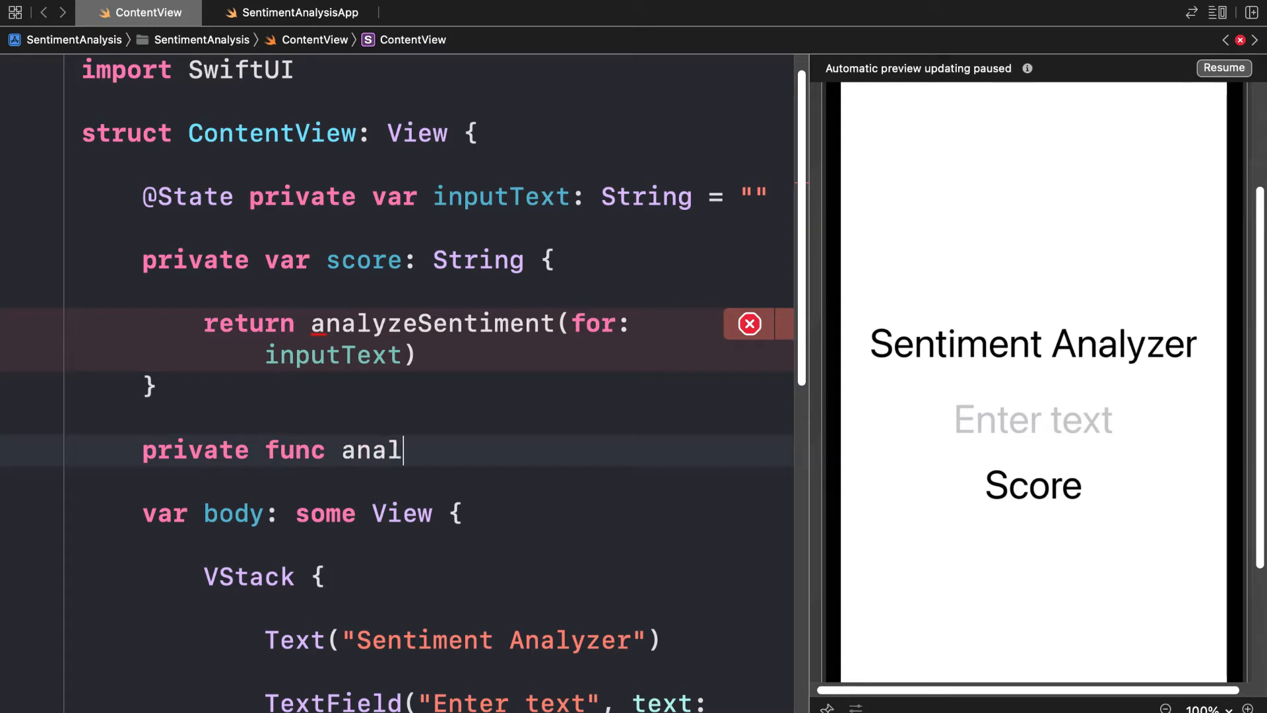
type("yzeSentiment(for")
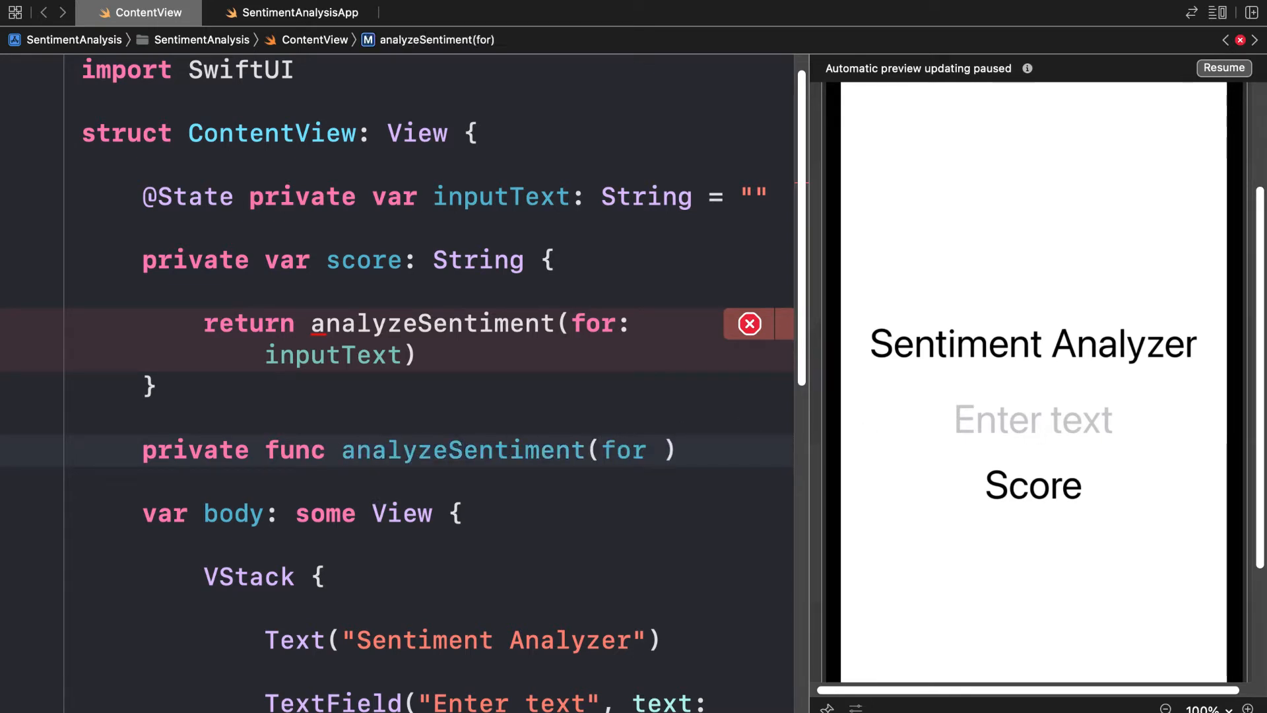
type("inputText")
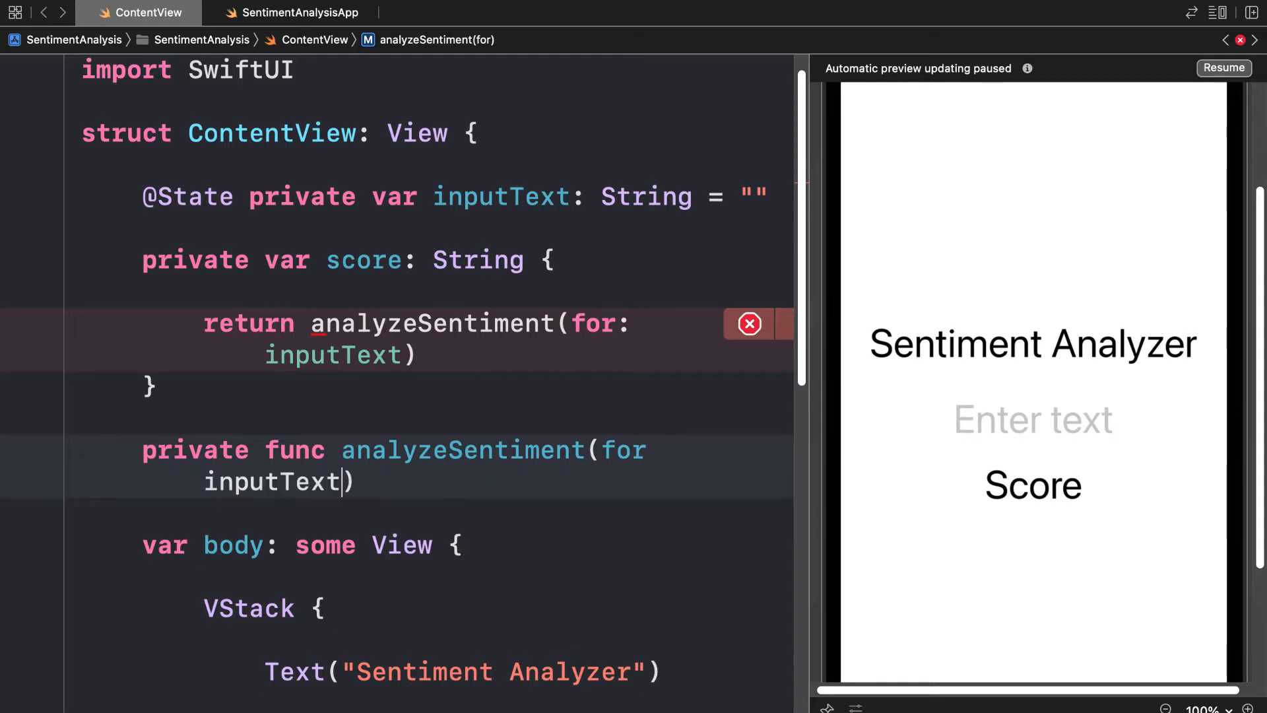
type(": String")
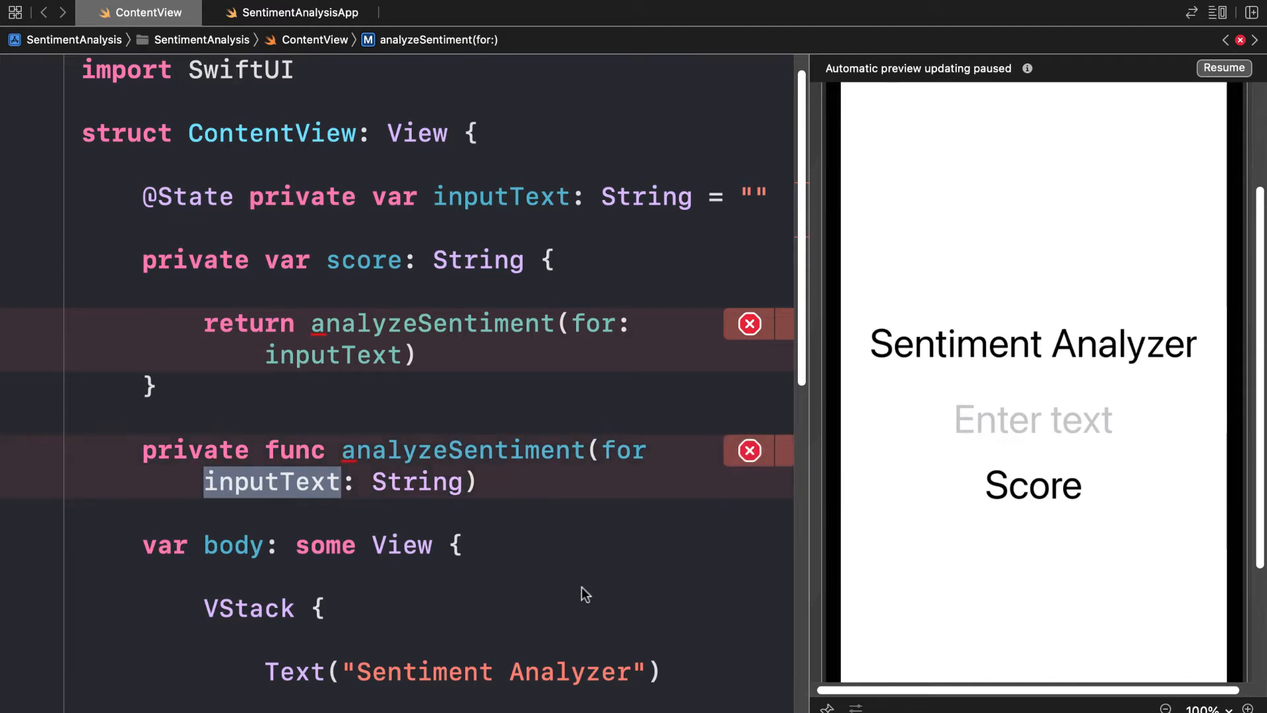
mouse_move(534, 536)
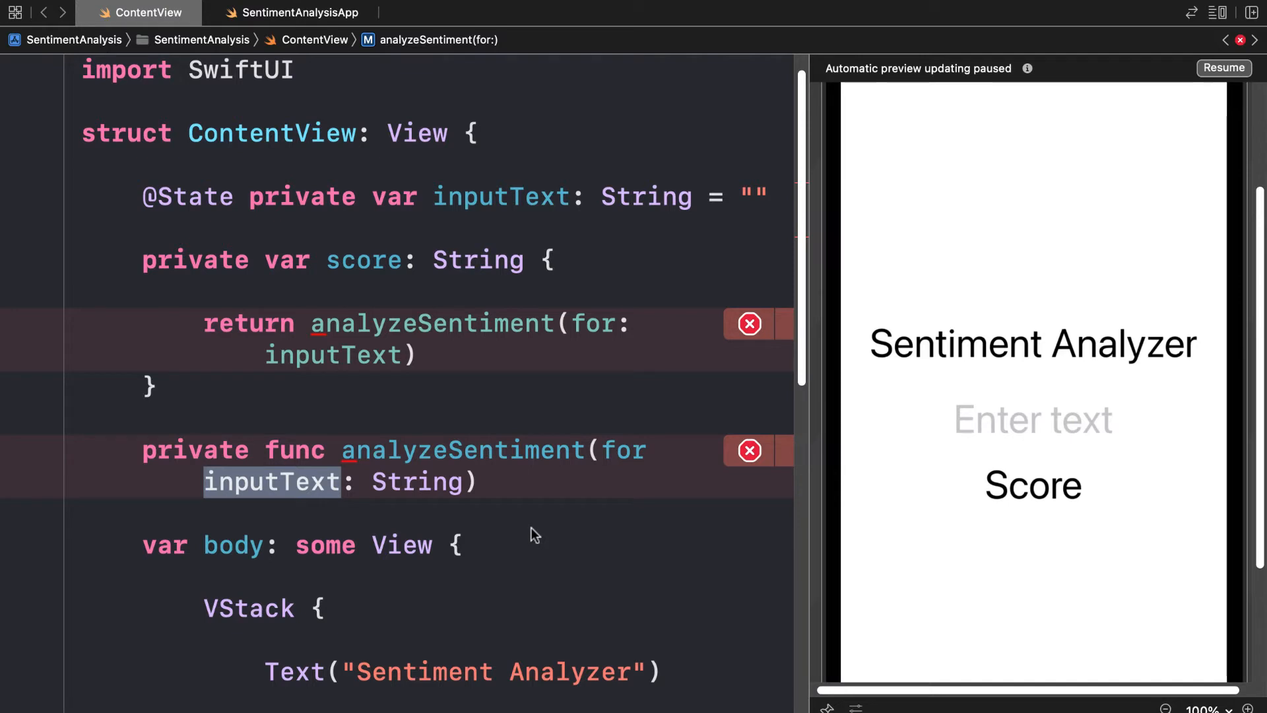
type("stringToAnalyz")
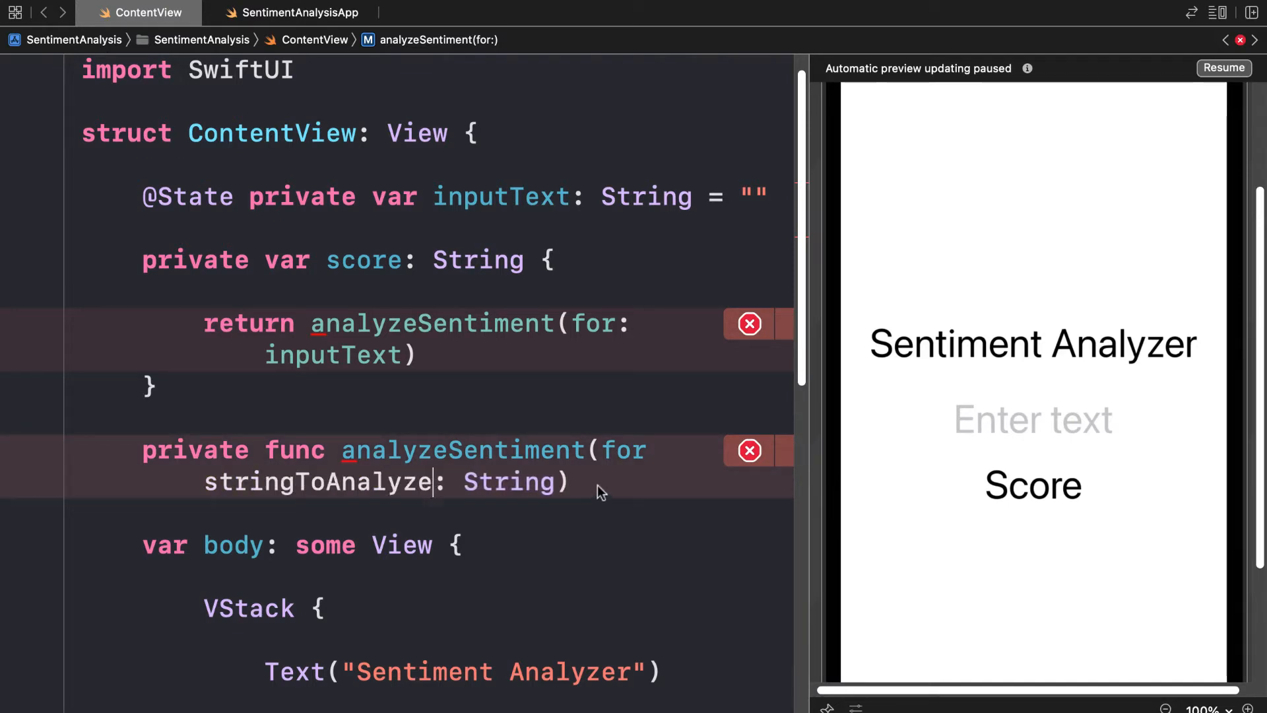
type("-> String {")
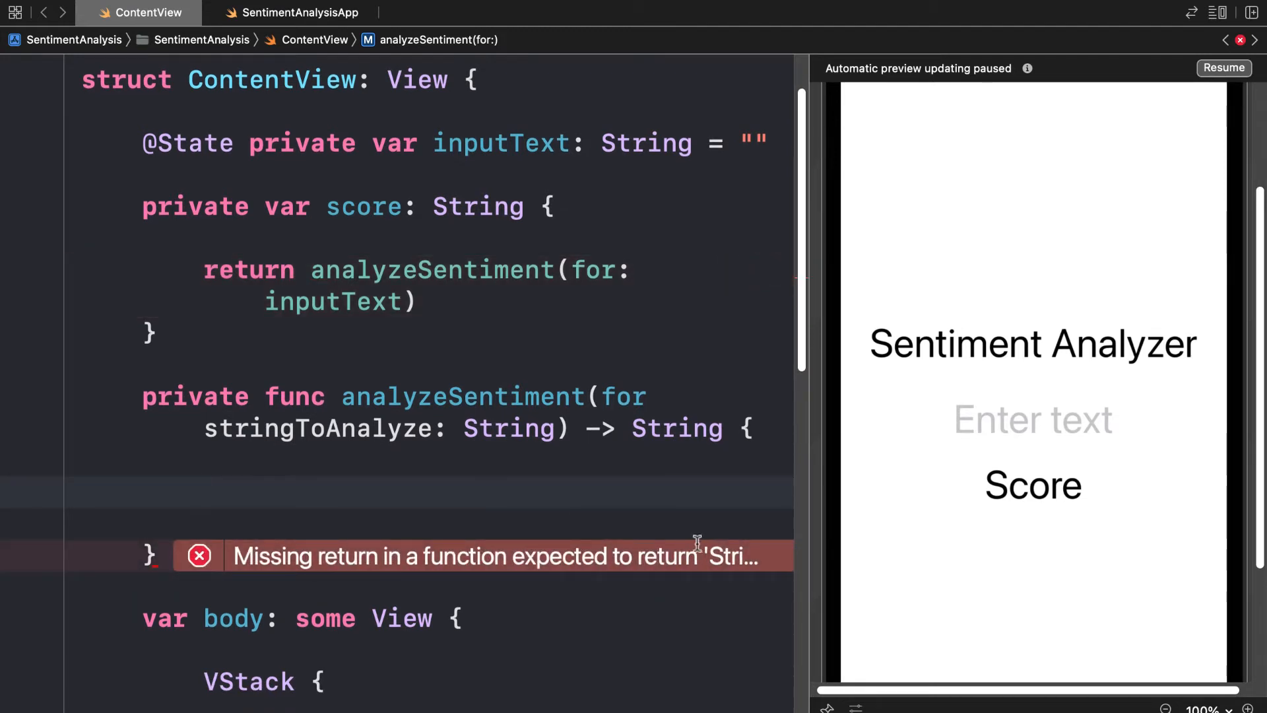
- Add 'private let tagger = NLTagger()' to ContentView and import NaturalLanguage
left_click(206, 491)
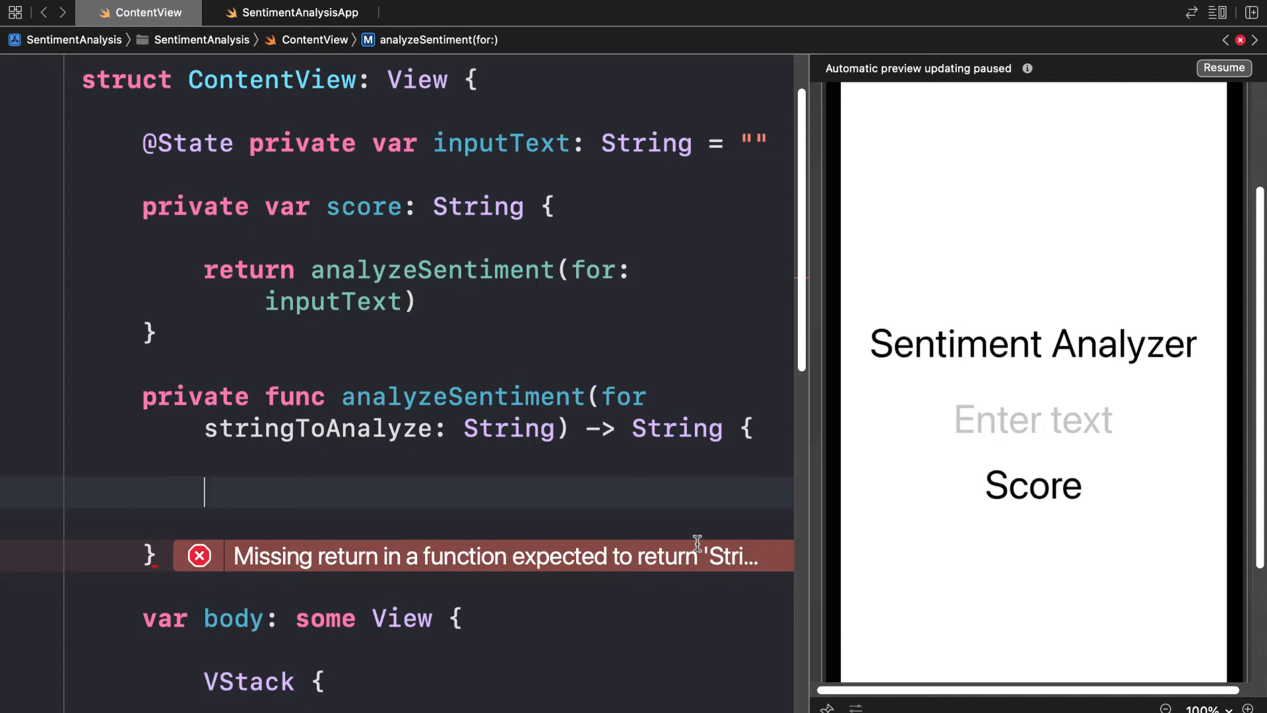
mouse_move(681, 536)
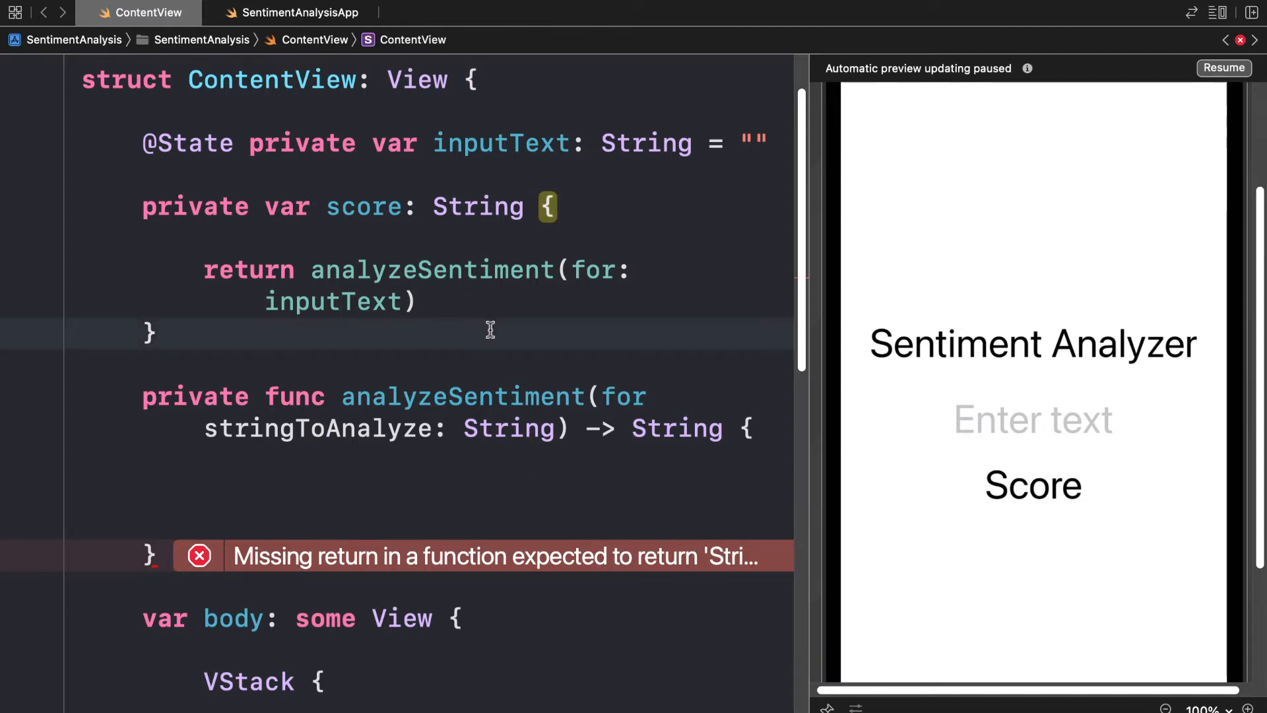
type("private let tagge")
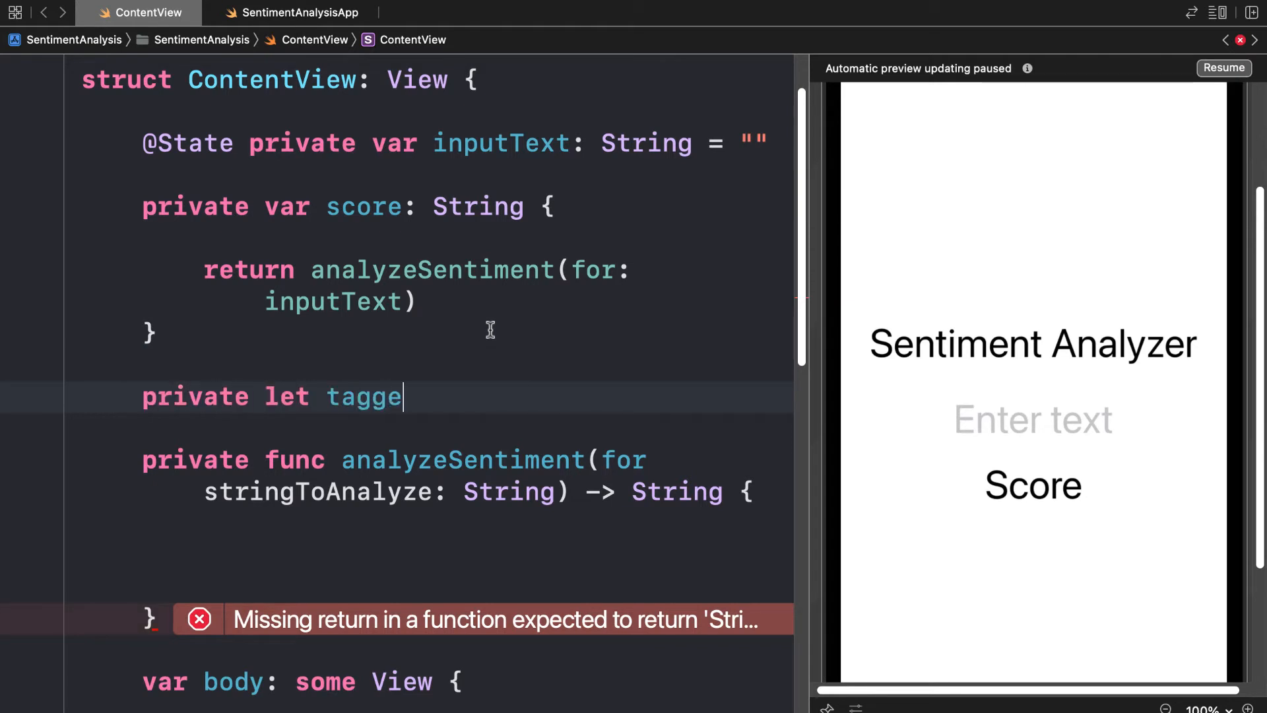
type("r = NLTagger(")
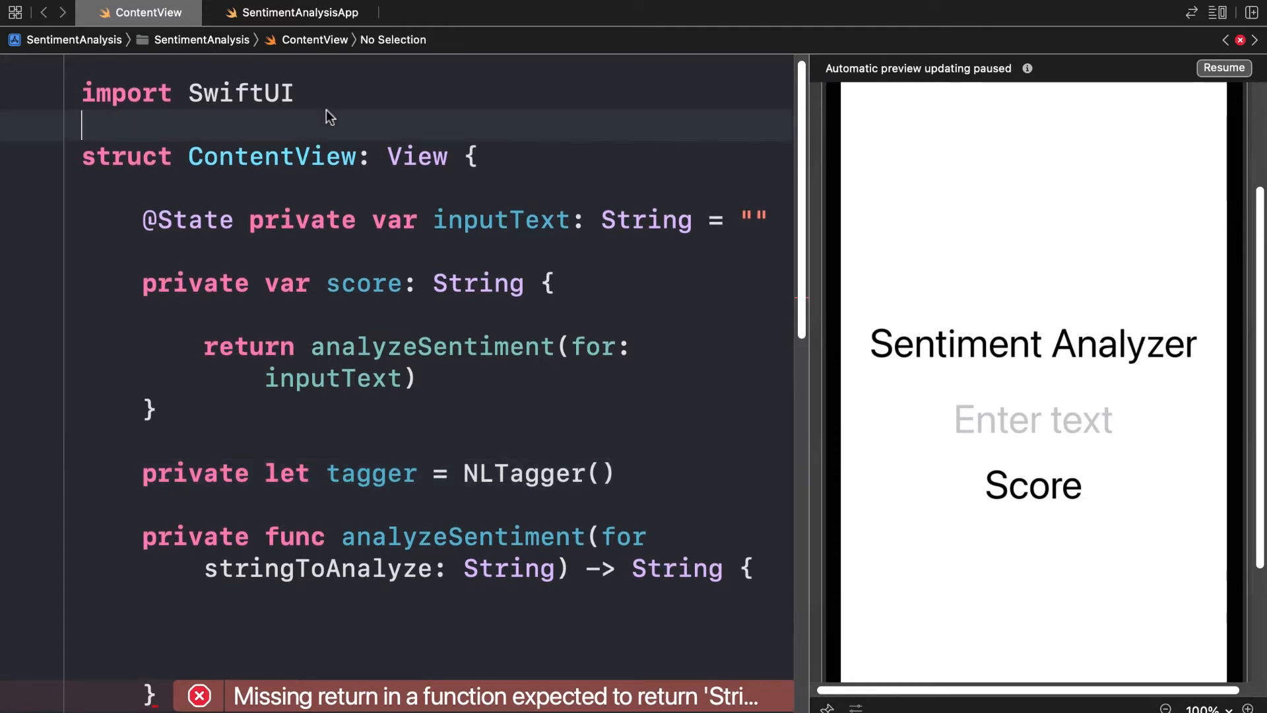
type("import N")
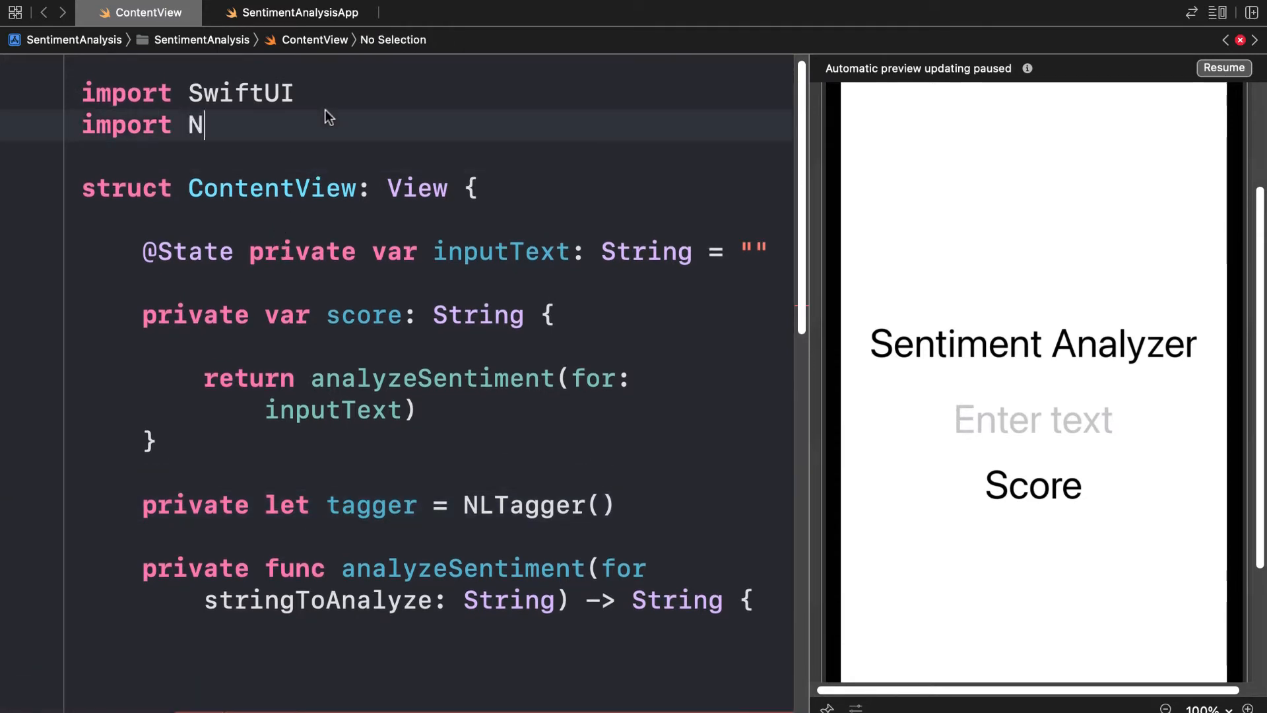
type("aturalLanguage")
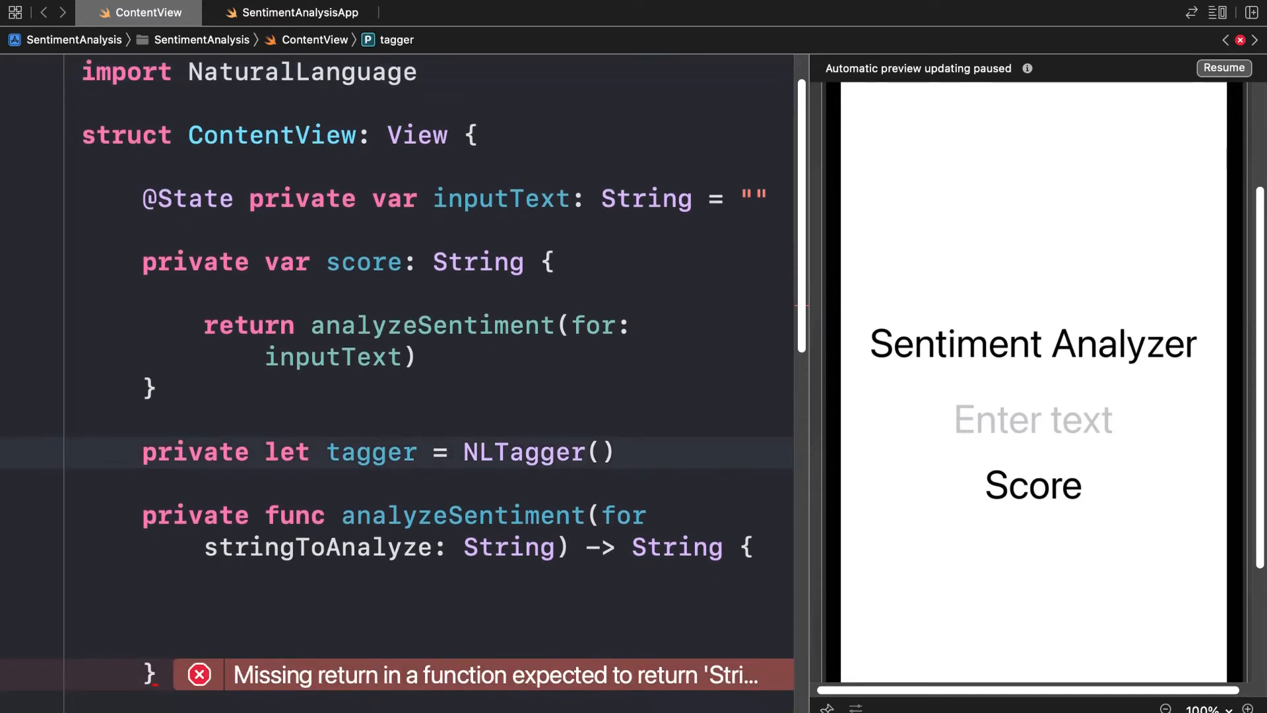
scroll("down", 3)
type("tagSchemes: [")
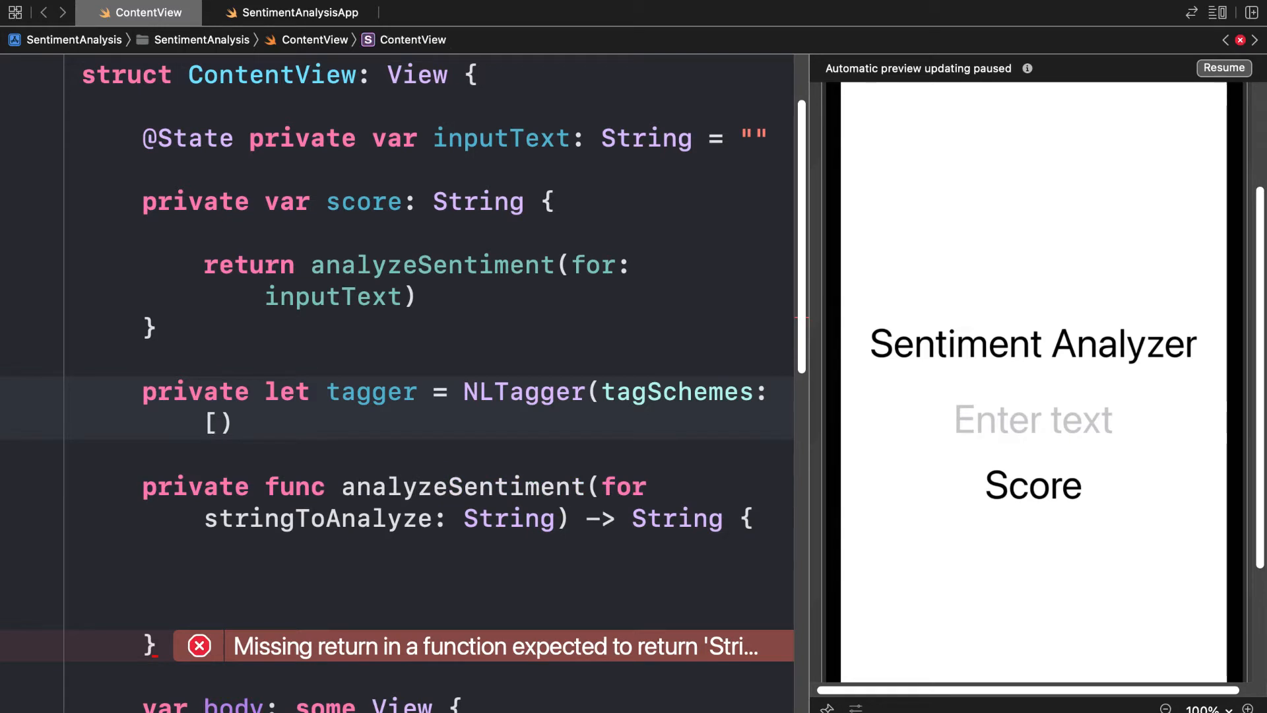
- Fill the tagger's tagSchemes array with .sentimentScore
type(".se")
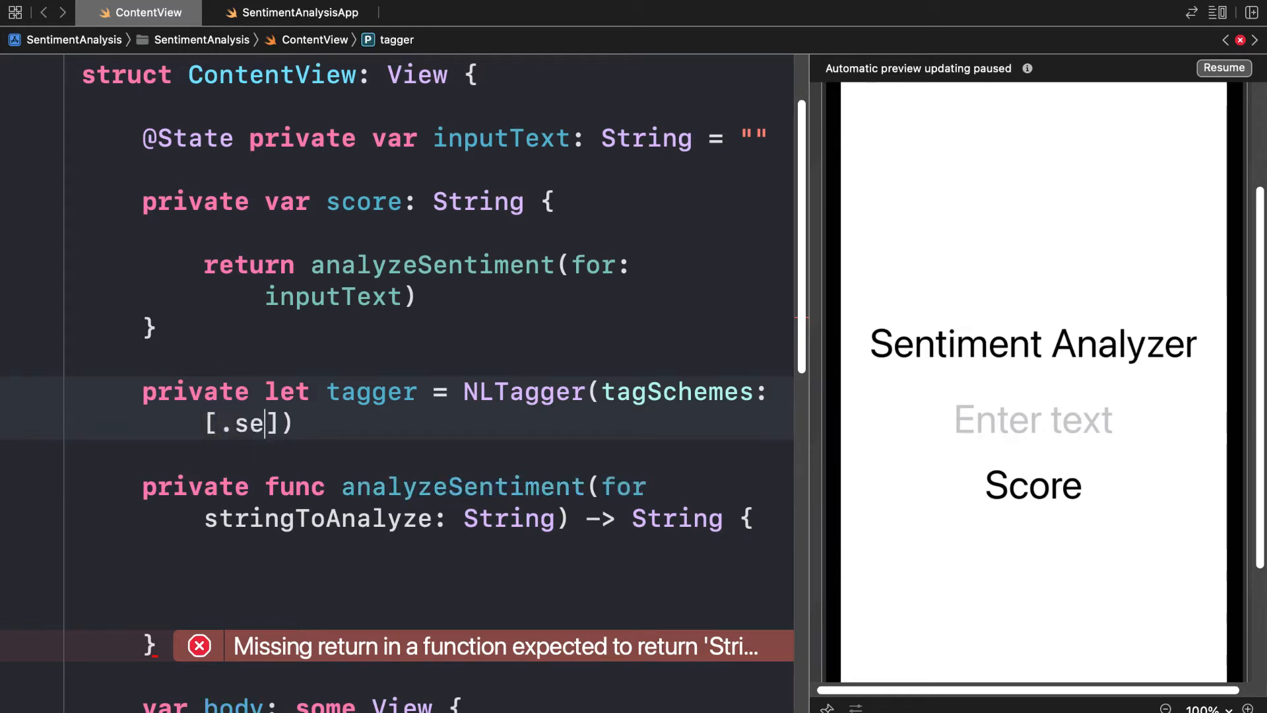
type("ntimentScore")
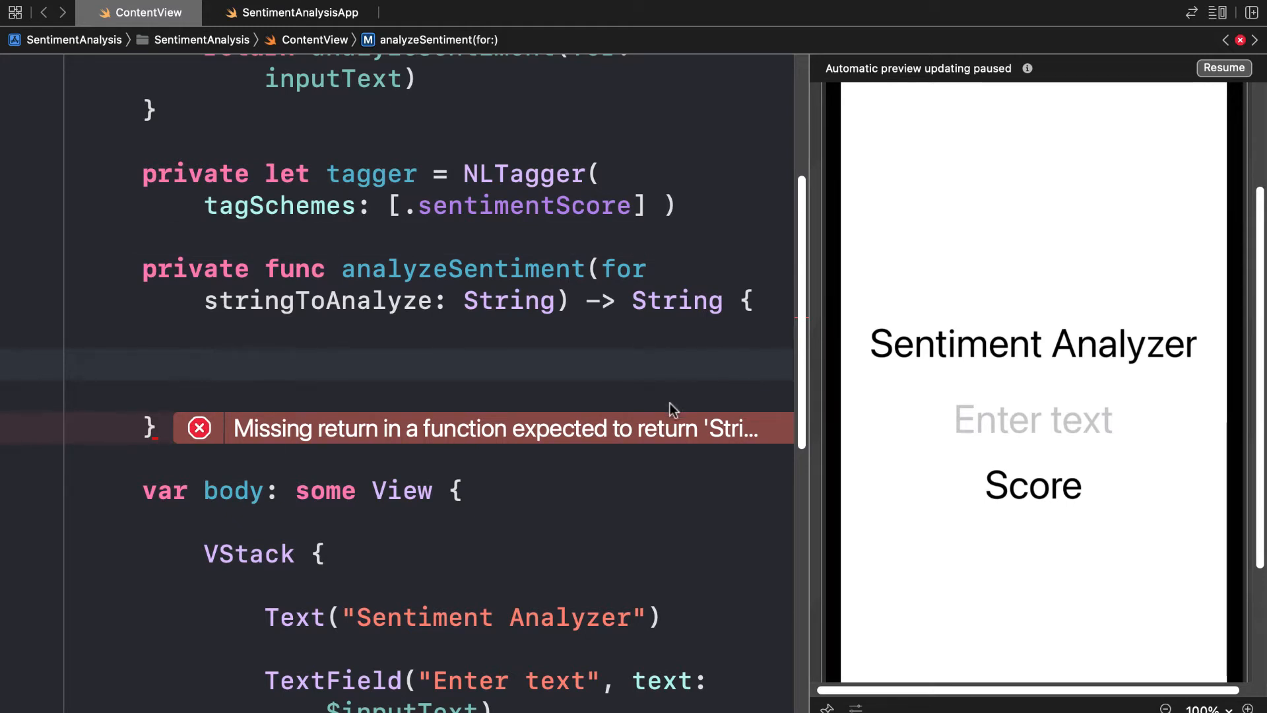
mouse_move(412, 179)
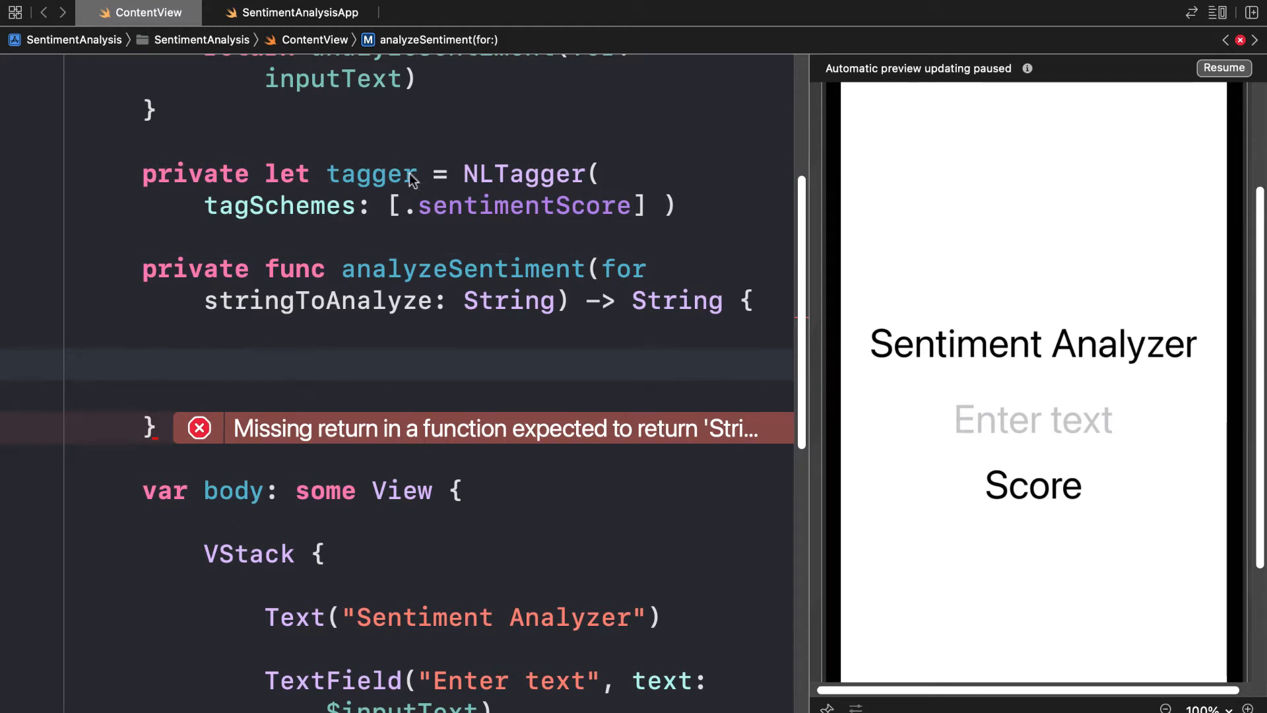
mouse_move(443, 374)
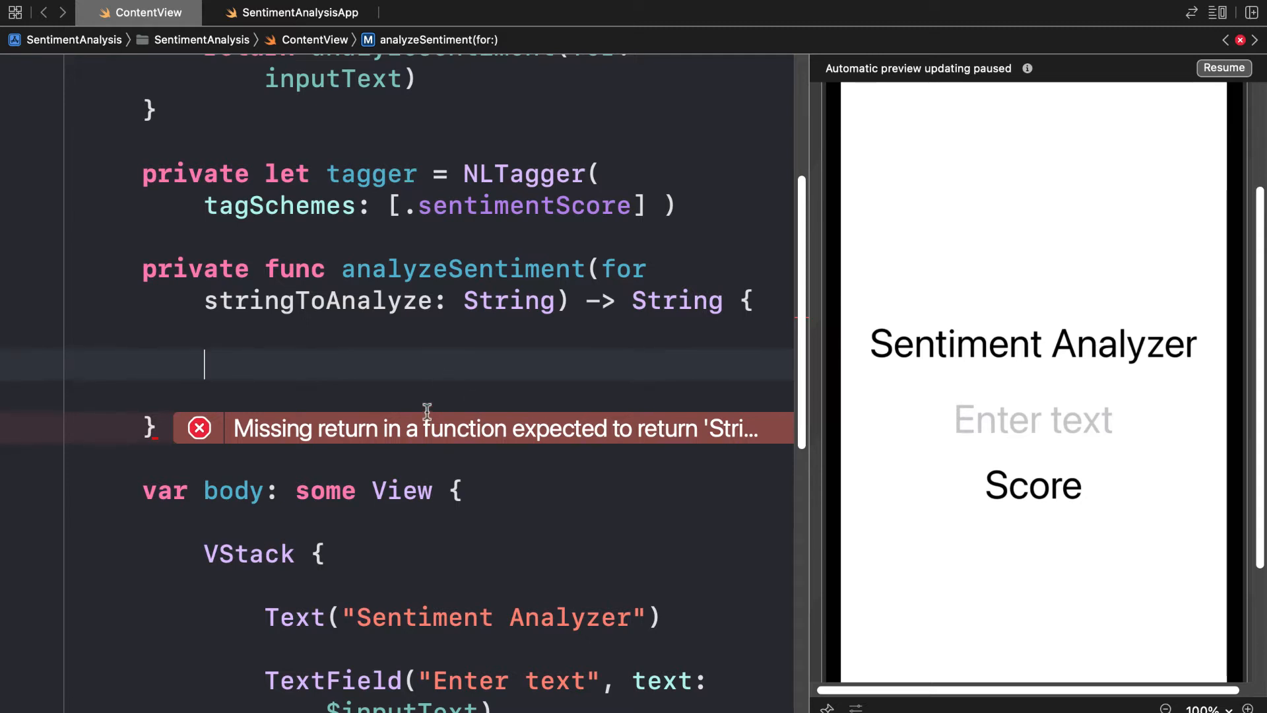
- Assign stringToAnalyze to tagger.string inside analyzeSentiment
type("tagger.str")
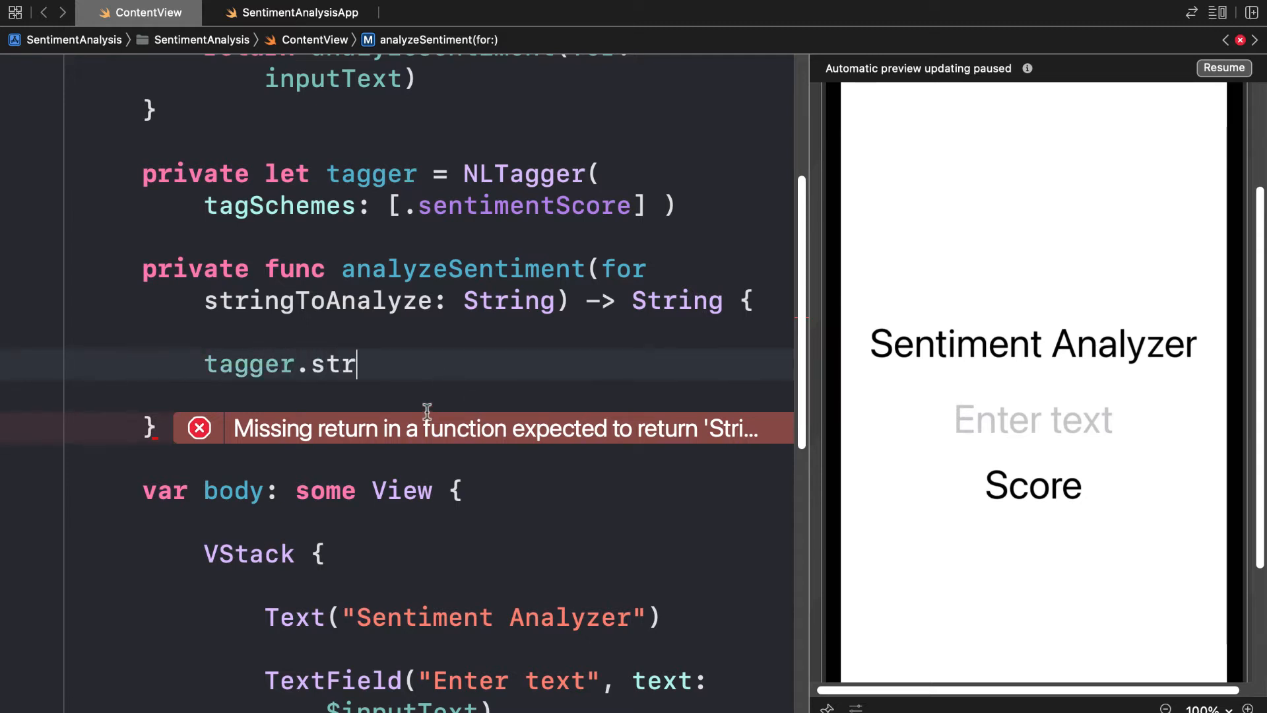
type("ing = stringToAnalyze")
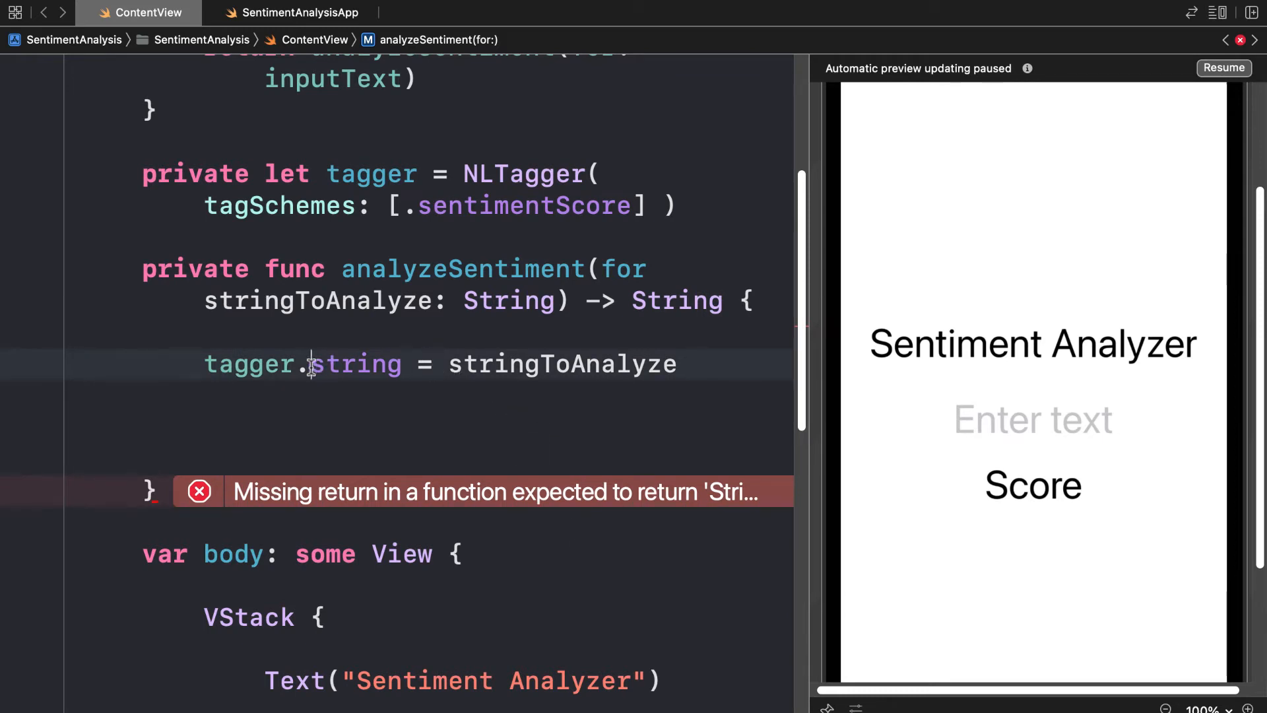
double_click(561, 364)
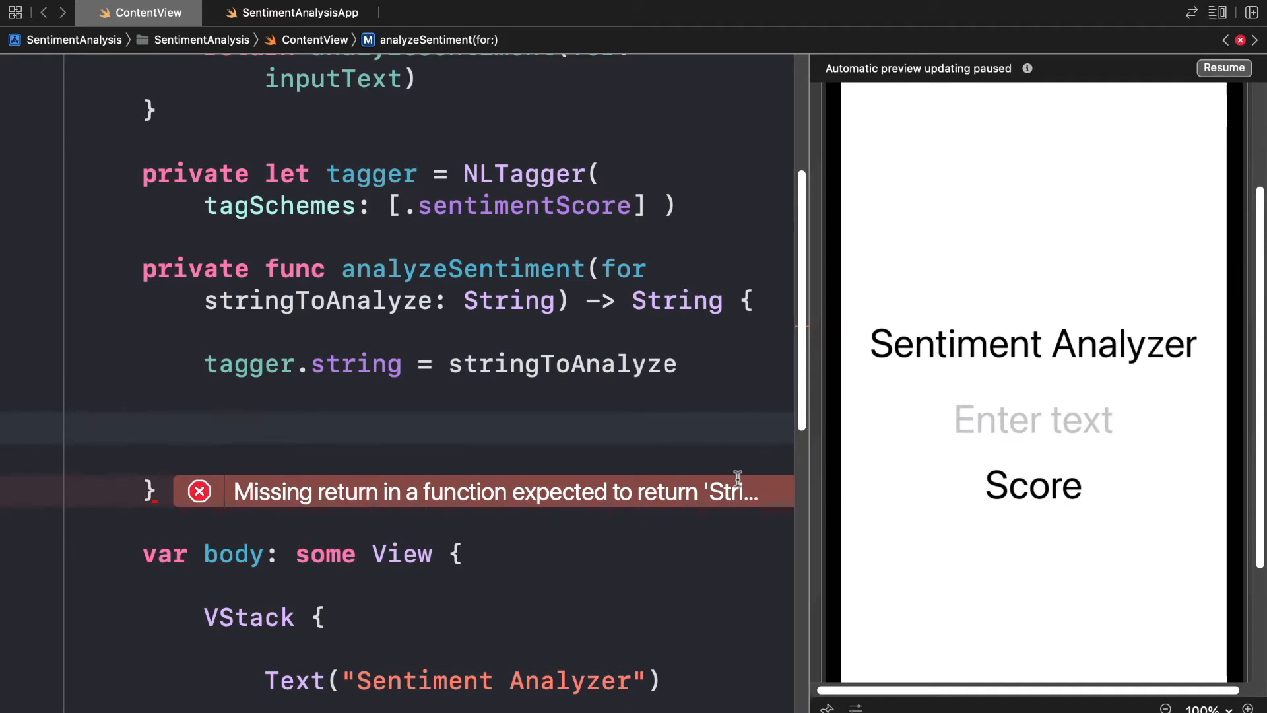
- Call tagger.tag at stringToAnalyze.startIndex with unit .paragraph and scheme .sentimentScore
type("tagg")
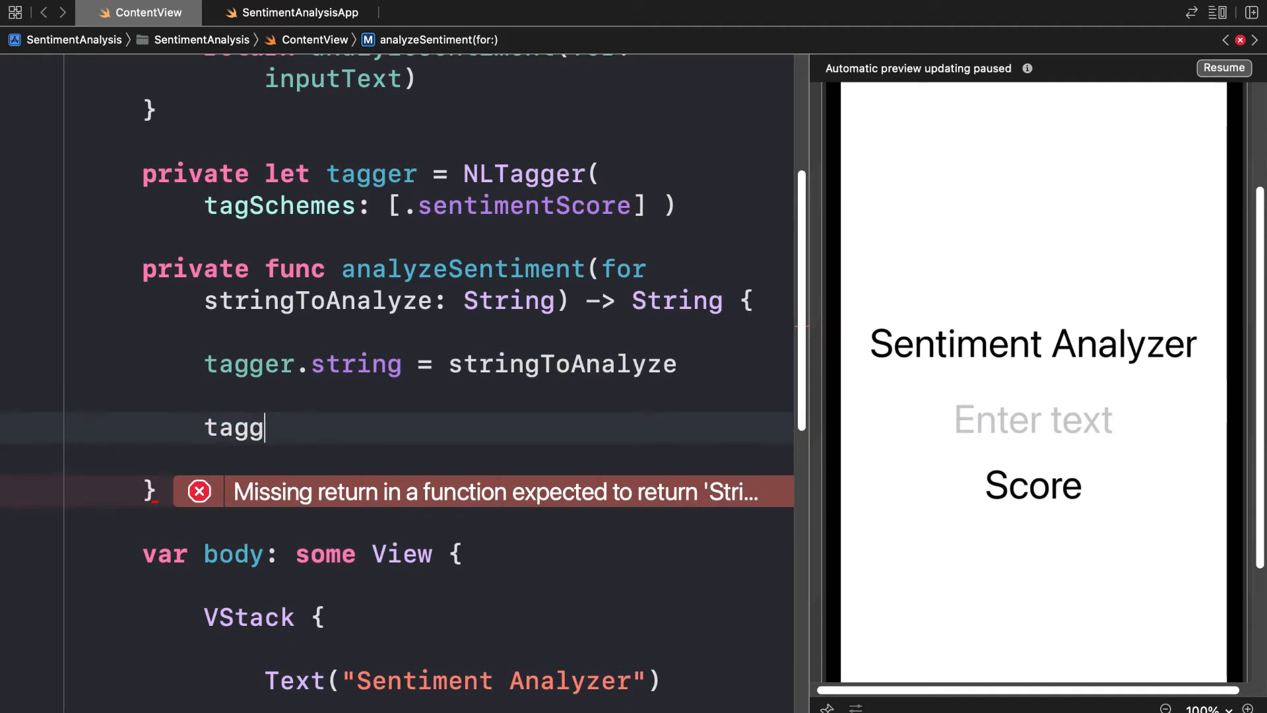
type("er.tag(")
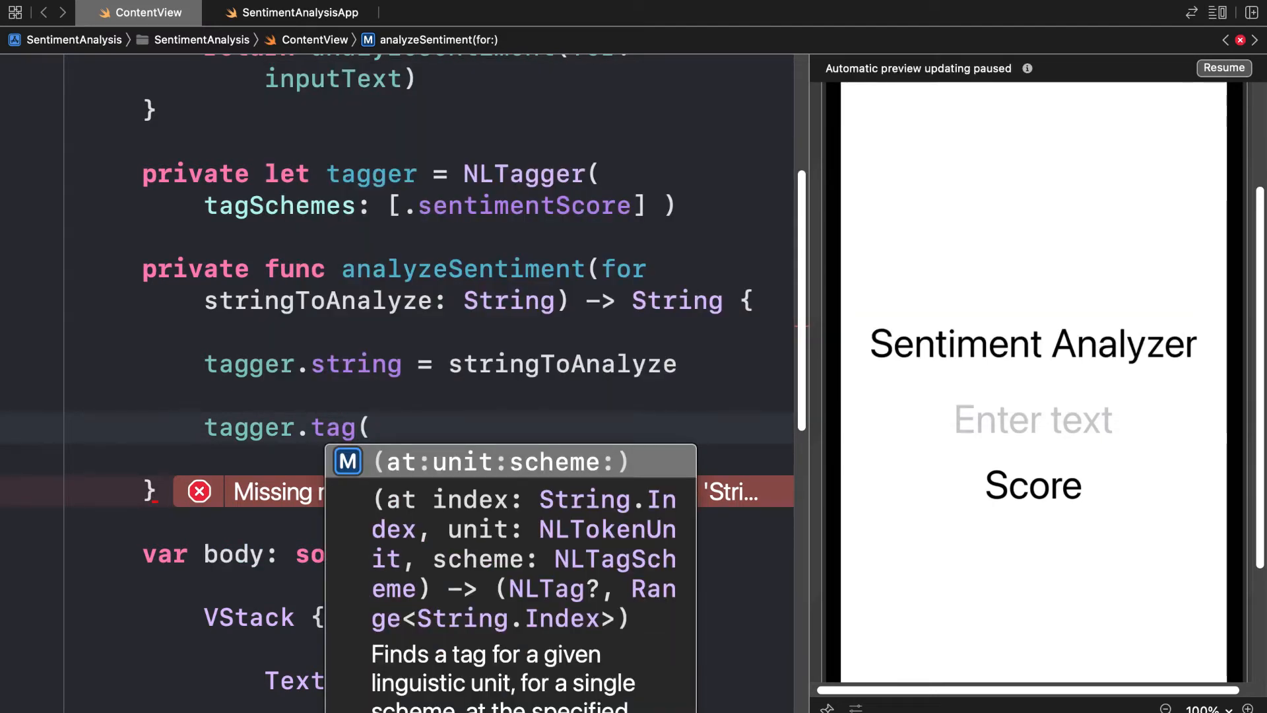
type("at: s")
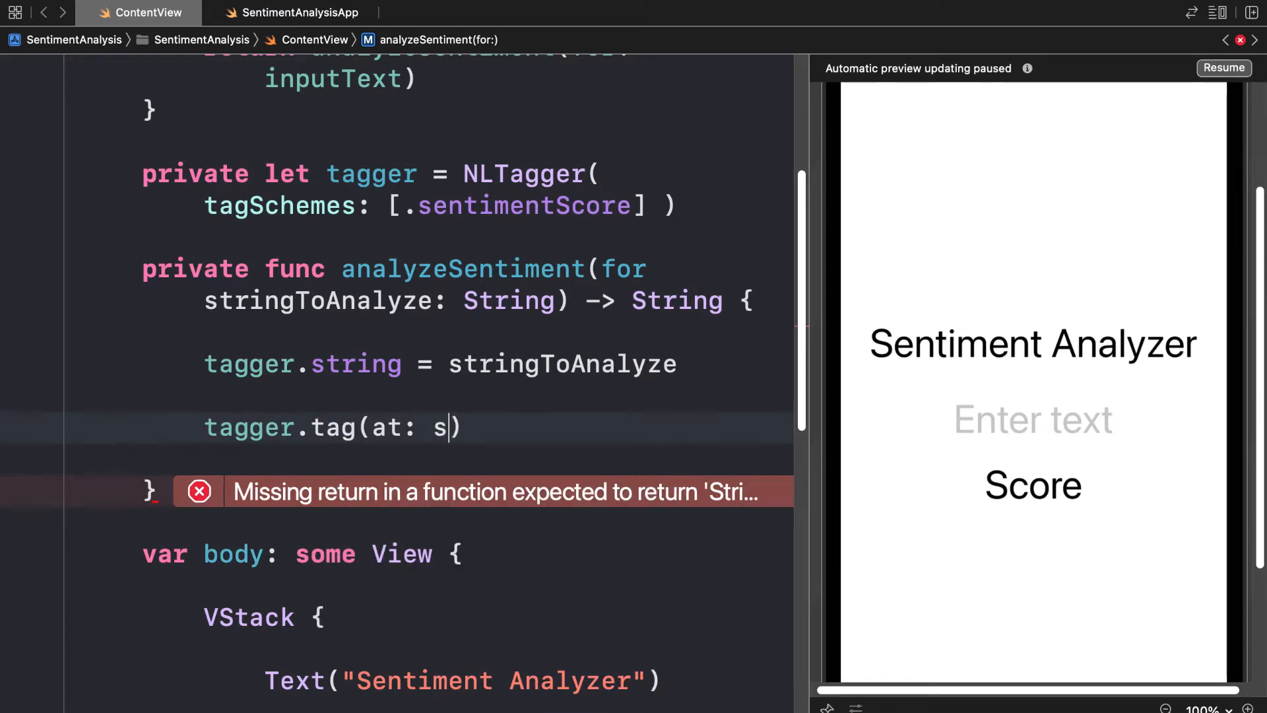
type("tring")
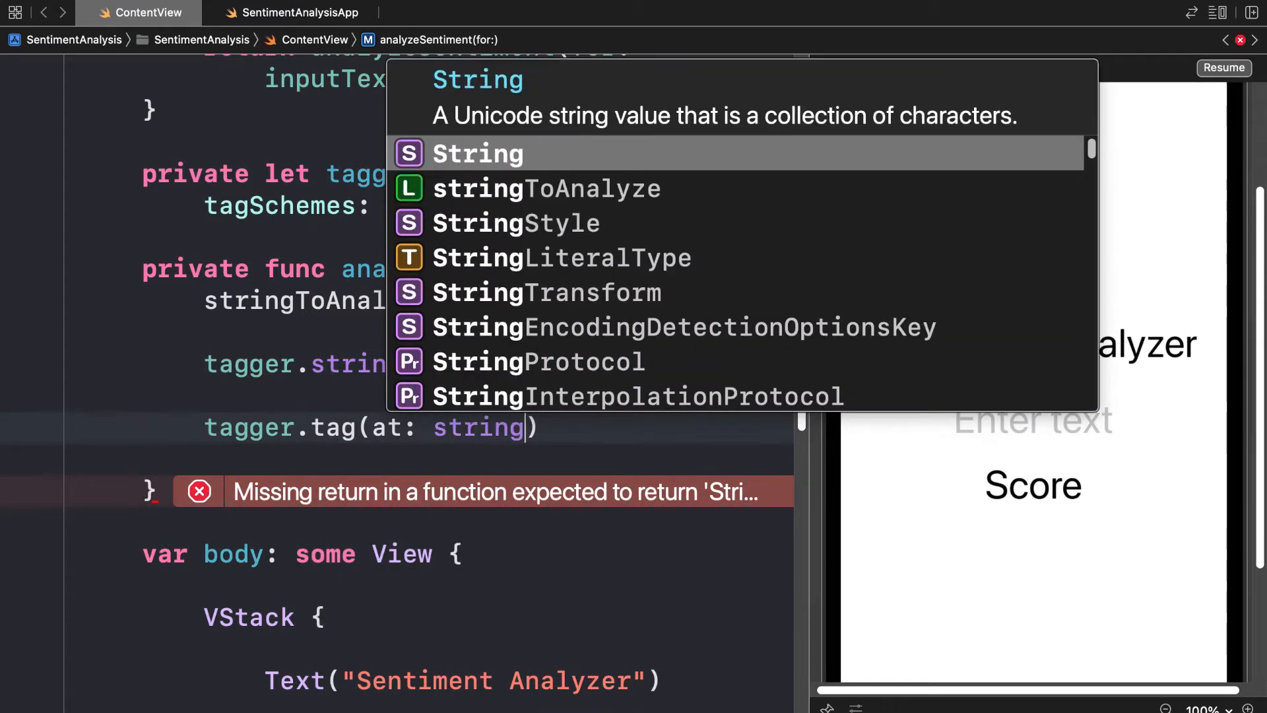
key("Escape")
type("ToAnalyze.")
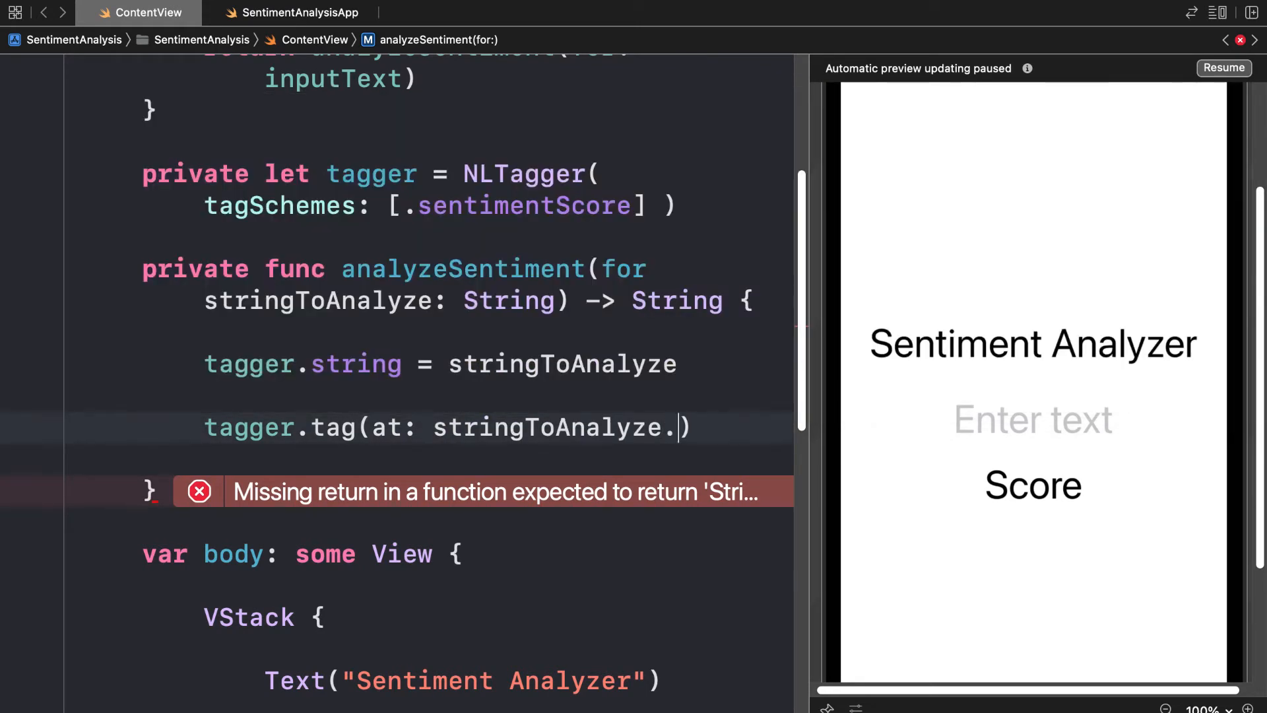
type("STAR")
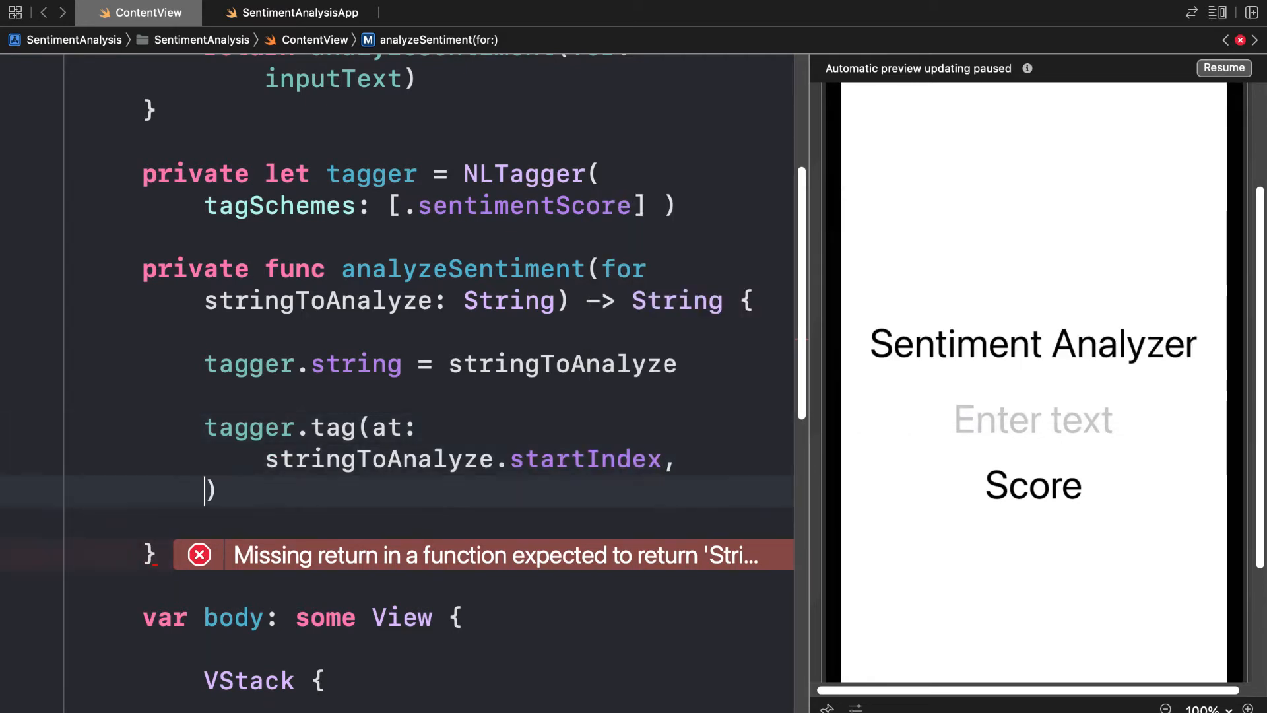
type("unit: pa")
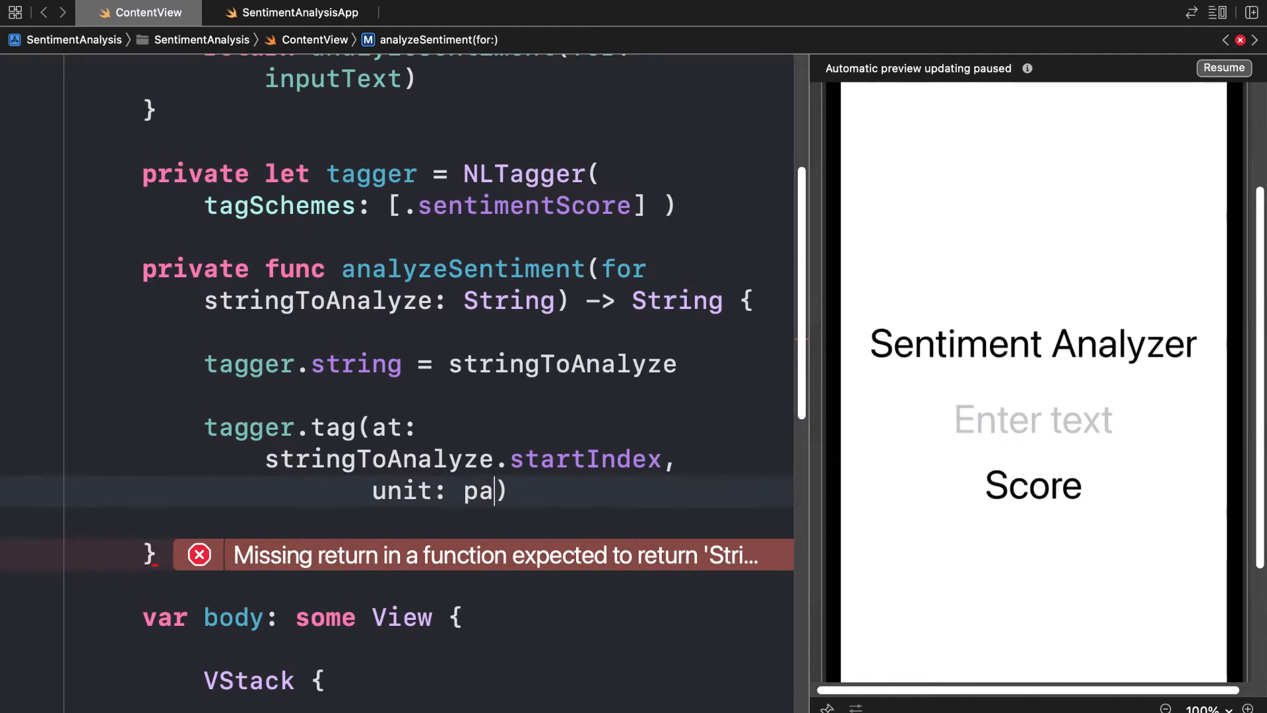
type(".paragraph,")
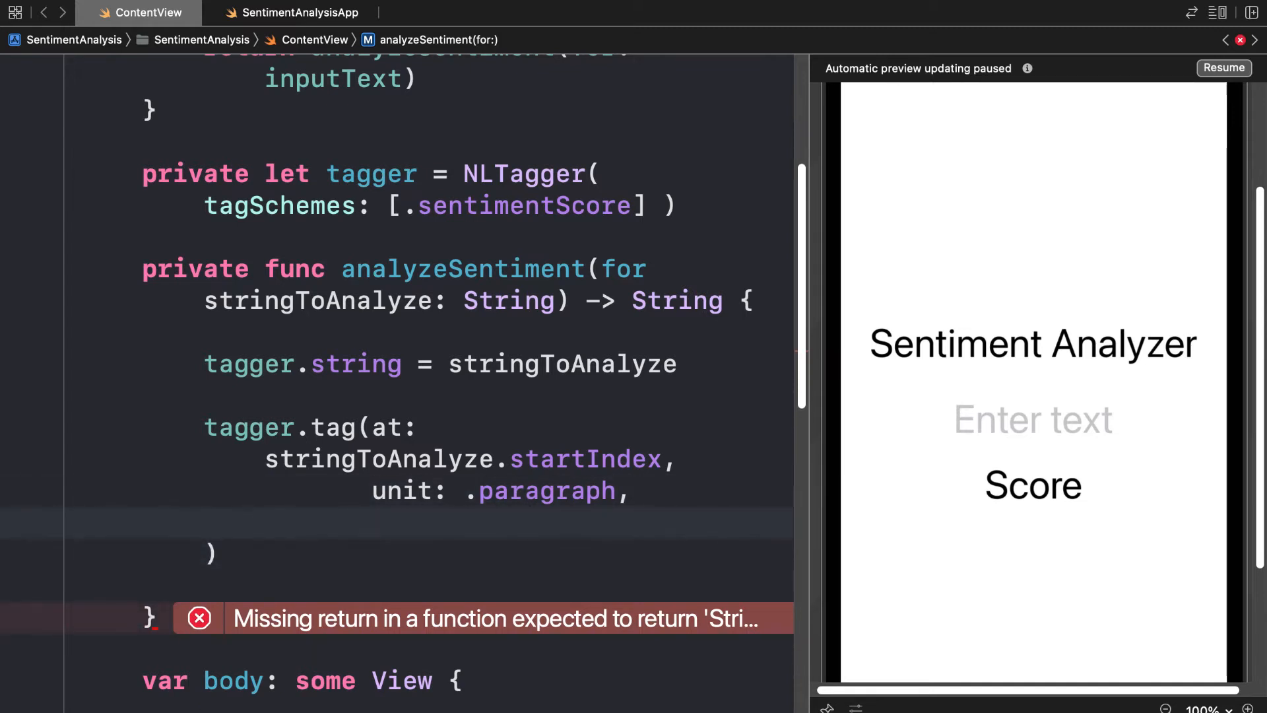
type("scheme: .")
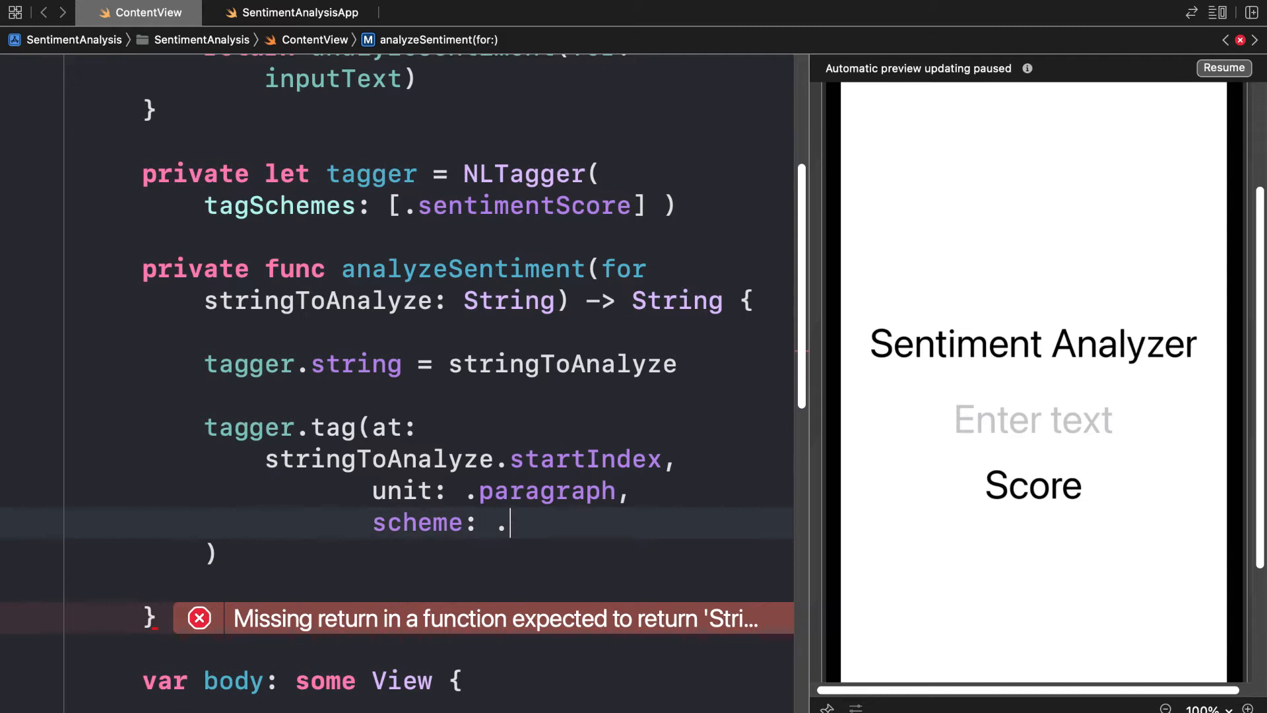
type("sentimentScore")
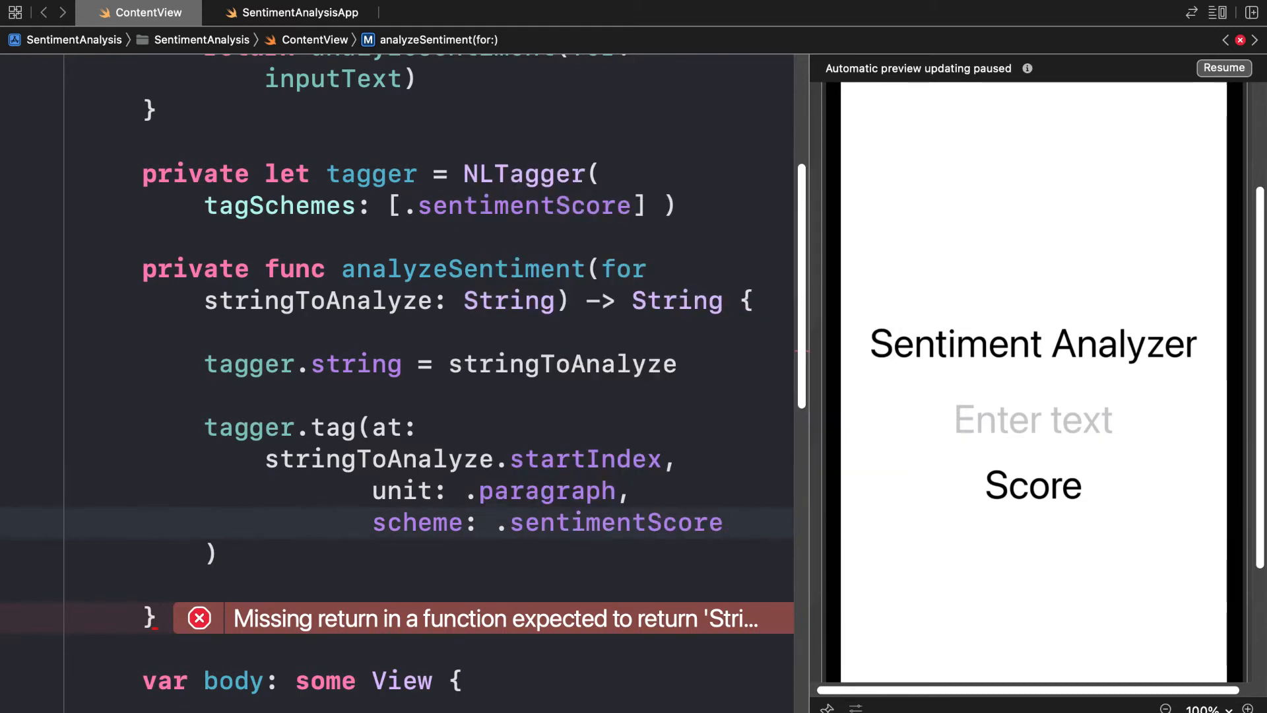
type("s")
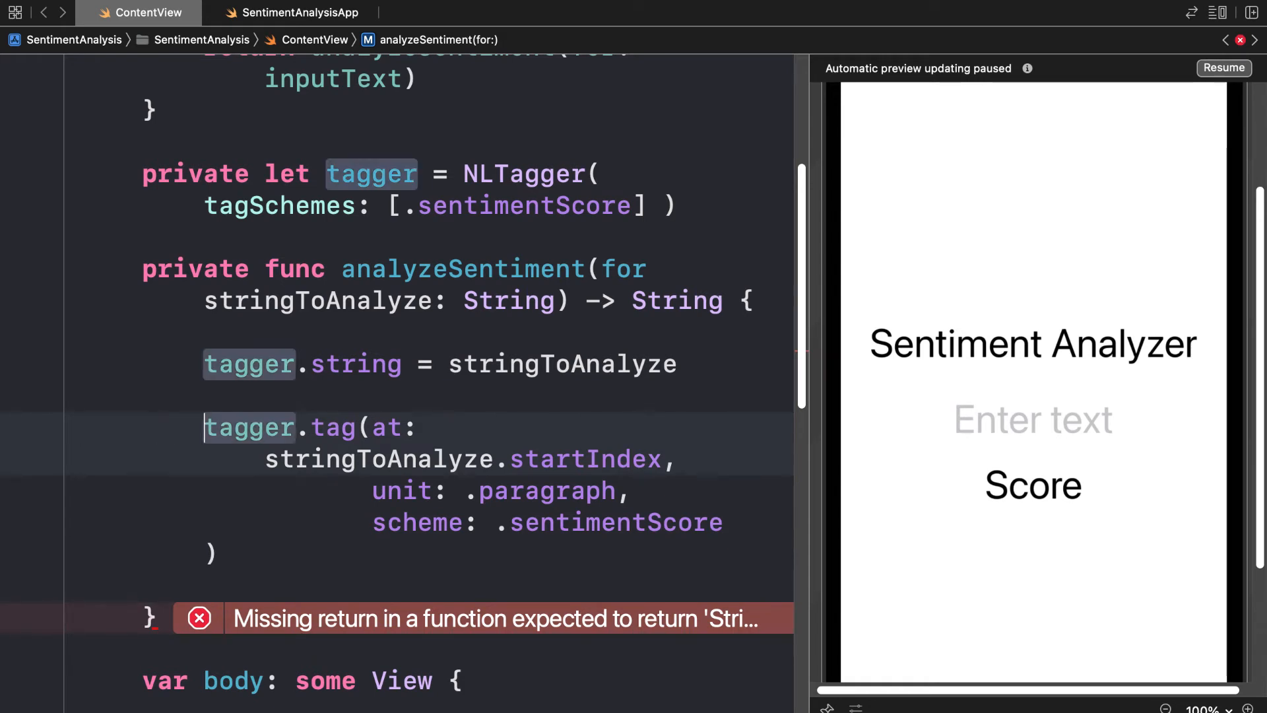
- Bind the tag result to sentimentScore and return sentimentScore?.rawValue ?? ""
type("let")
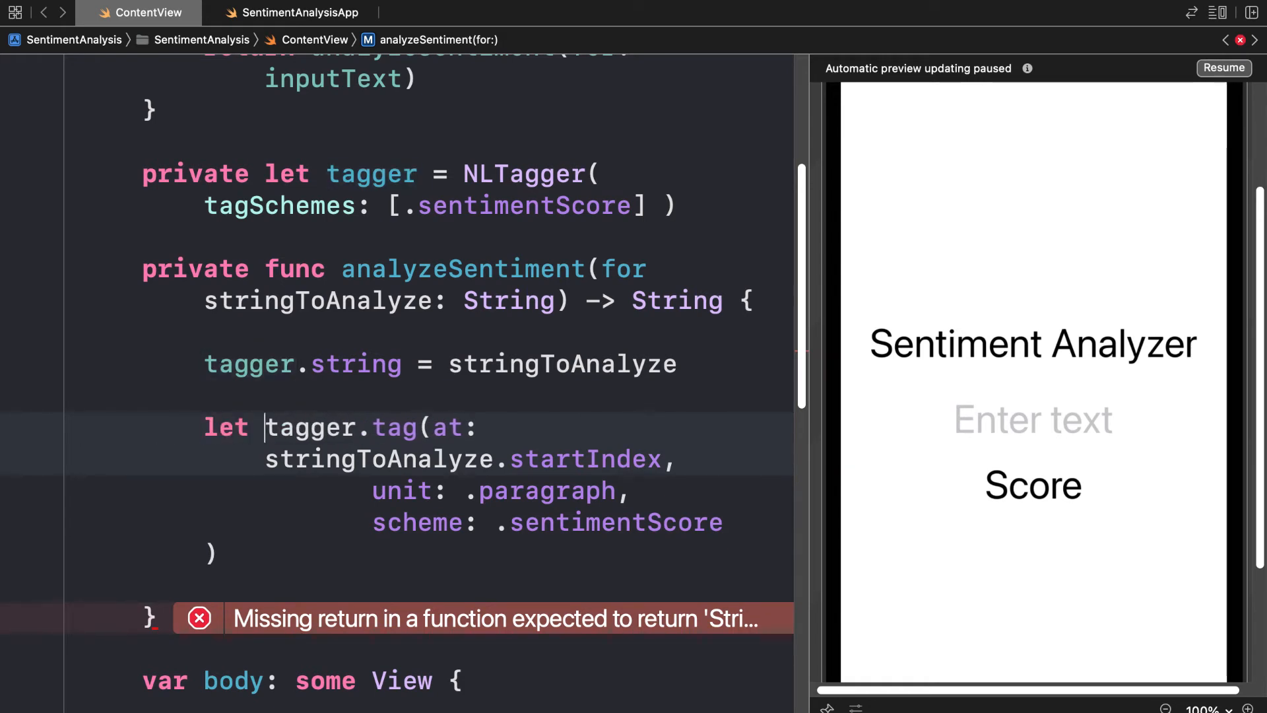
type("sentimentScore, _) =")
left_click(218, 553)
type("\\")
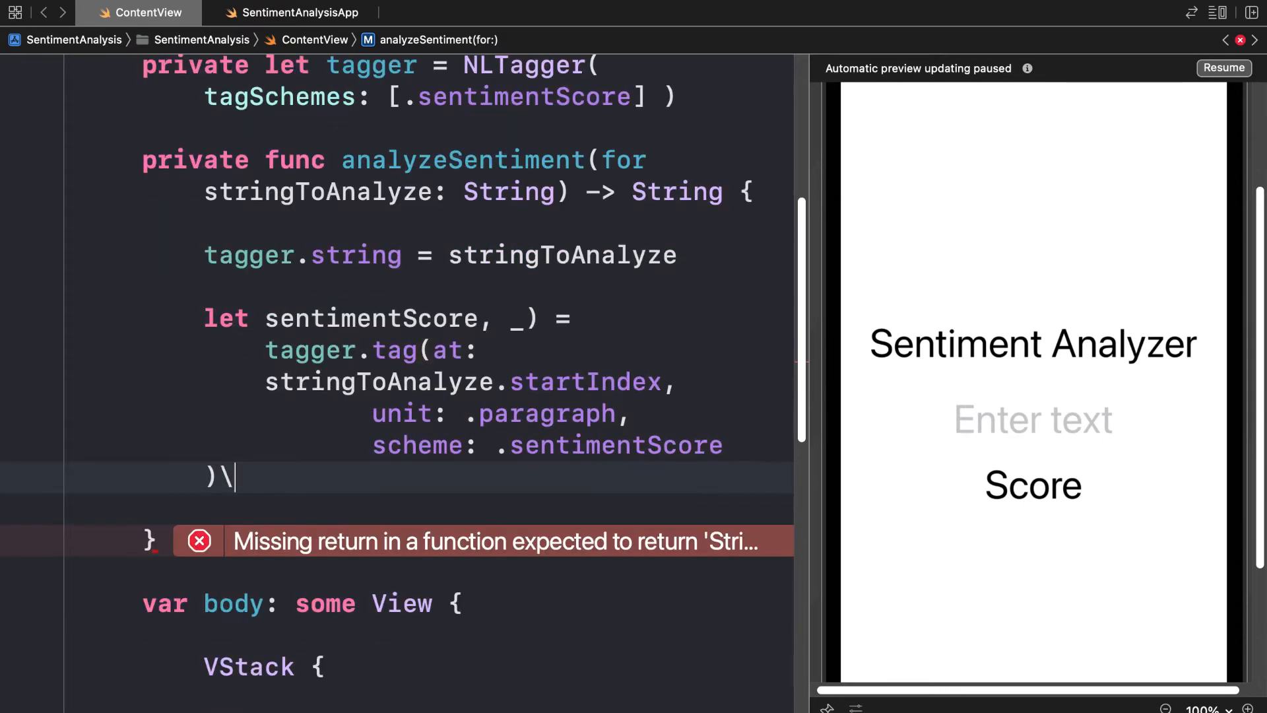
type("return senti")
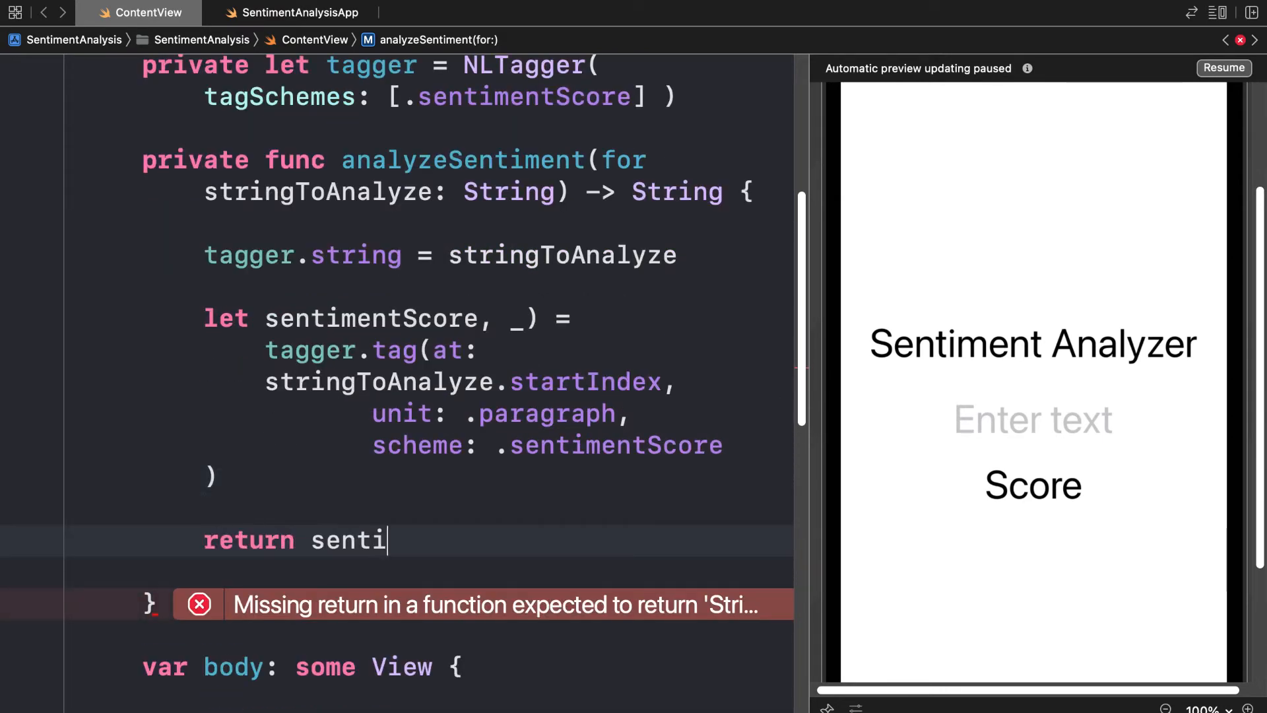
type("mentScore?")
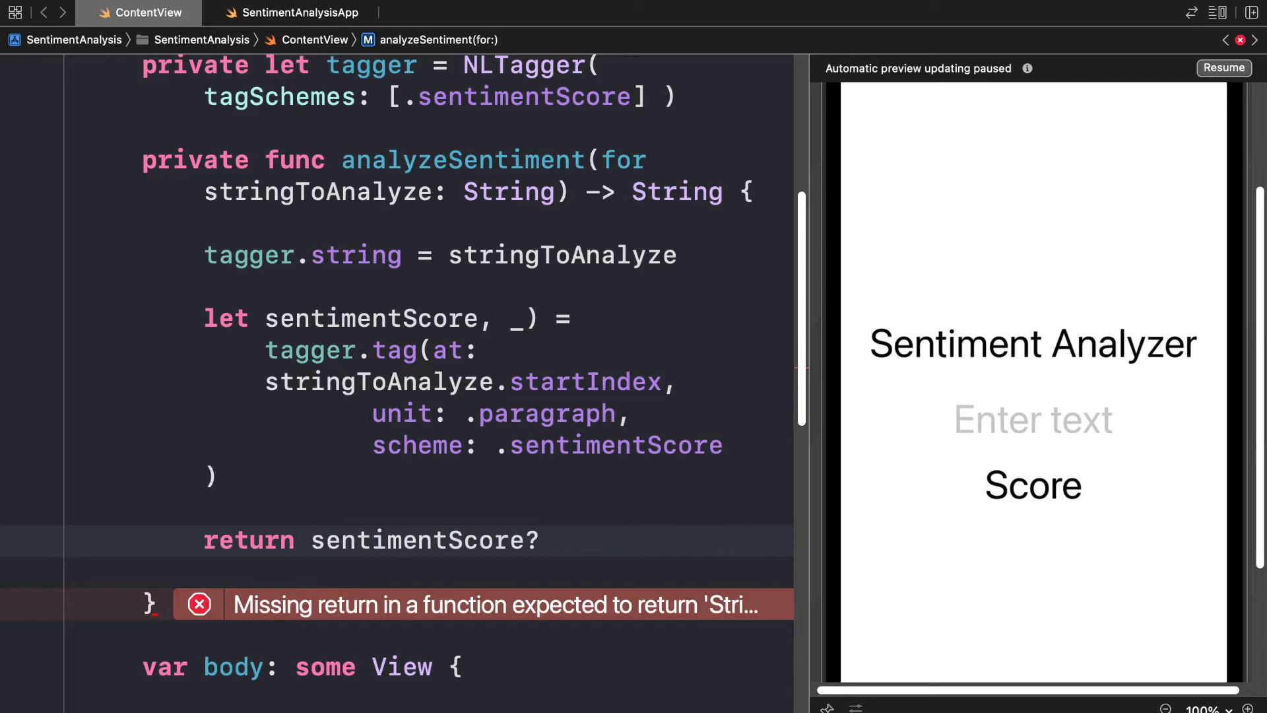
type(".rawValue")
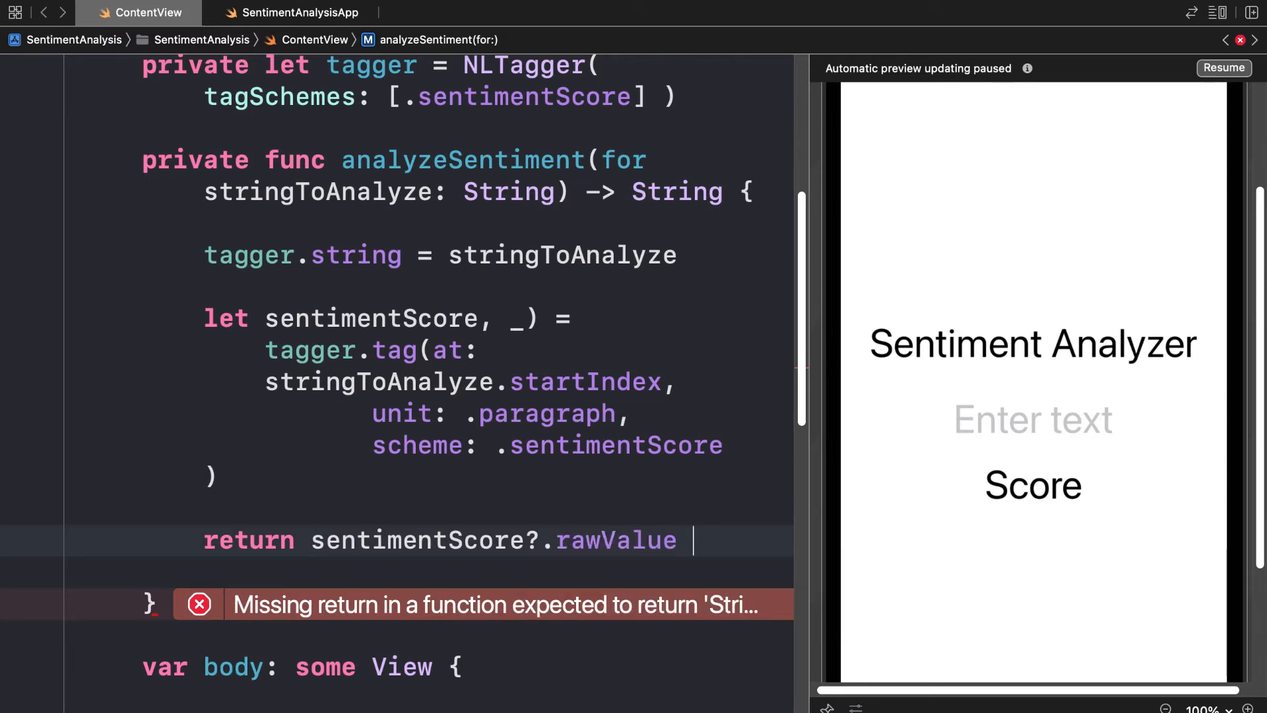
type("??")
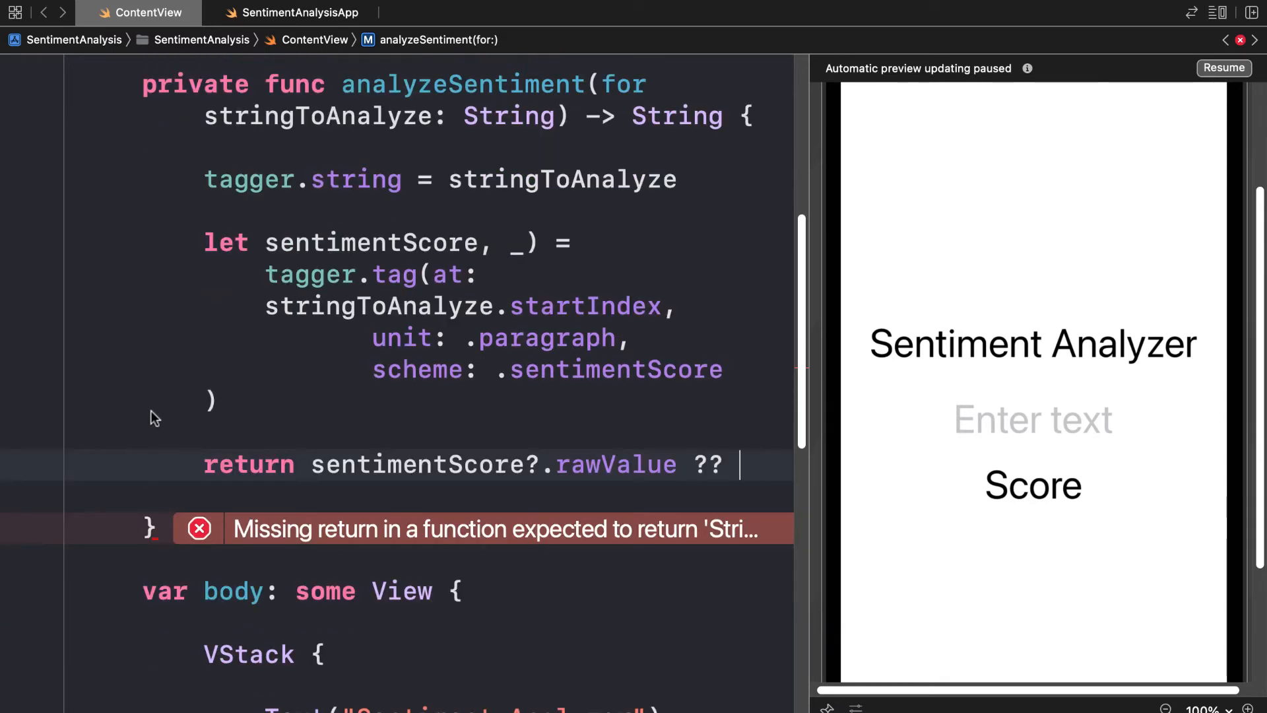
type("\"\"")
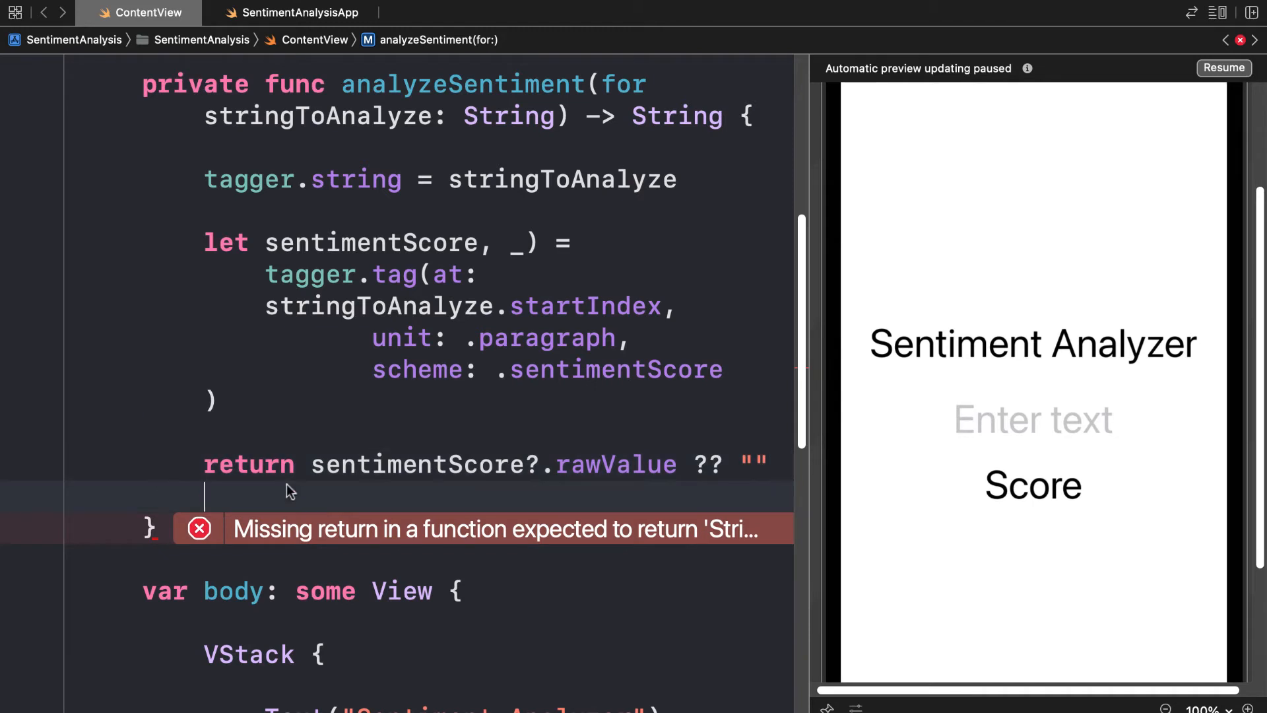
left_click(557, 464)
type("(")
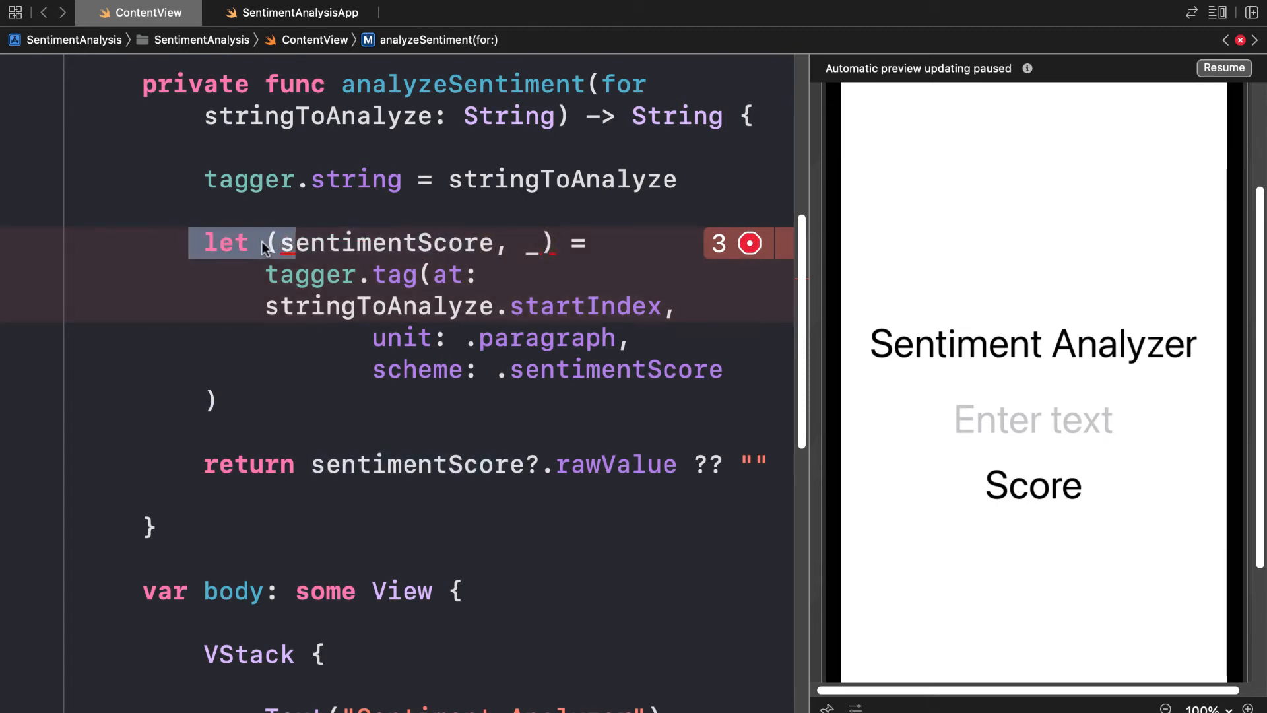
- Select code in the editor, clearing the error marker on the sentimentScore binding
double_click(404, 242)
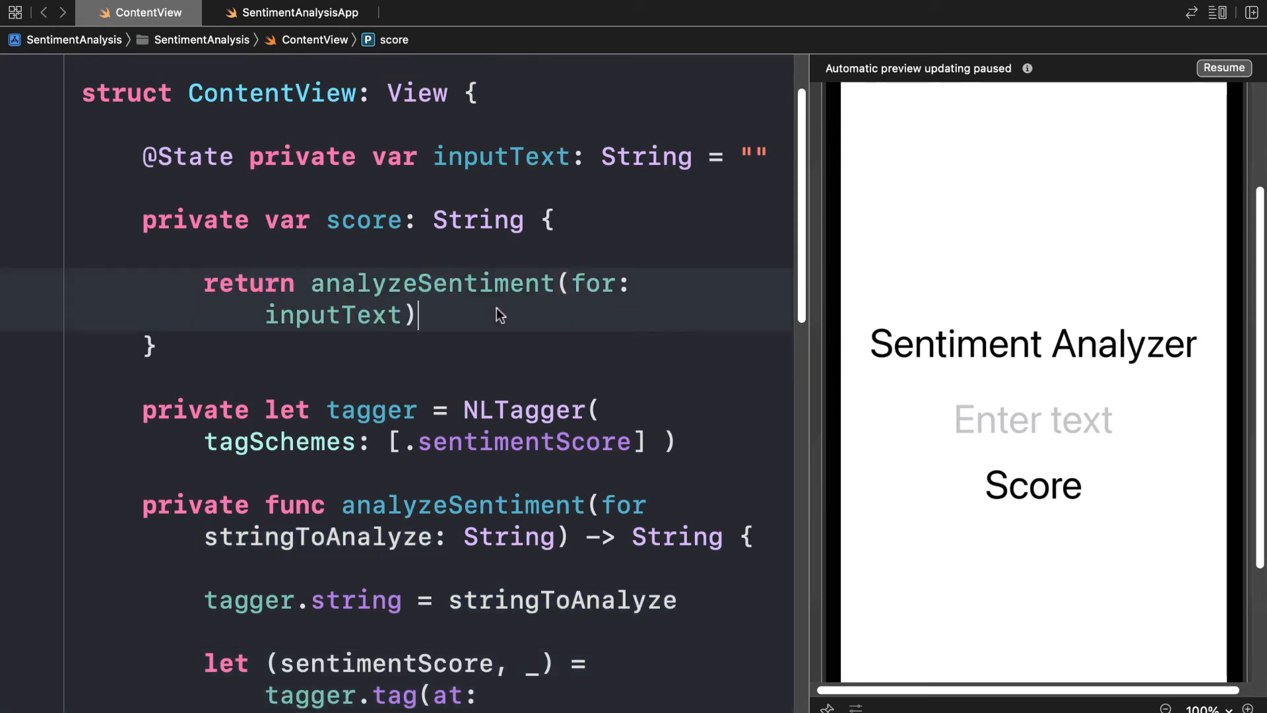
- Change the label from Text("Score") to Text(score) using the completion suggestion
scroll("down", 3)
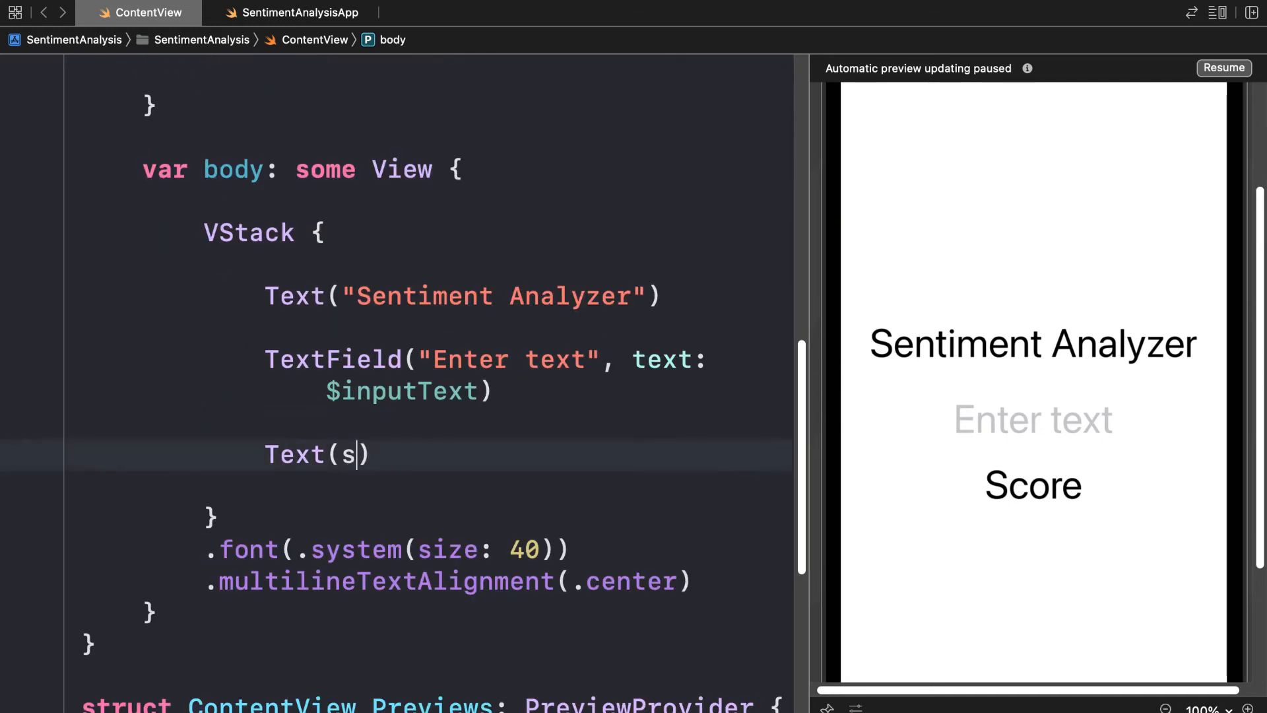
type("core")
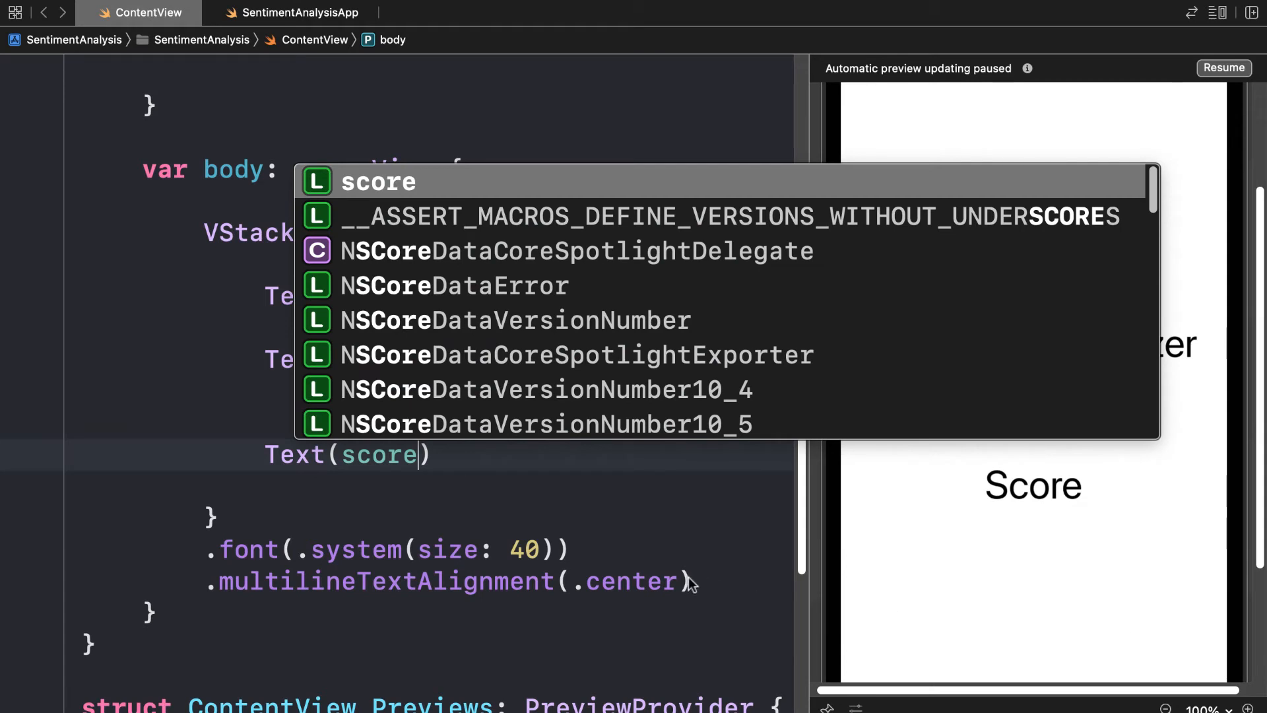
key("Escape")
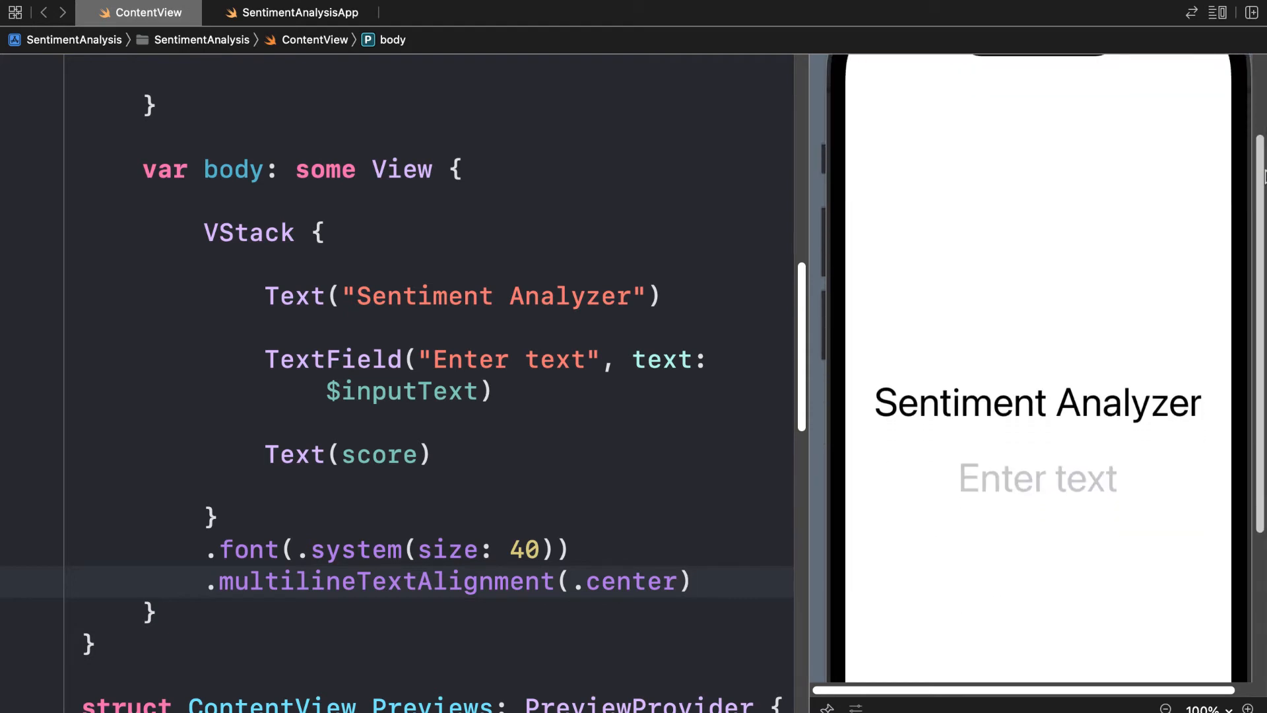
- Enter "I love this app." in the preview text field and read its 1.0 score
type("I love this app.")
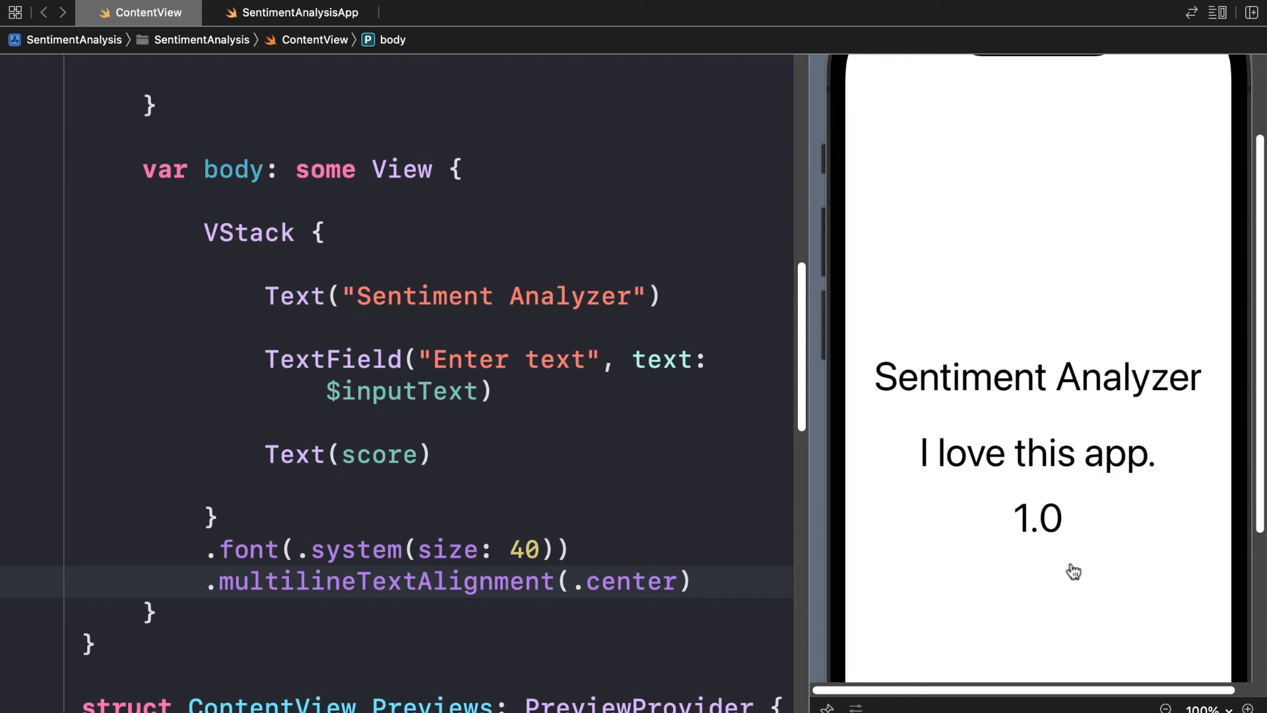
mouse_move(1090, 559)
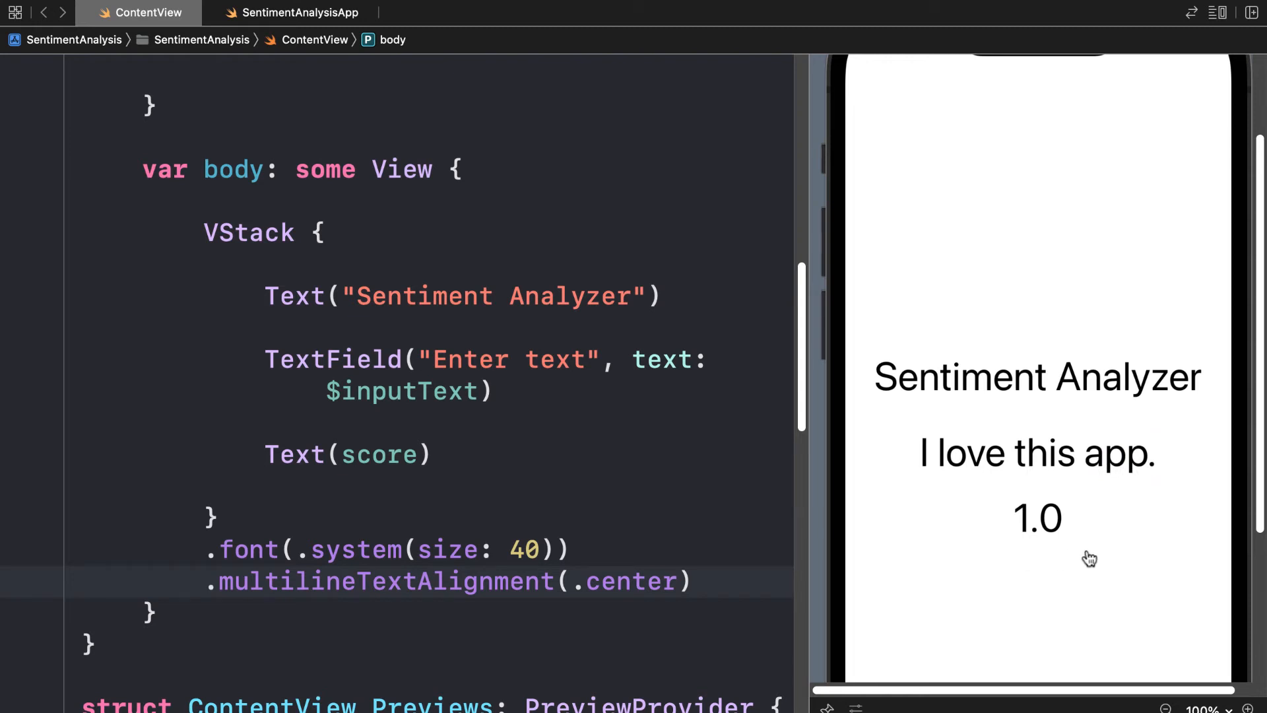
mouse_move(1046, 556)
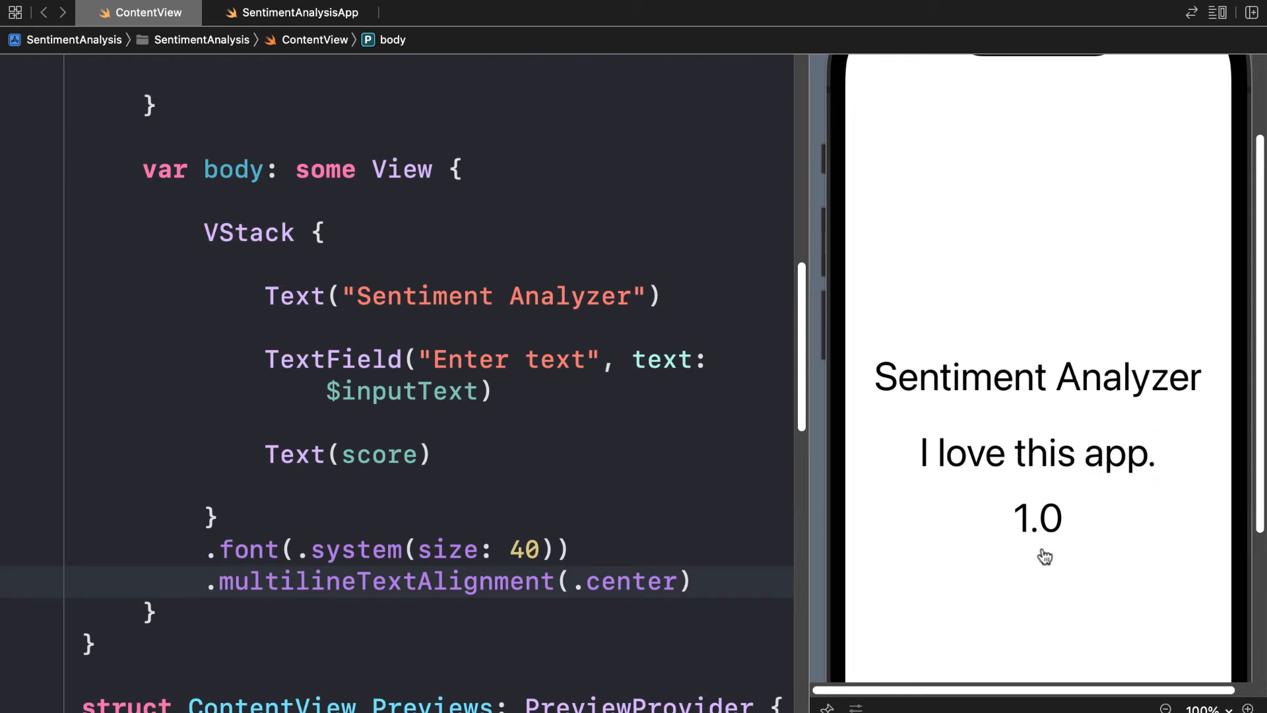
mouse_move(788, 370)
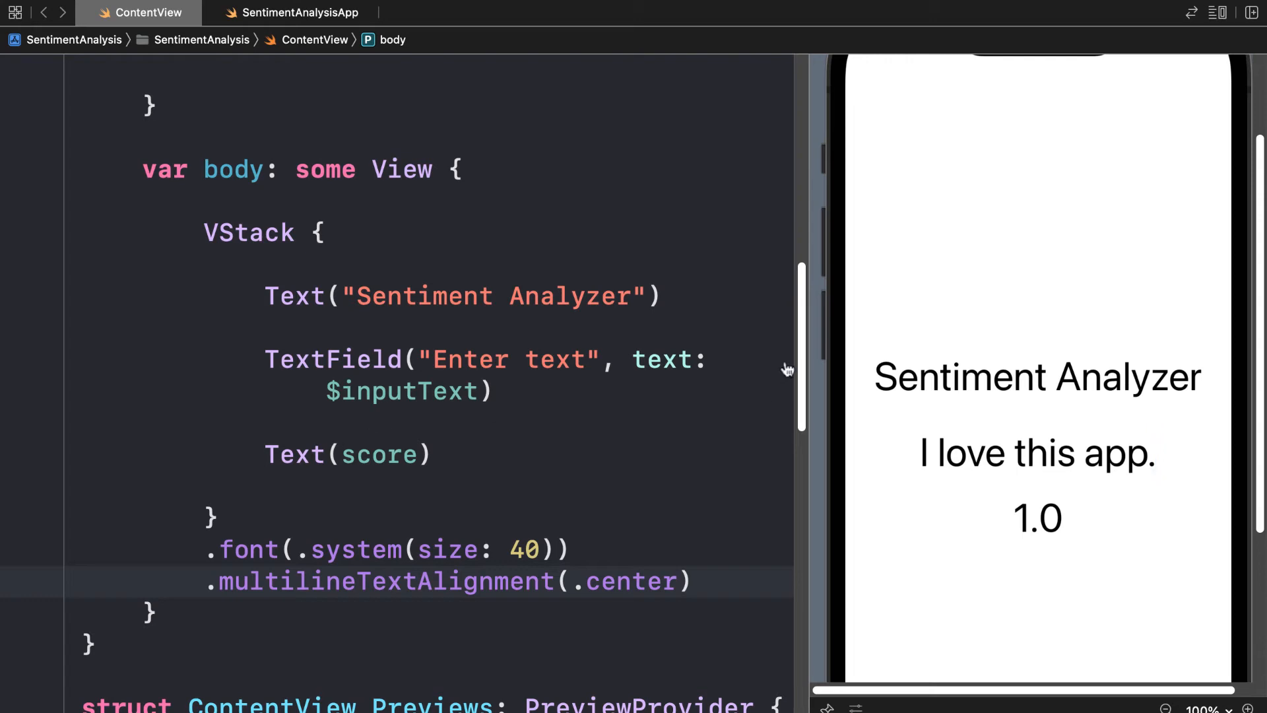
scroll("down", 3)
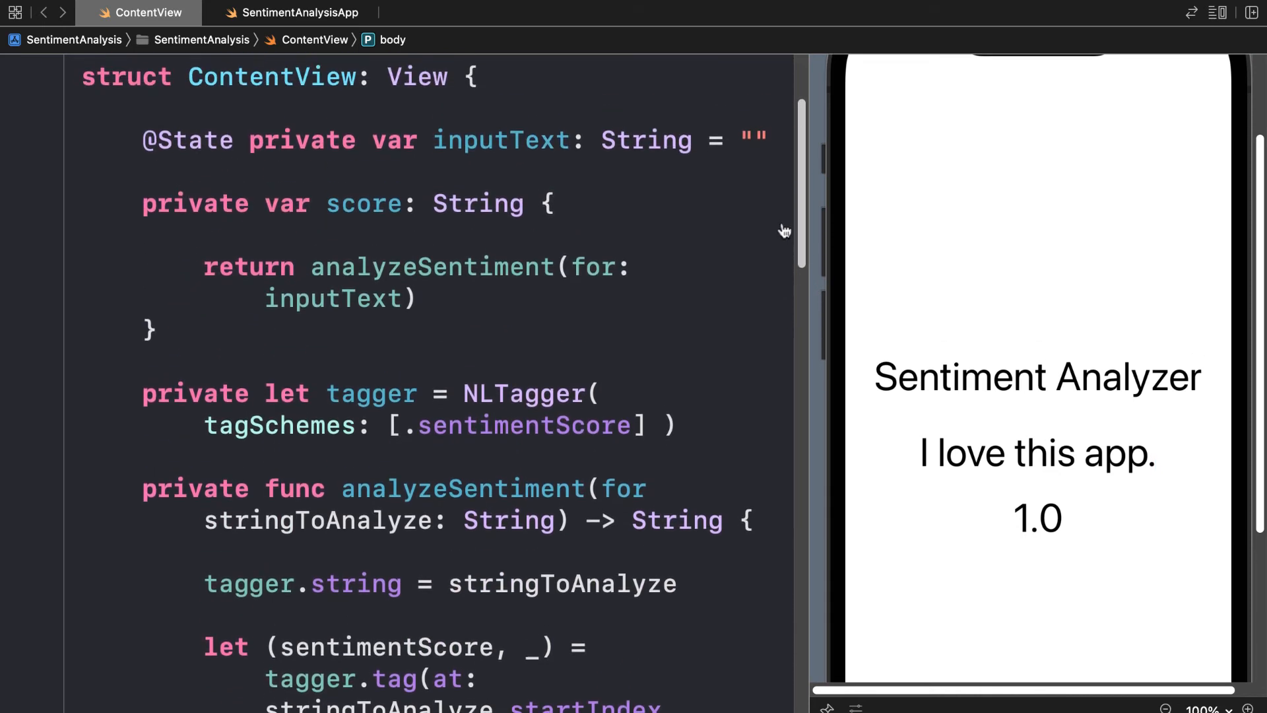
scroll("down", 3)
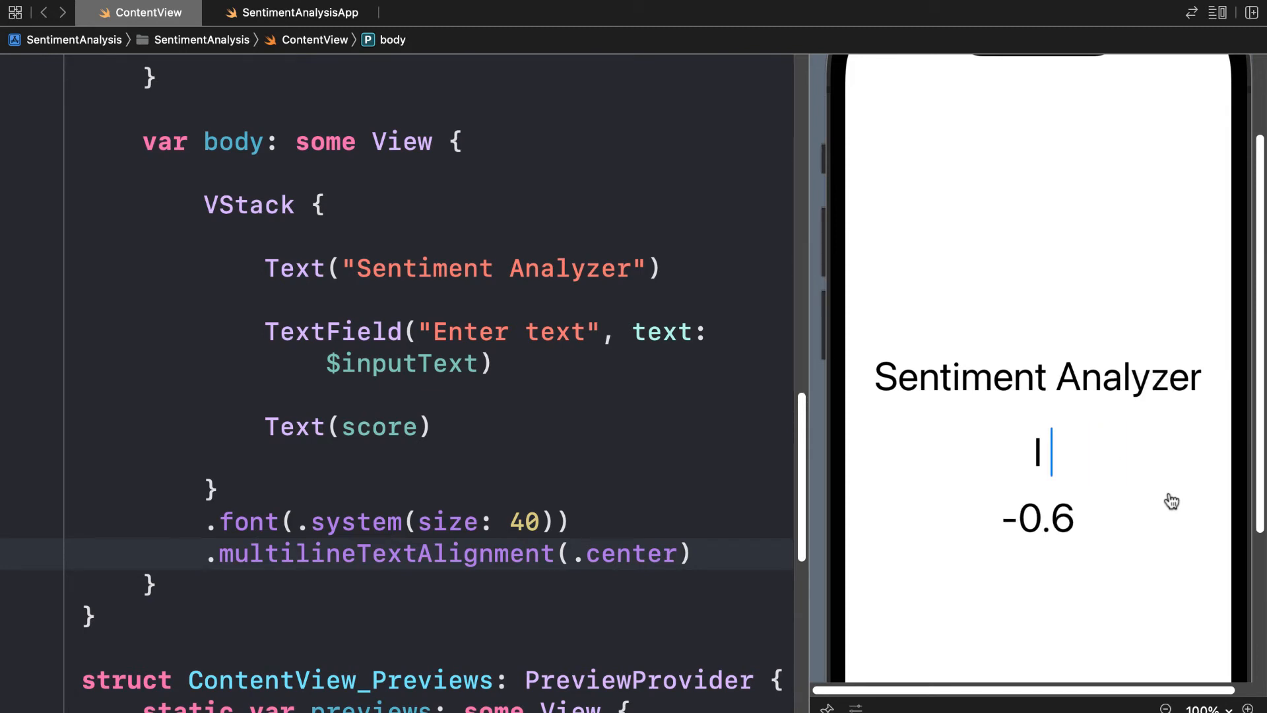
- Score "I hate this app." (-0.6) in the preview, then edit it to "I don't know."
type("I hate this app.")
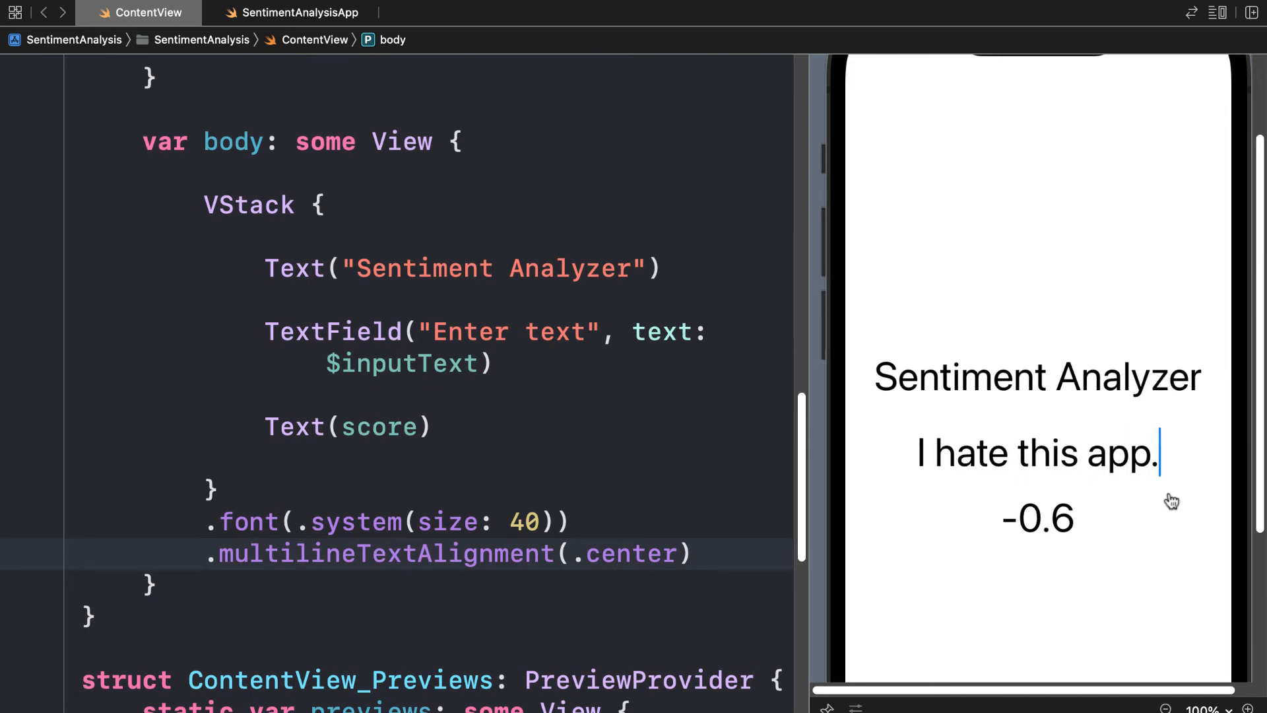
mouse_move(1072, 582)
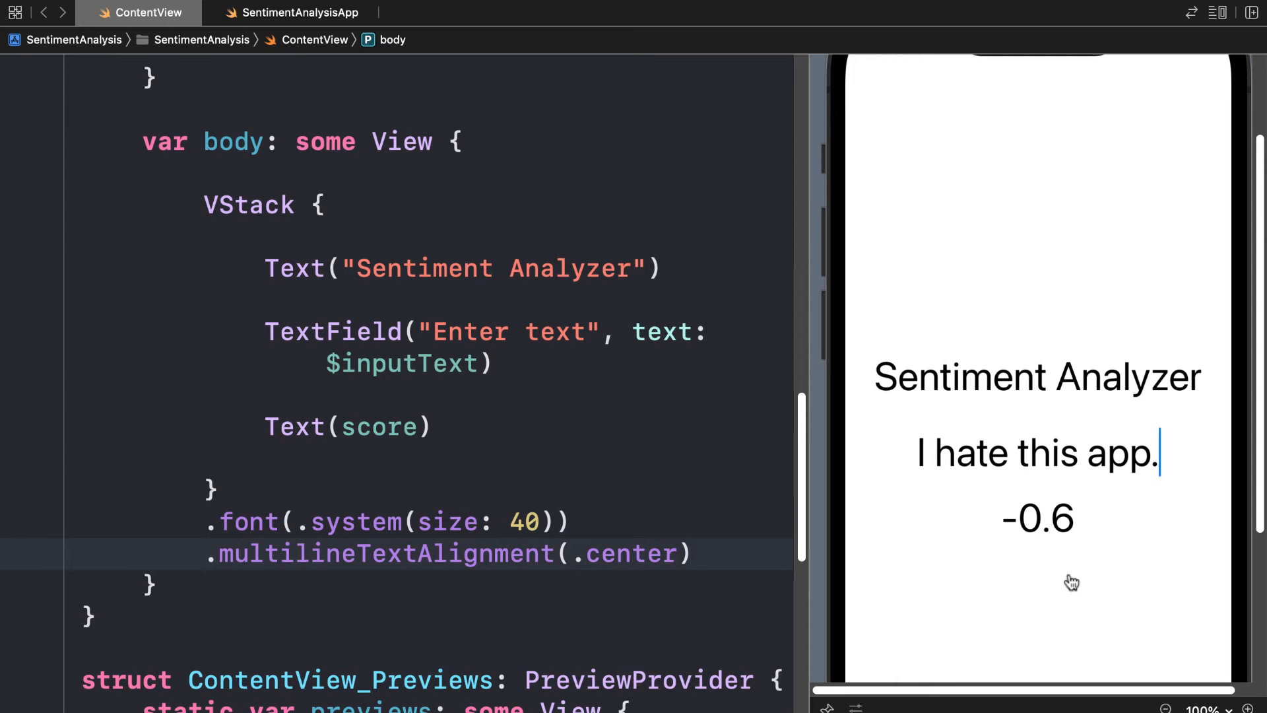
key("backspace")
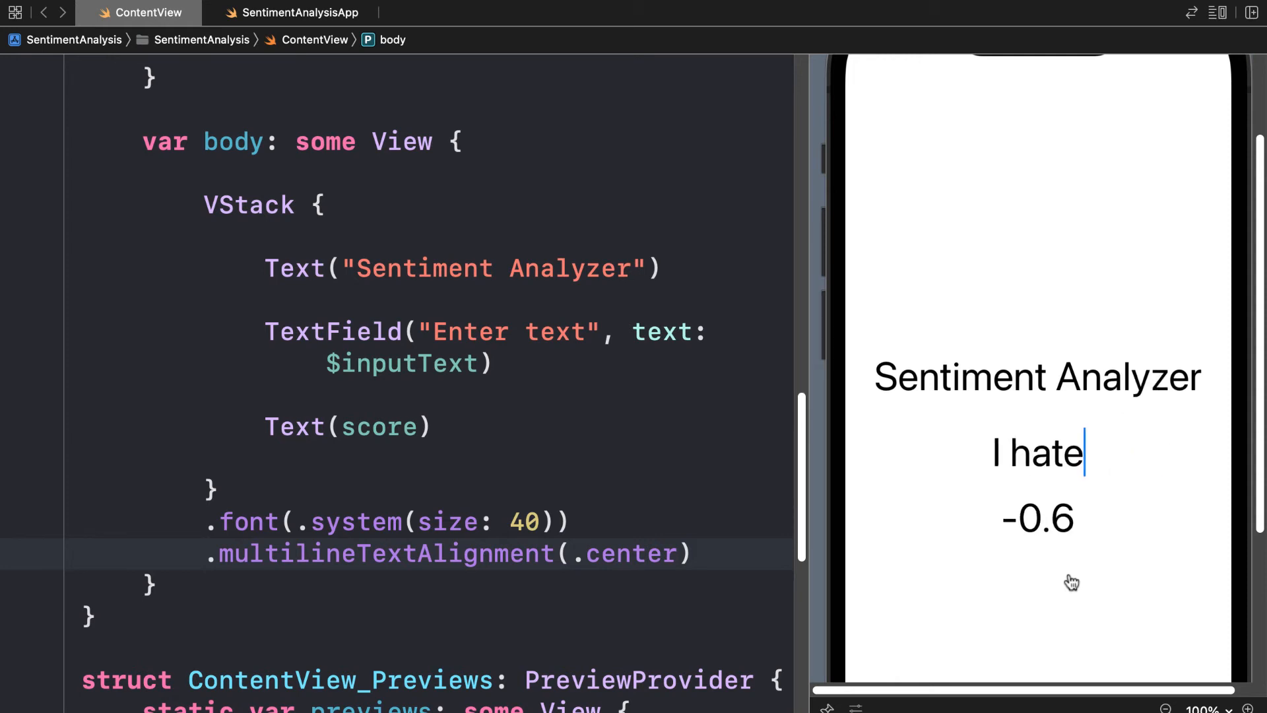
type("I don't")
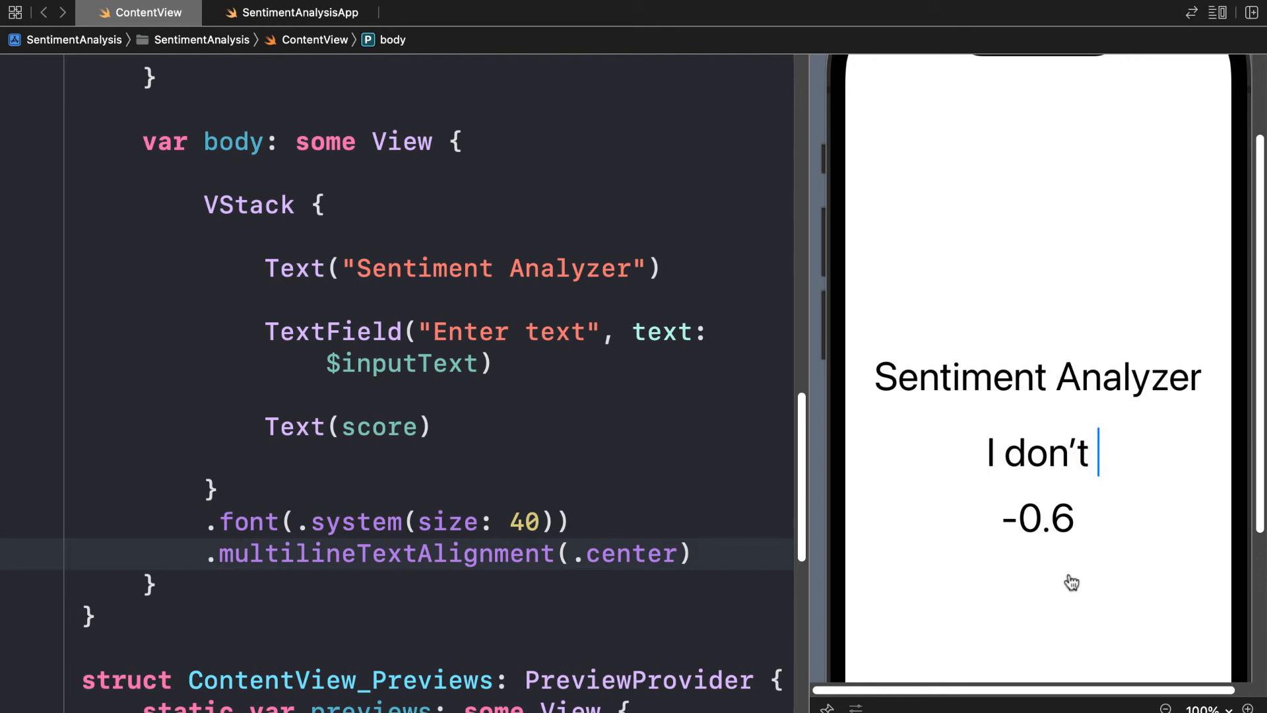
type("know.")
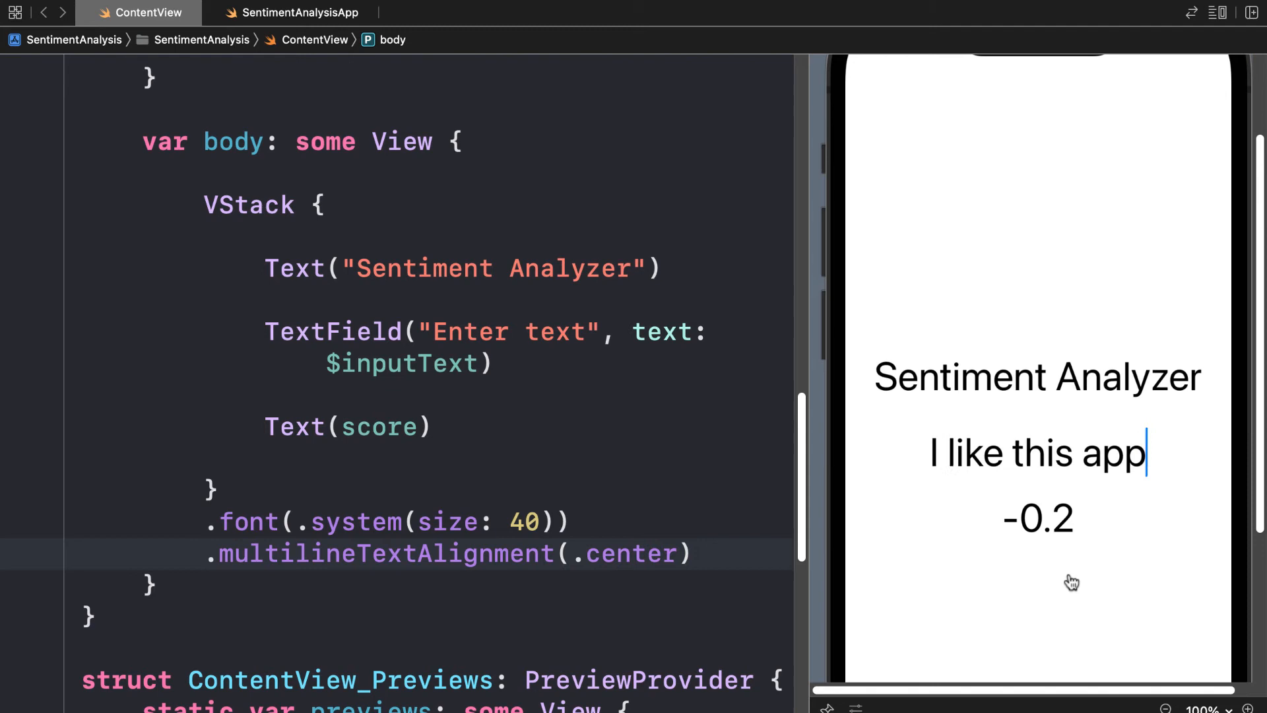
type(".")
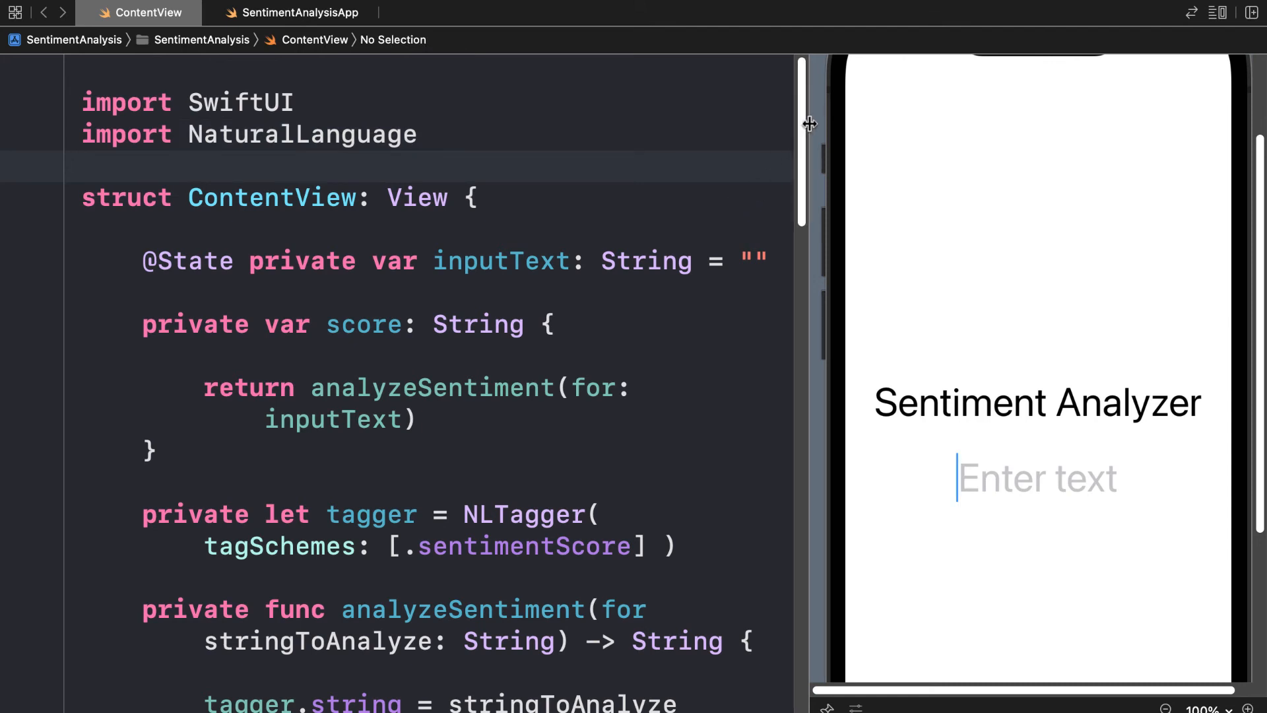
scroll("down", 3)
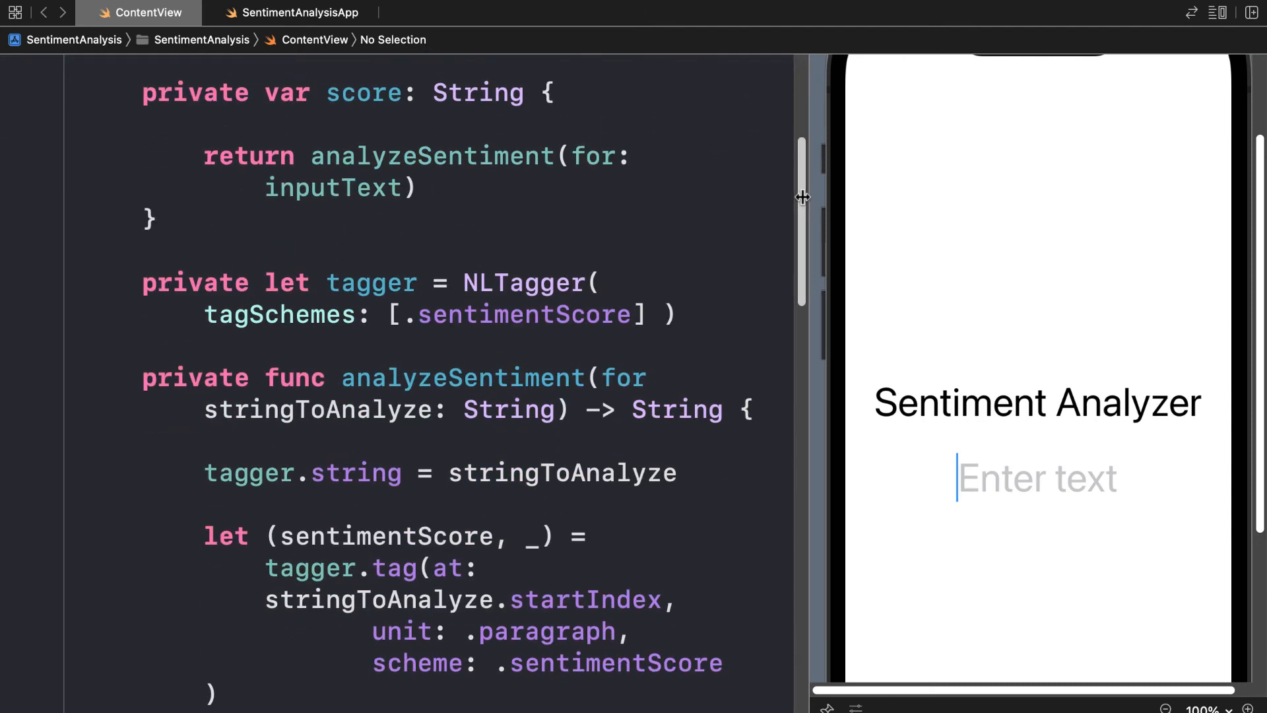
scroll("down", 3)
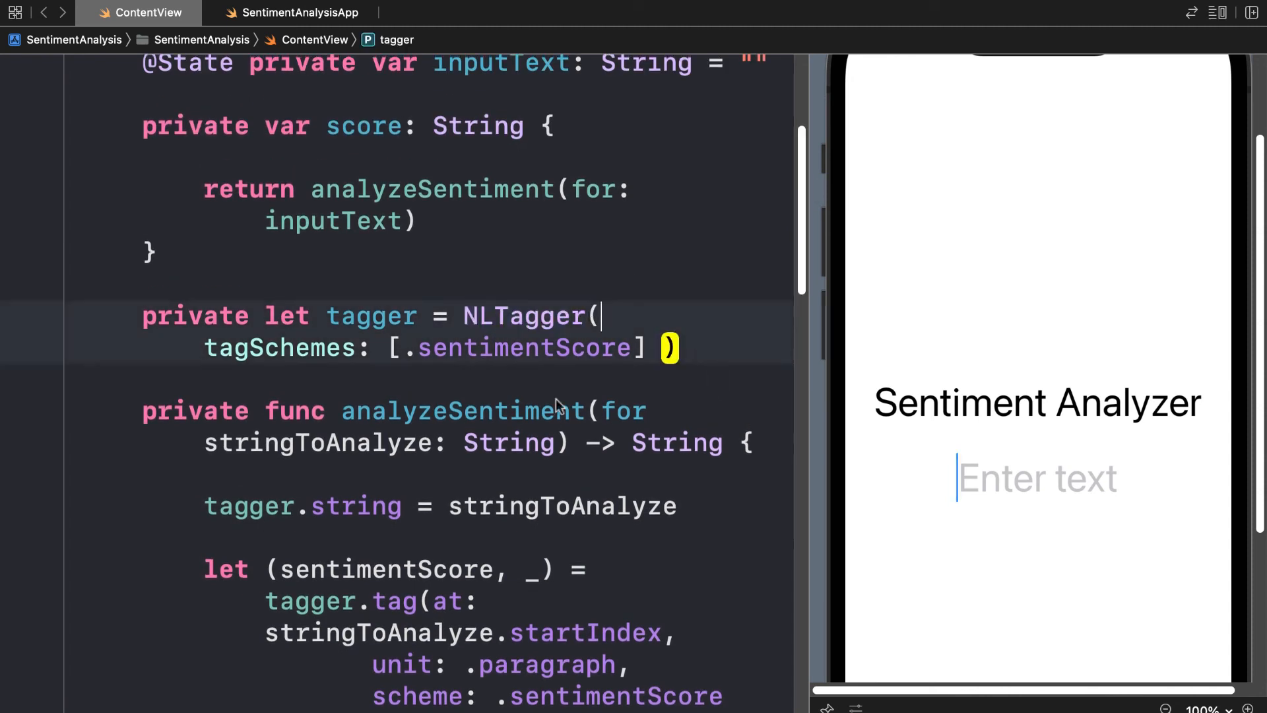
mouse_move(654, 324)
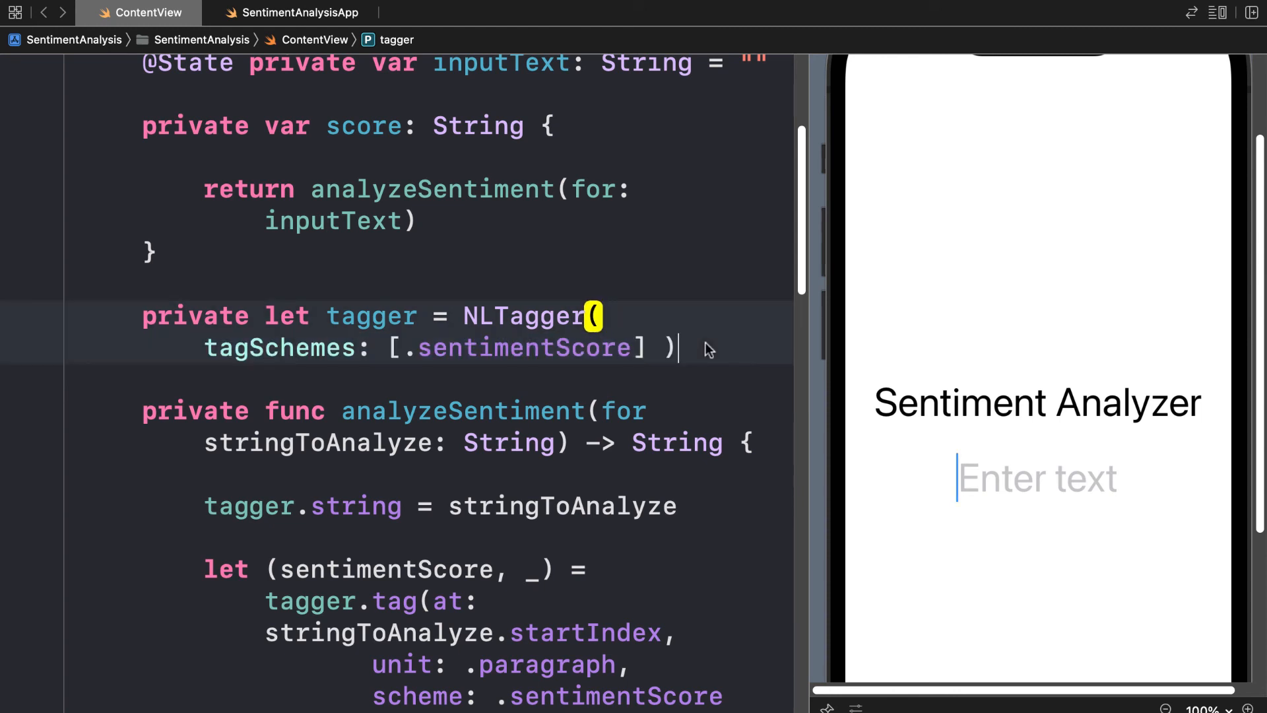
scroll("down", 3)
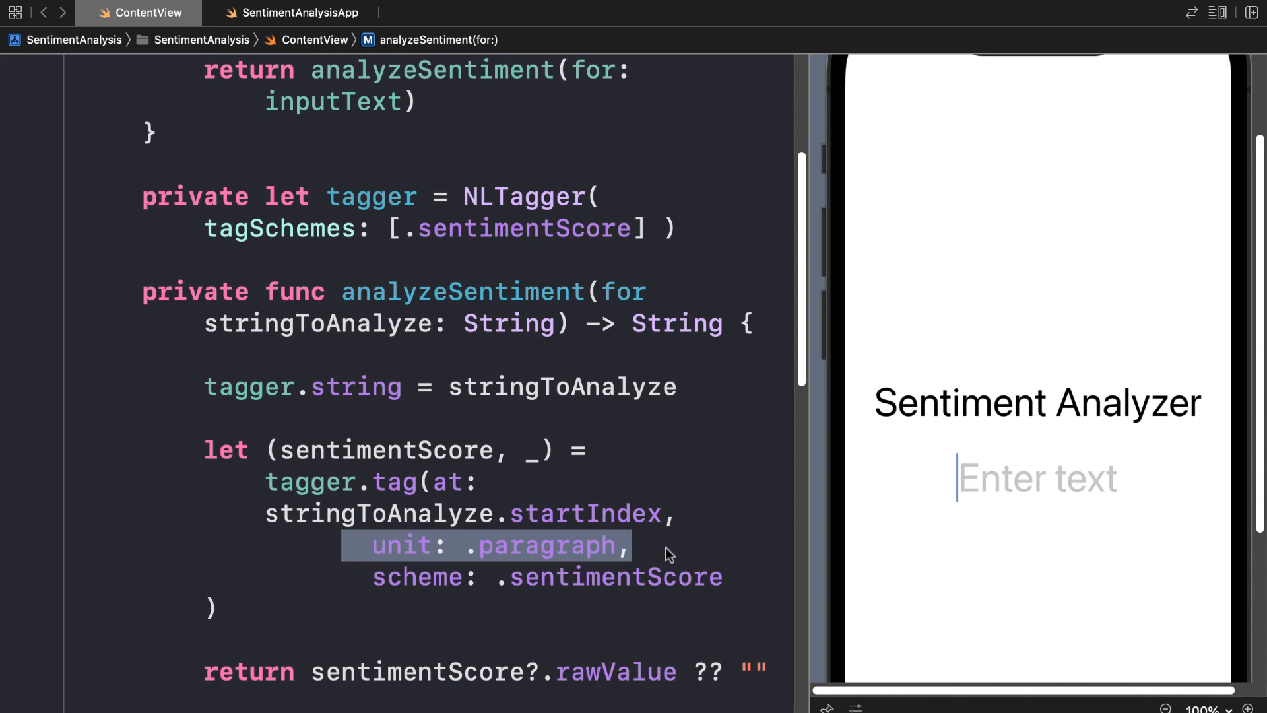
left_click(725, 577)
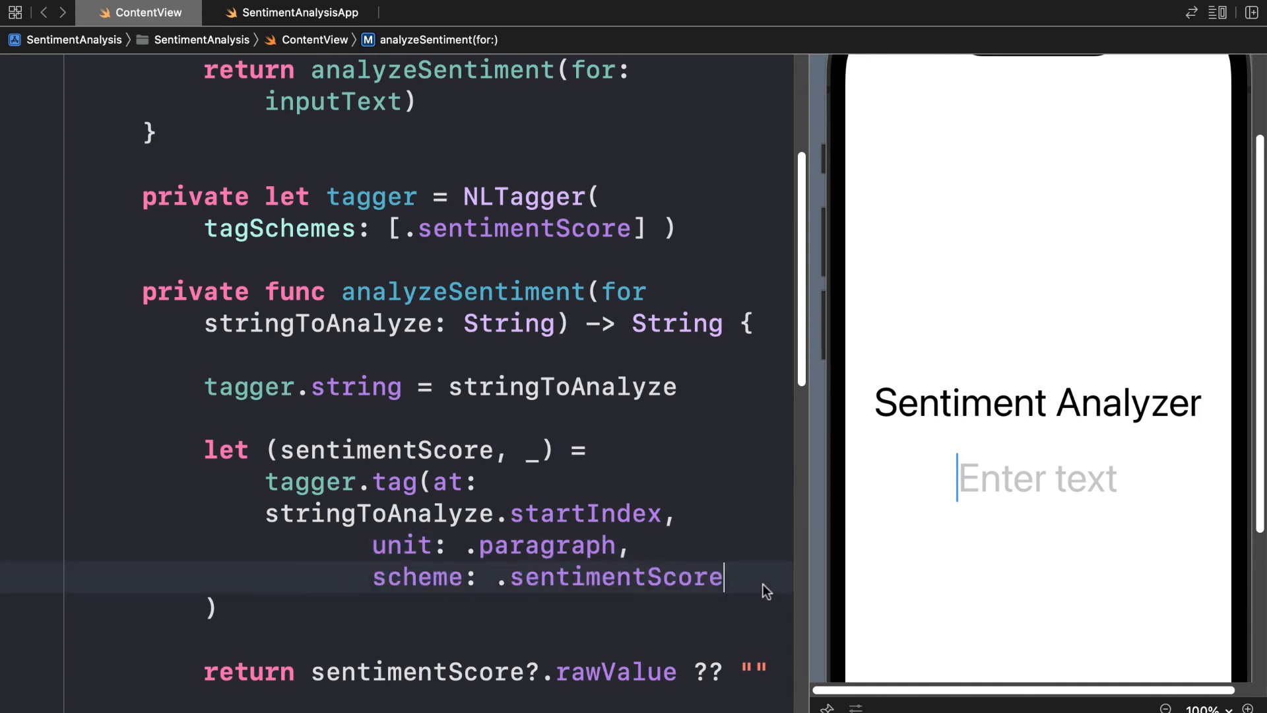
scroll("down", 3)
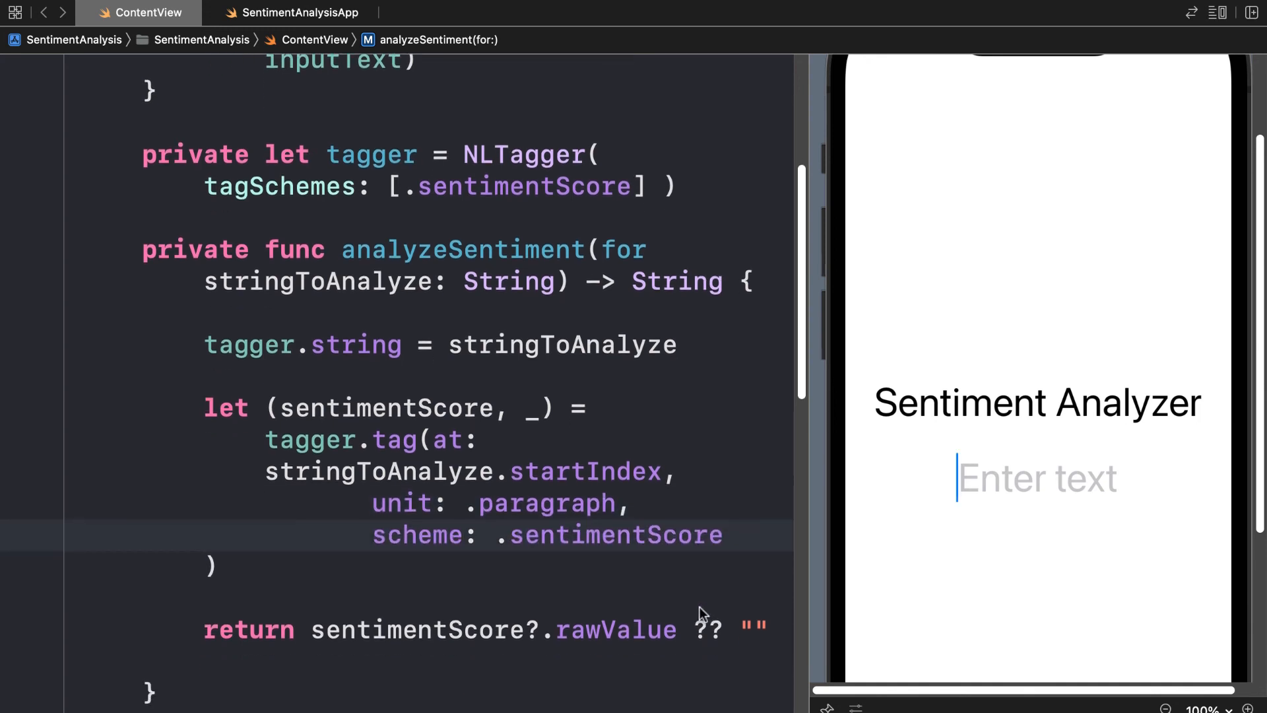
scroll("down", 3)
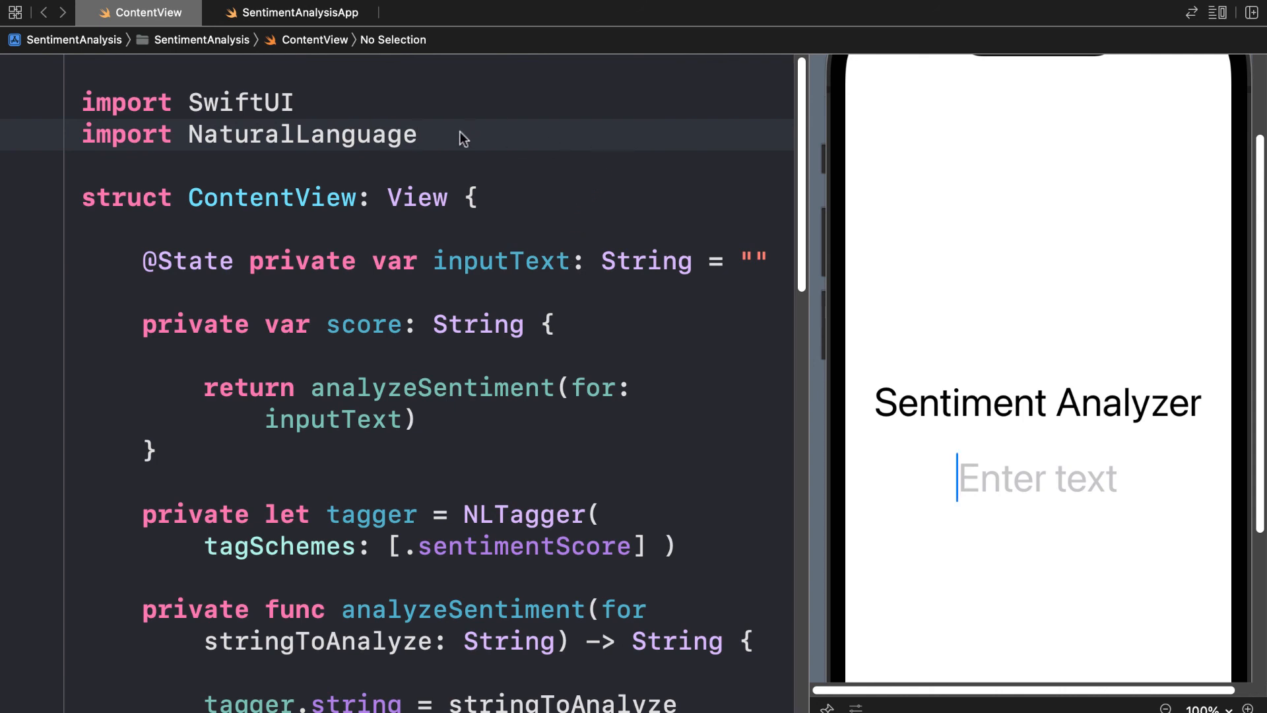
scroll("down", 3)
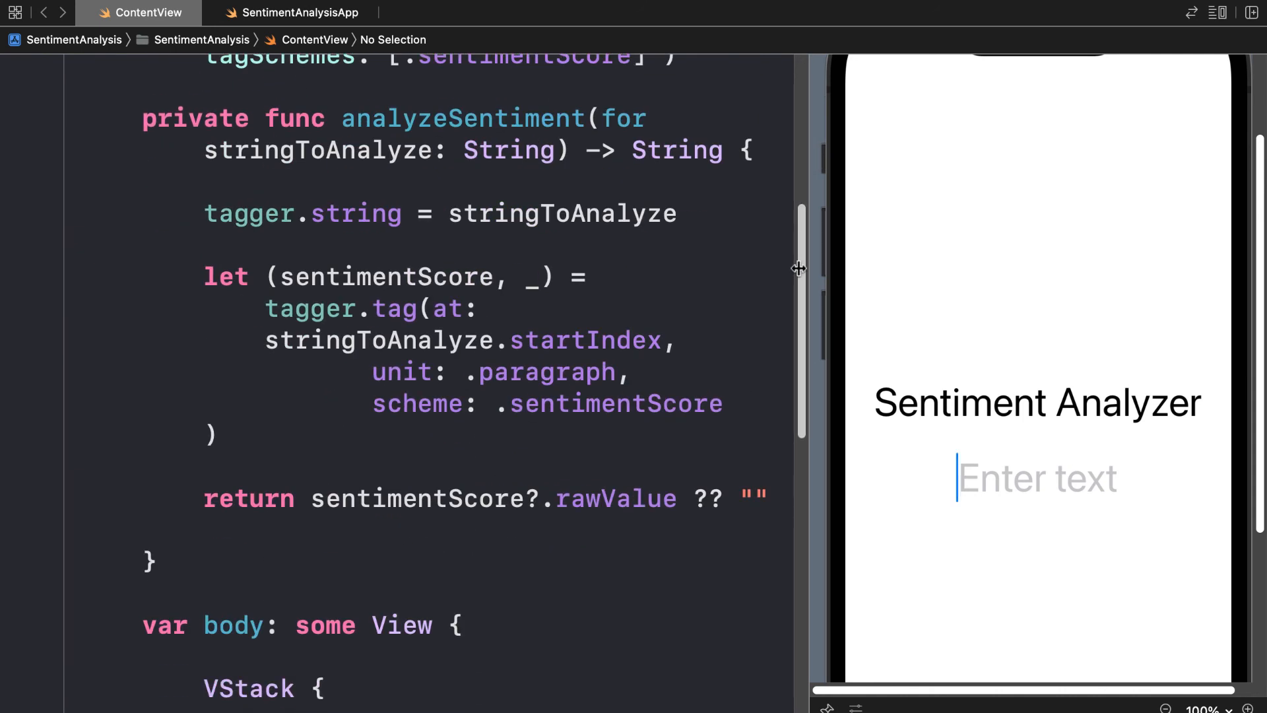